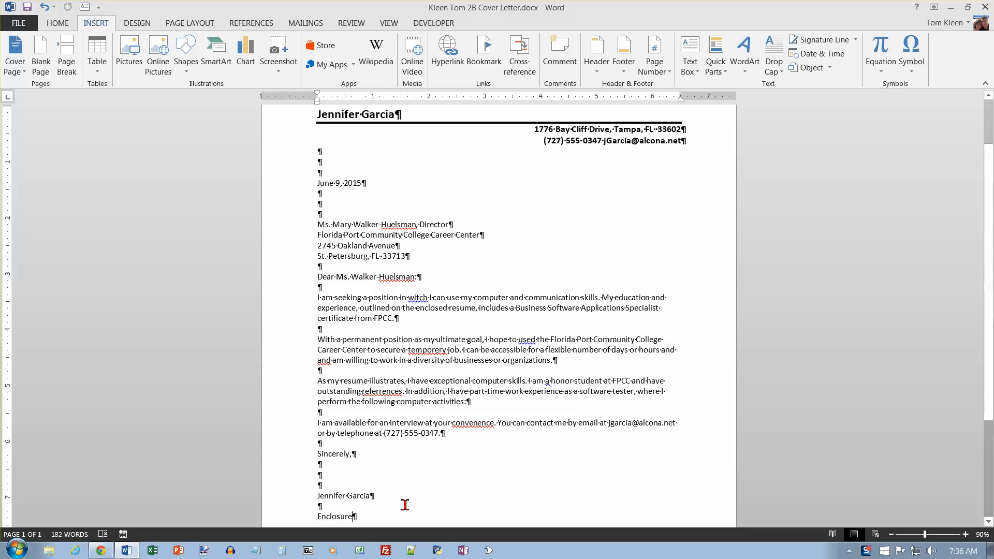
pyautogui.moveTo(408, 507)
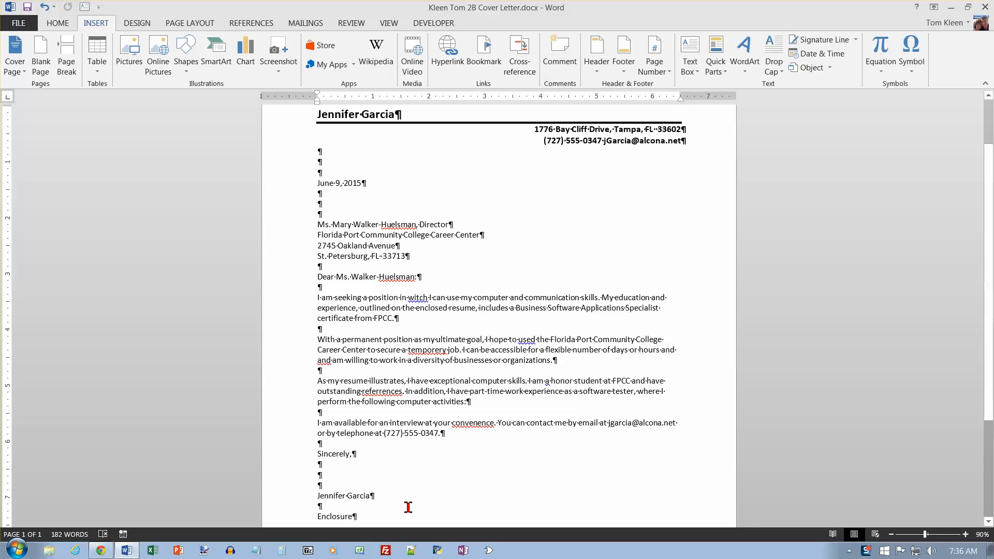
pyautogui.moveTo(410, 496)
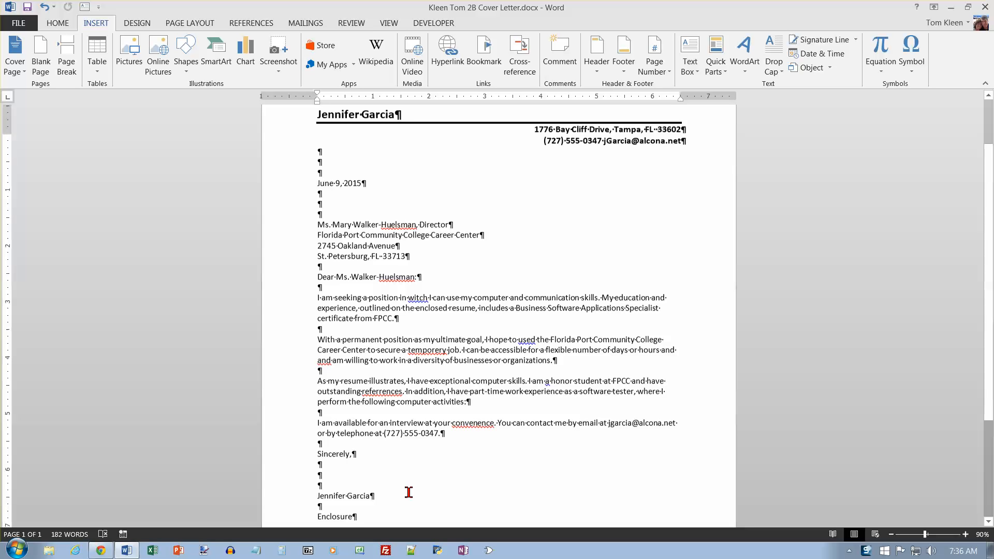
# Switch to the HOME tab and point at Find in the Editing group
pyautogui.click(57, 22)
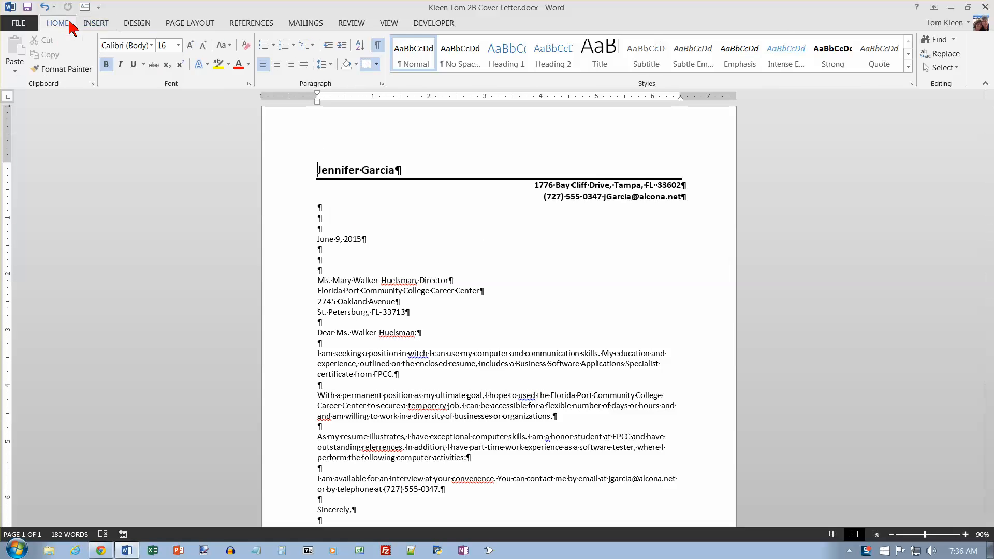
pyautogui.moveTo(940, 39)
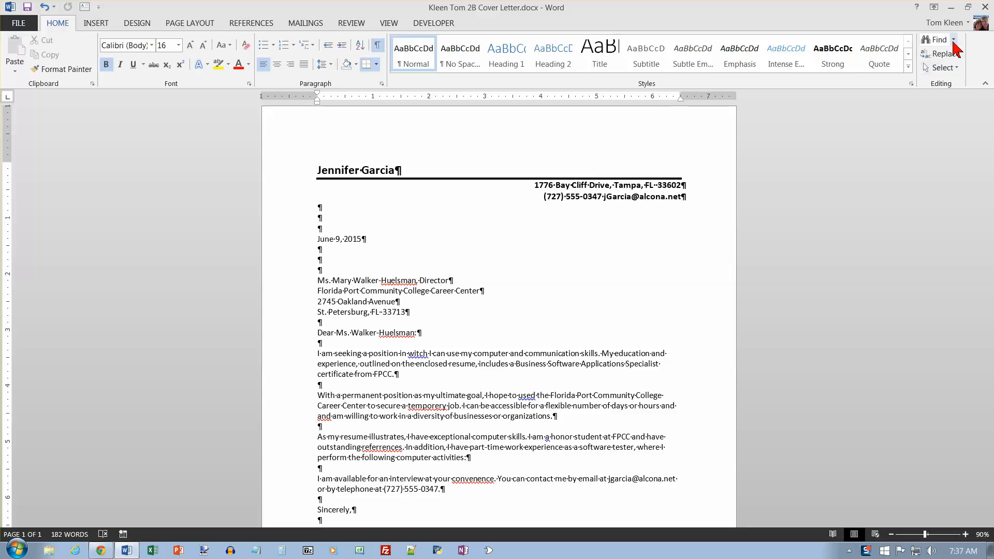
pyautogui.click(941, 39)
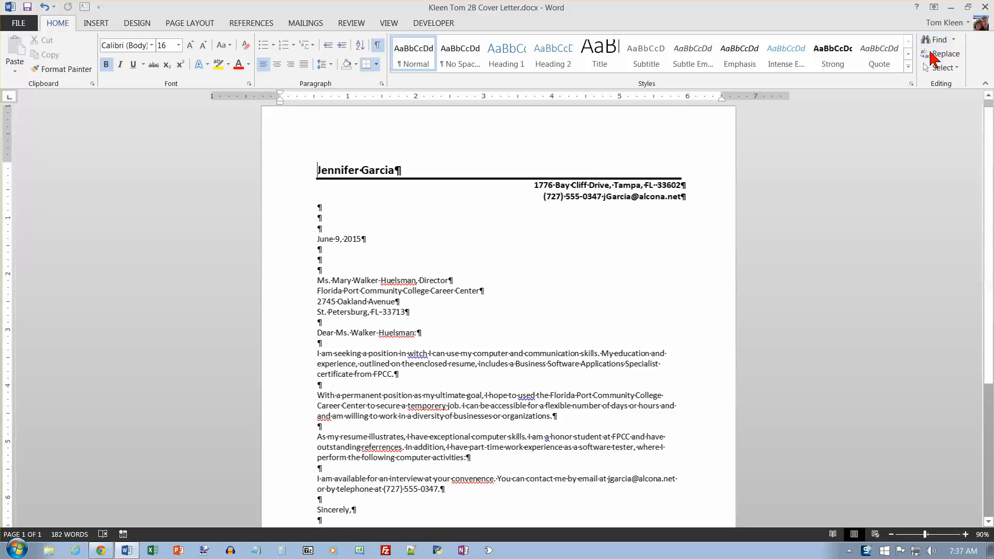
# Search the letter for 'access' and bring up alternatives for 'accessible' to choose 'available'
pyautogui.click(939, 39)
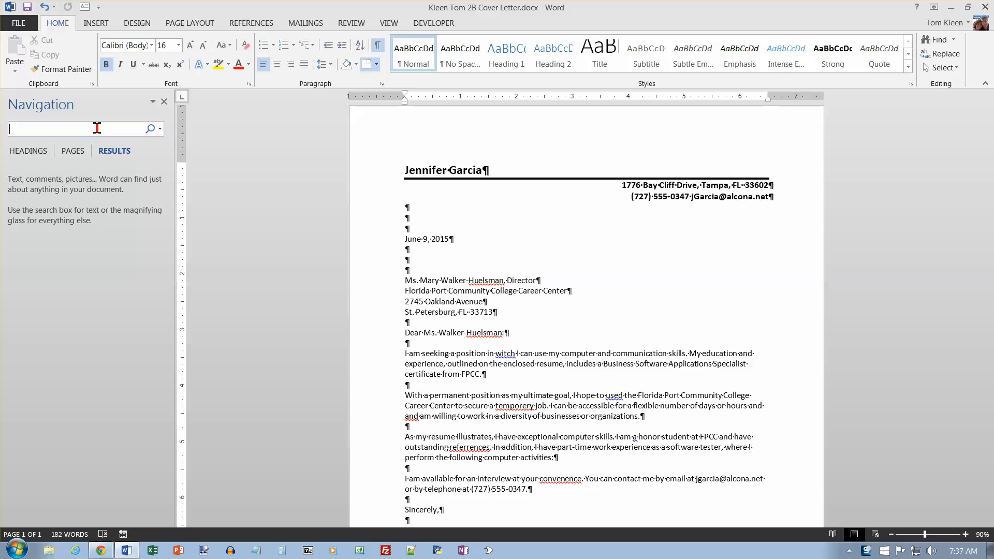
pyautogui.write('ac')
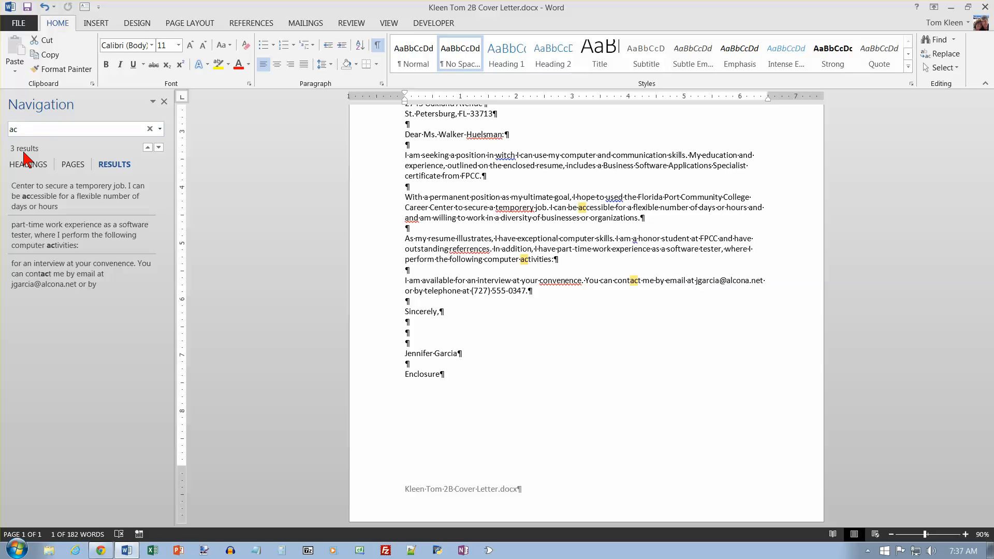
pyautogui.write('c')
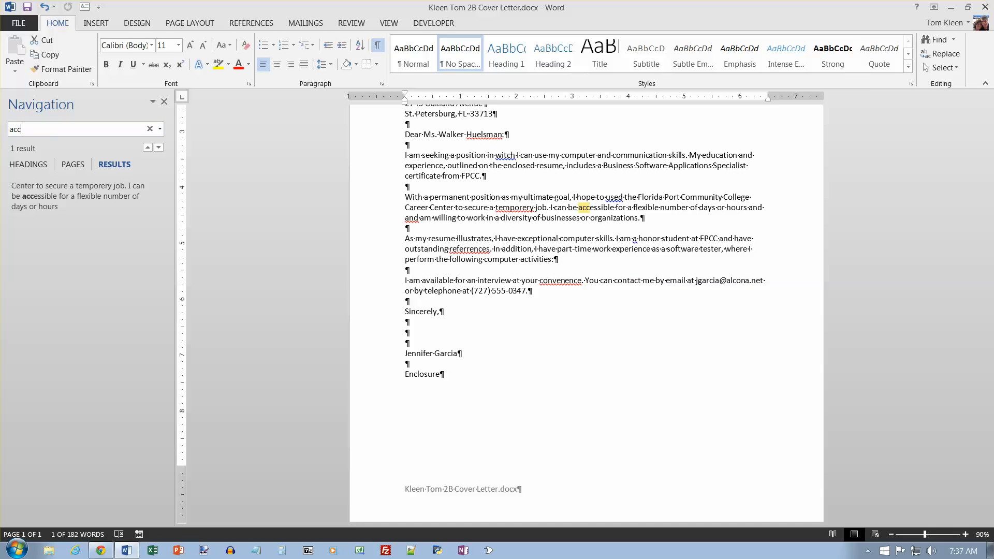
pyautogui.write('es')
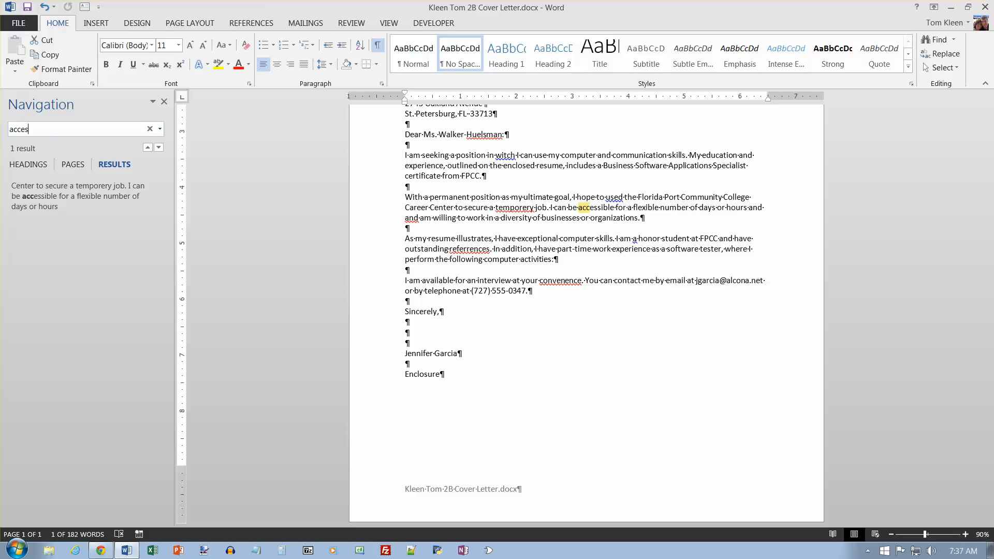
pyautogui.write('s')
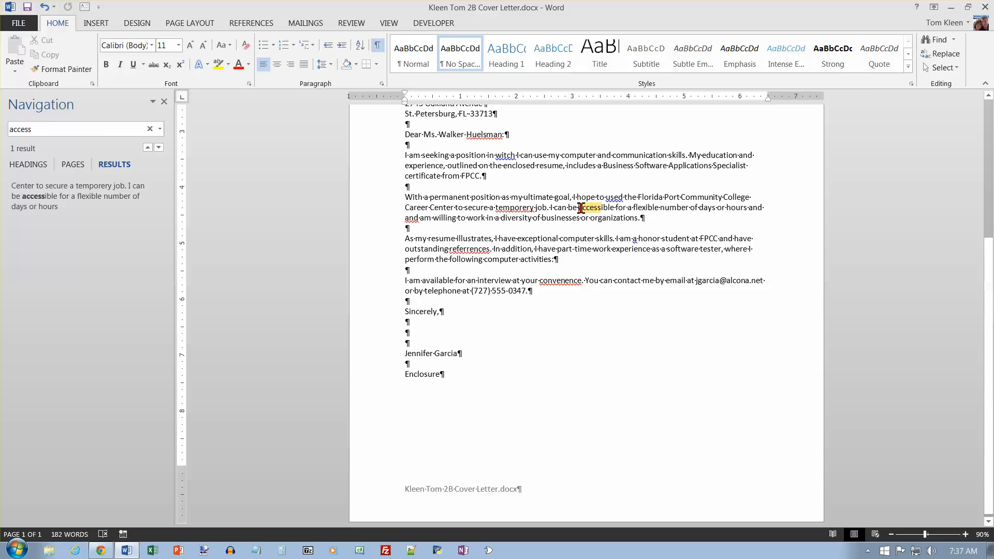
pyautogui.rightClick(588, 208)
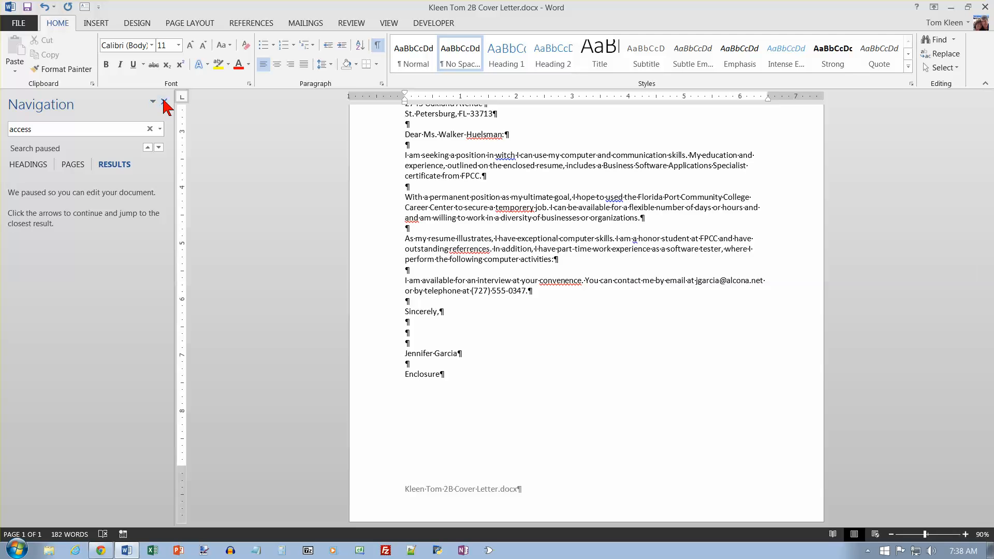
# Close the Navigation pane and set Find and Replace: 'FPCC' to 'Florida Port Community College'
pyautogui.click(164, 103)
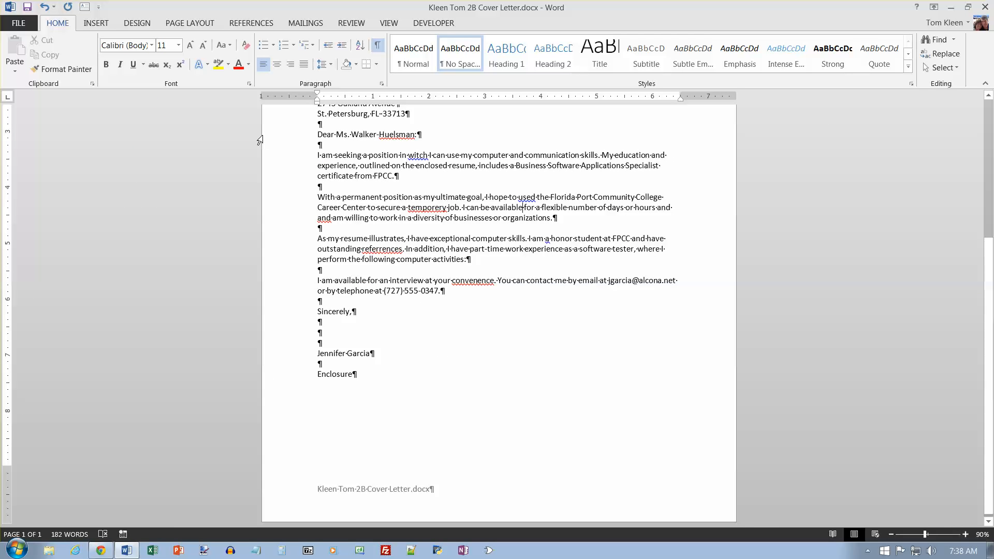
pyautogui.moveTo(918, 75)
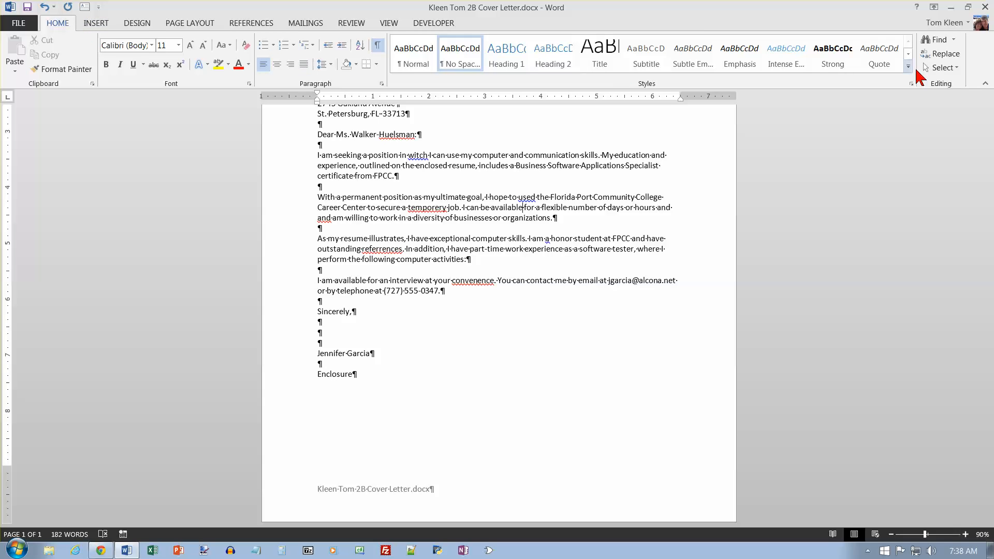
pyautogui.moveTo(945, 54)
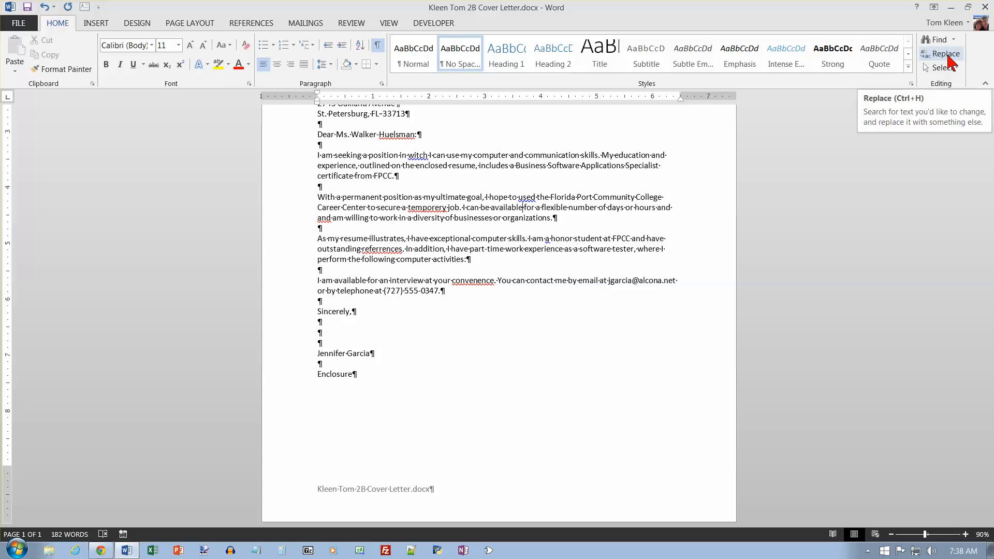
pyautogui.click(945, 54)
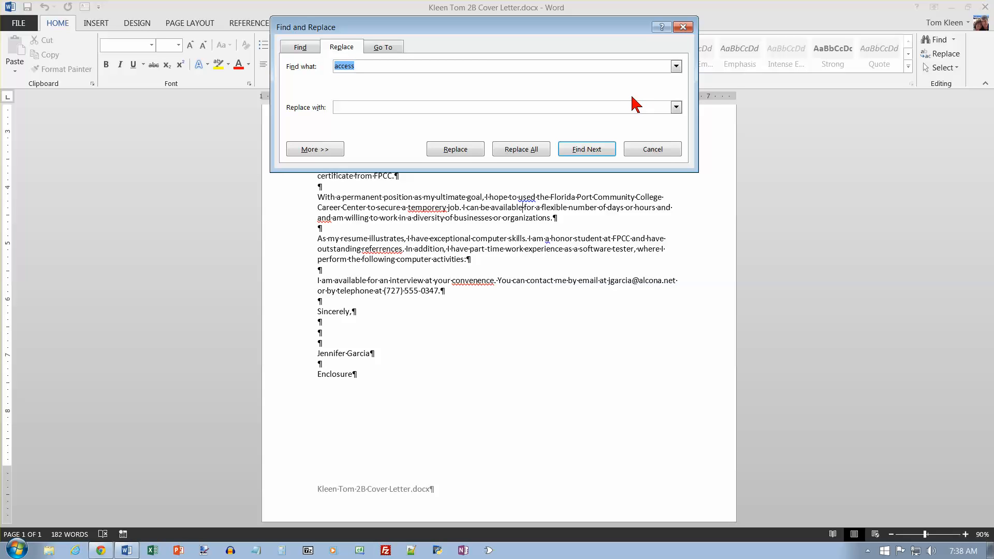
pyautogui.moveTo(588, 90)
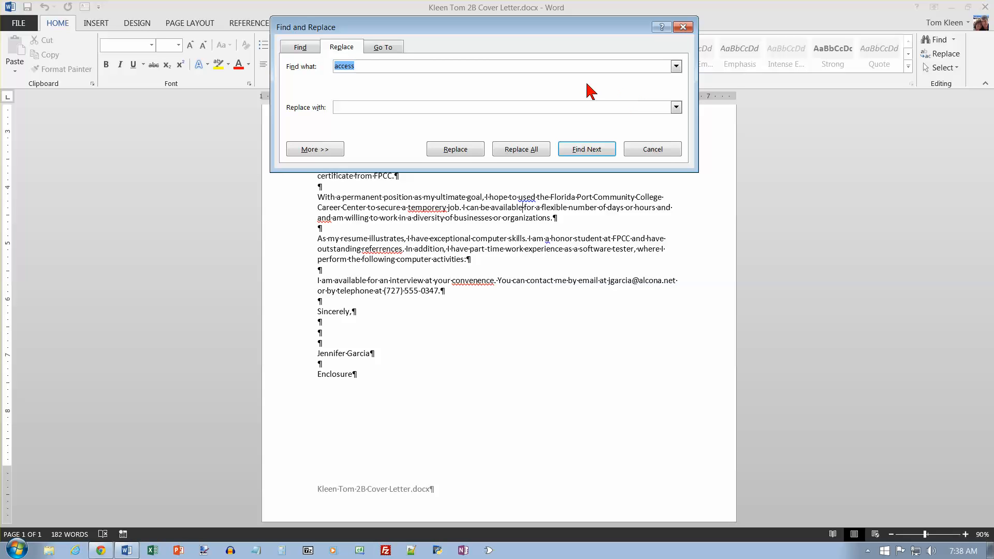
pyautogui.moveTo(435, 98)
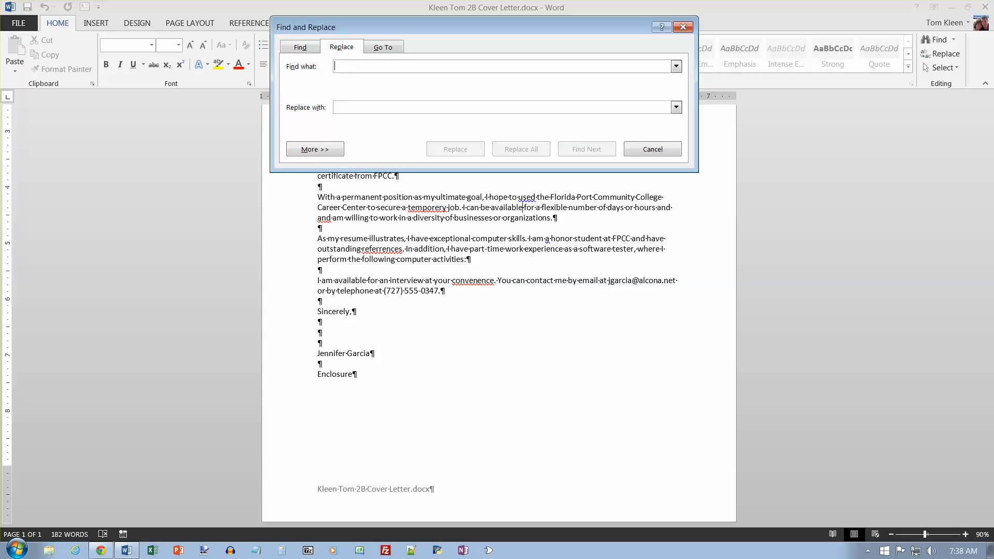
pyautogui.write('FPCC')
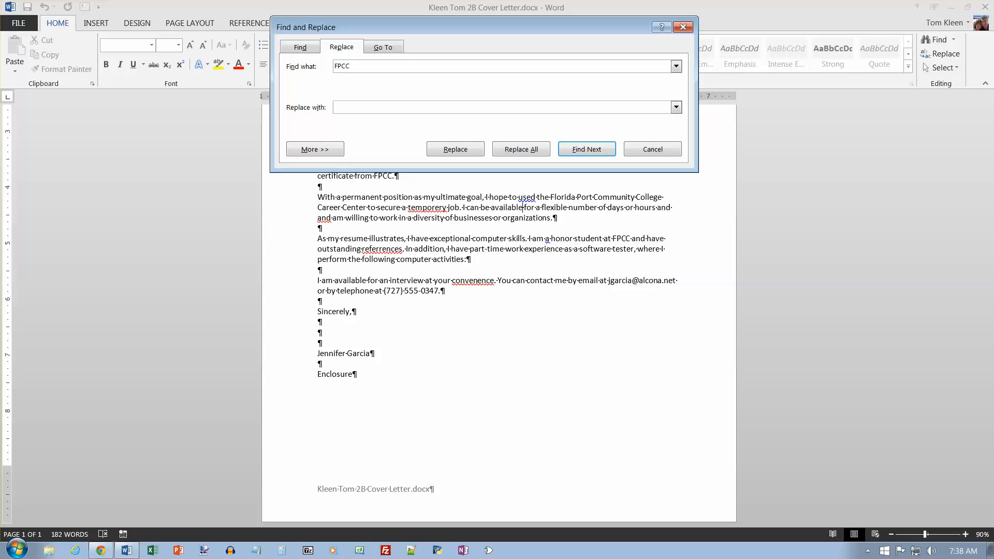
pyautogui.write('Florida')
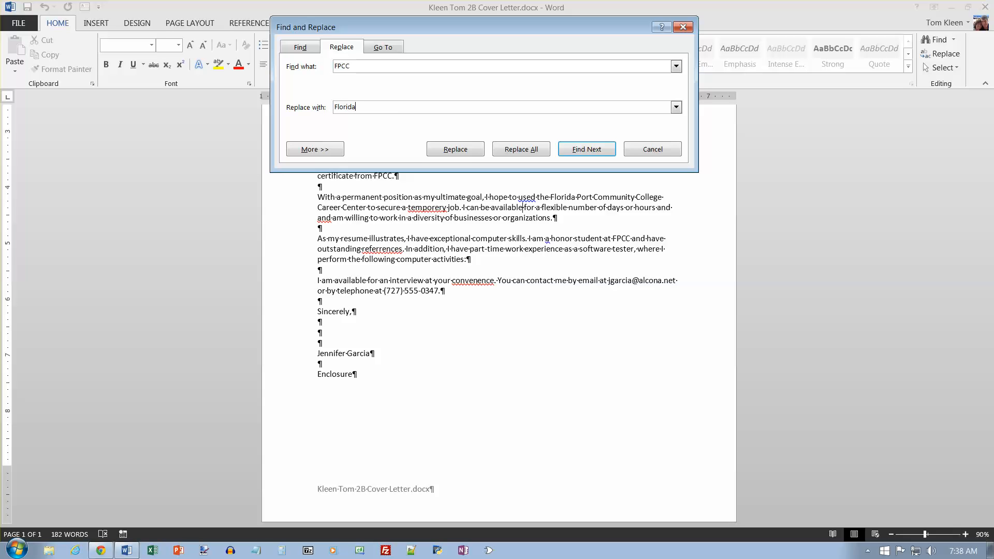
pyautogui.write('Port Communit')
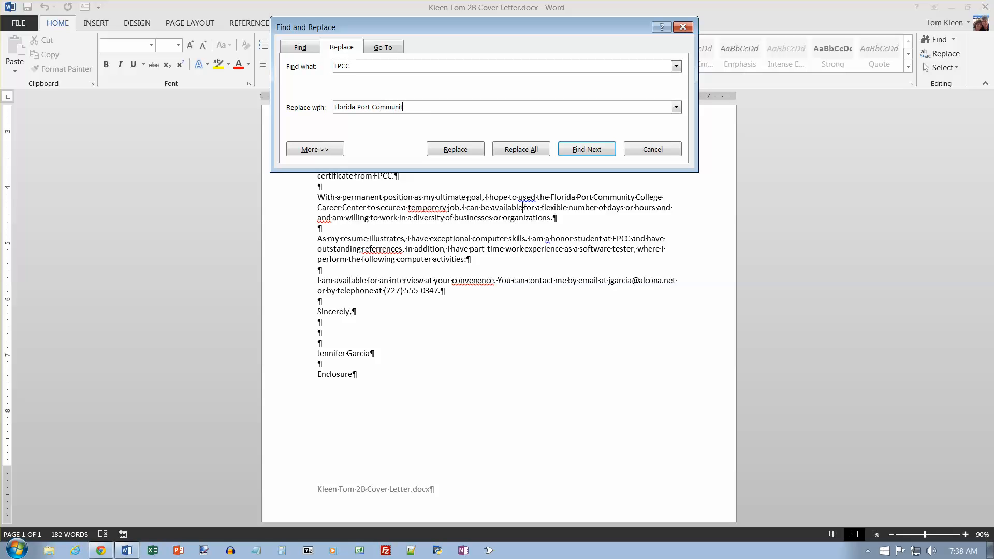
pyautogui.write('y Coll')
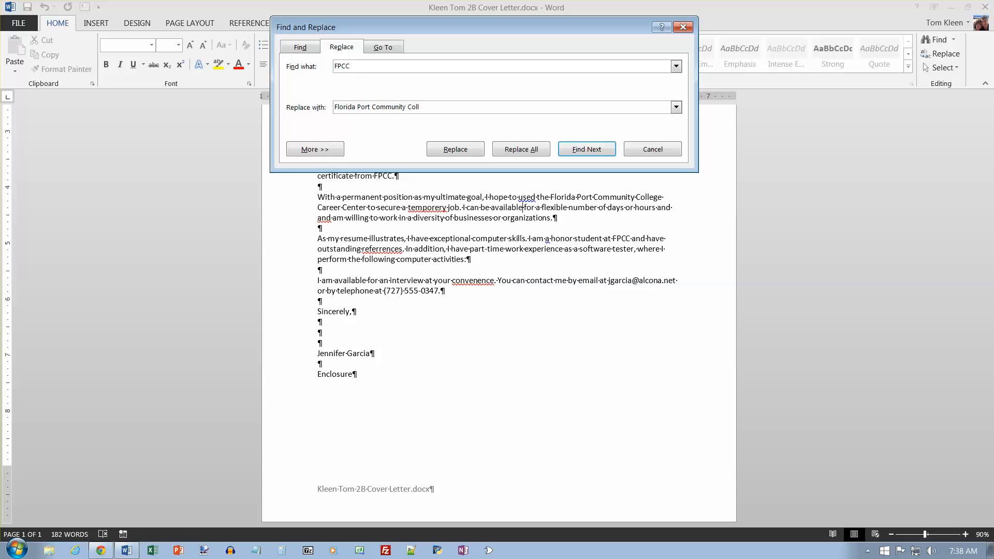
pyautogui.write('ege')
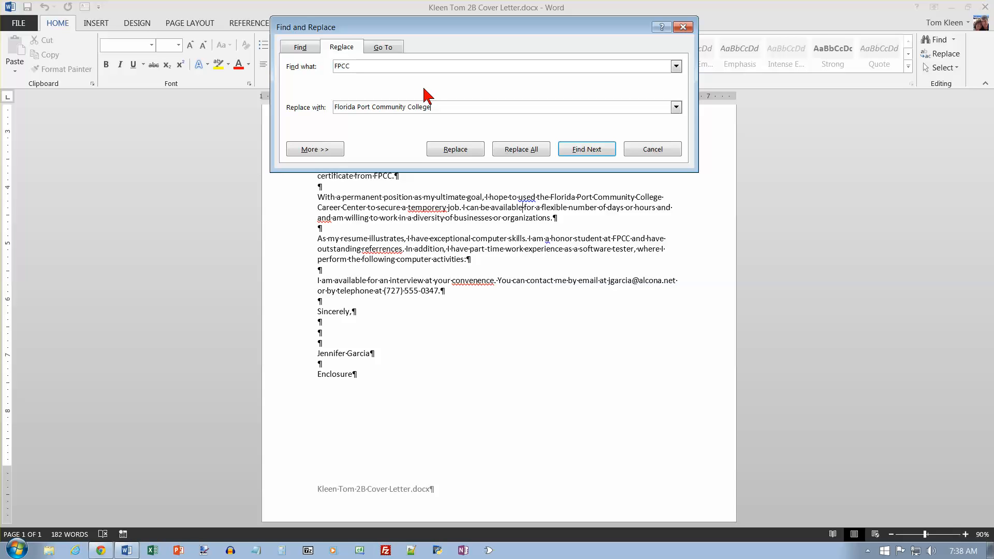
pyautogui.moveTo(475, 66)
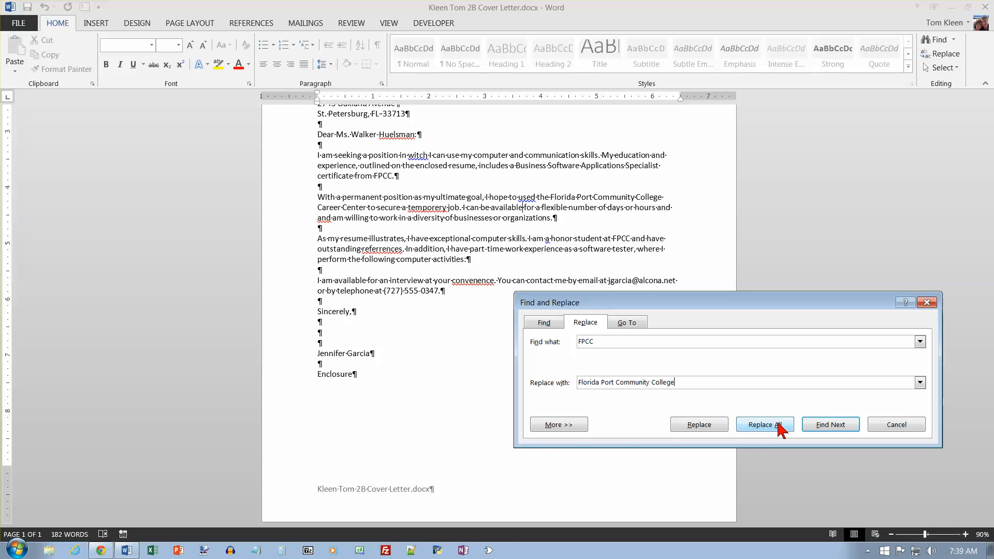
# Enable Match case and replace all FPCC occurrences with the full college name
pyautogui.click(559, 424)
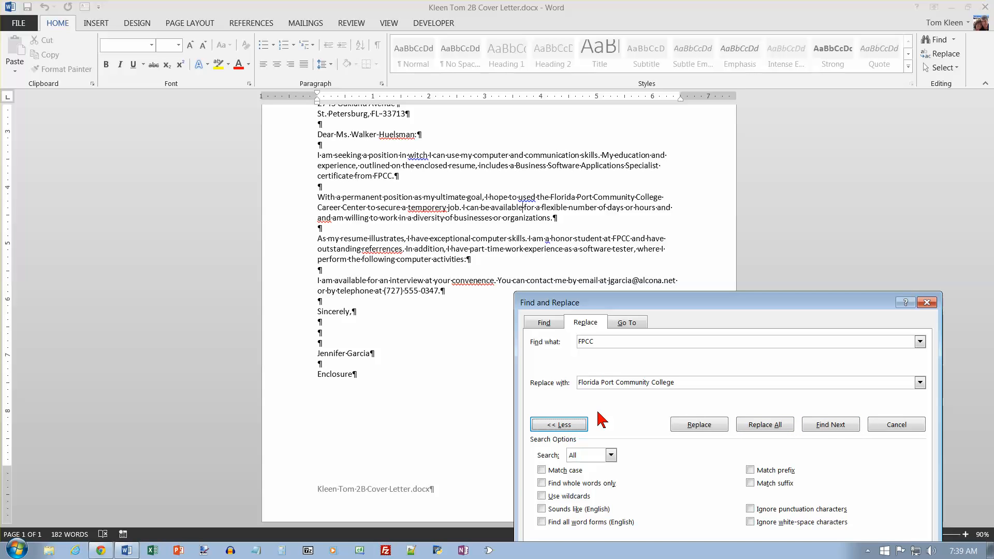
pyautogui.moveTo(605, 422)
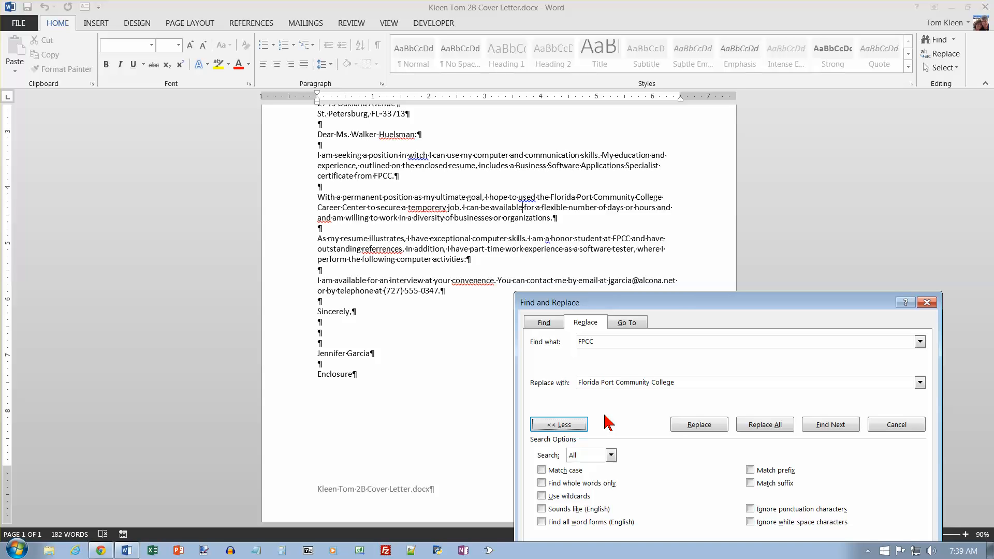
pyautogui.moveTo(686, 273)
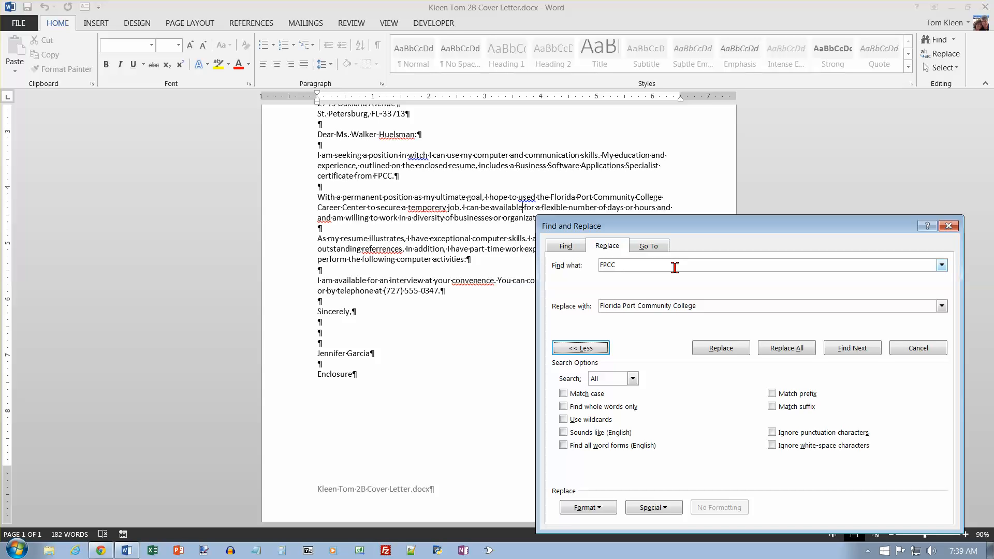
pyautogui.click(564, 393)
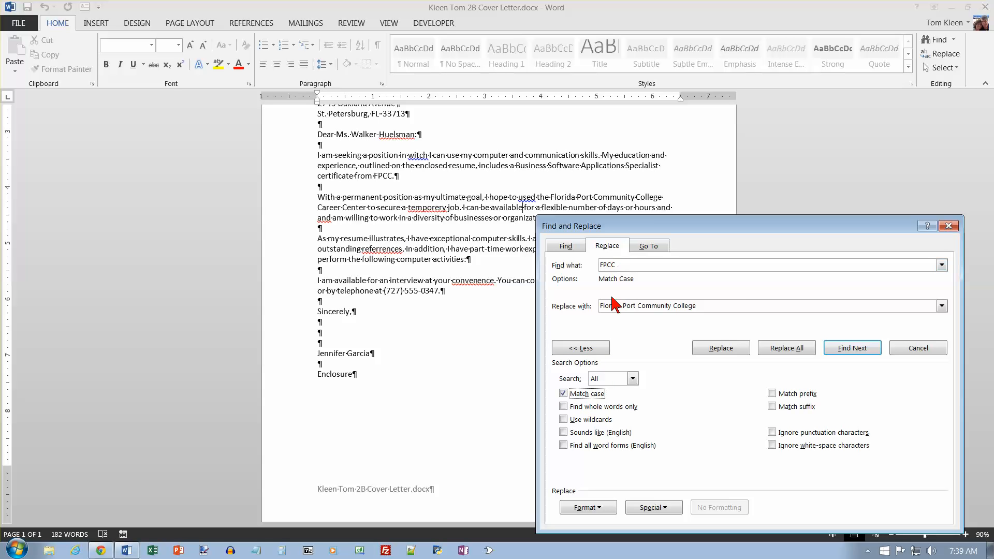
pyautogui.click(615, 306)
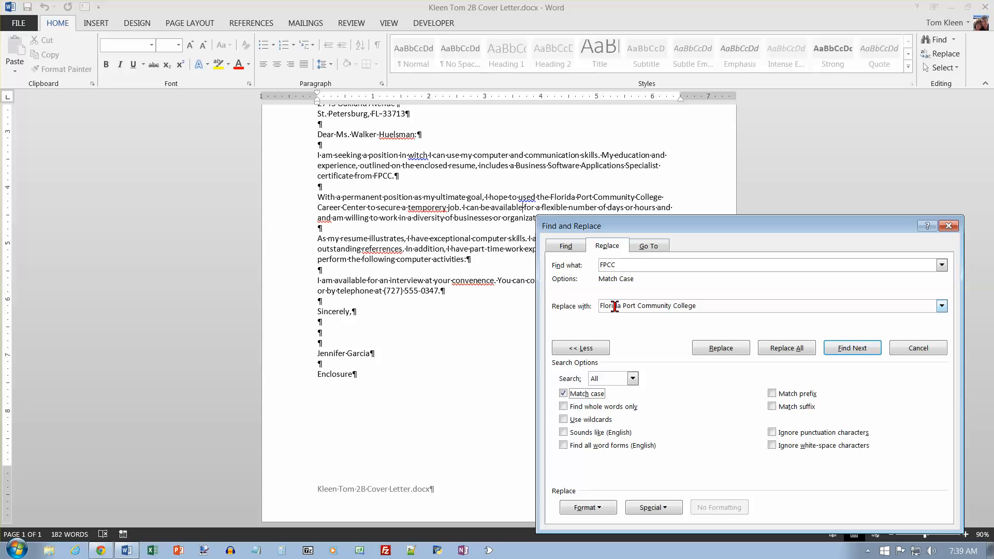
pyautogui.click(786, 348)
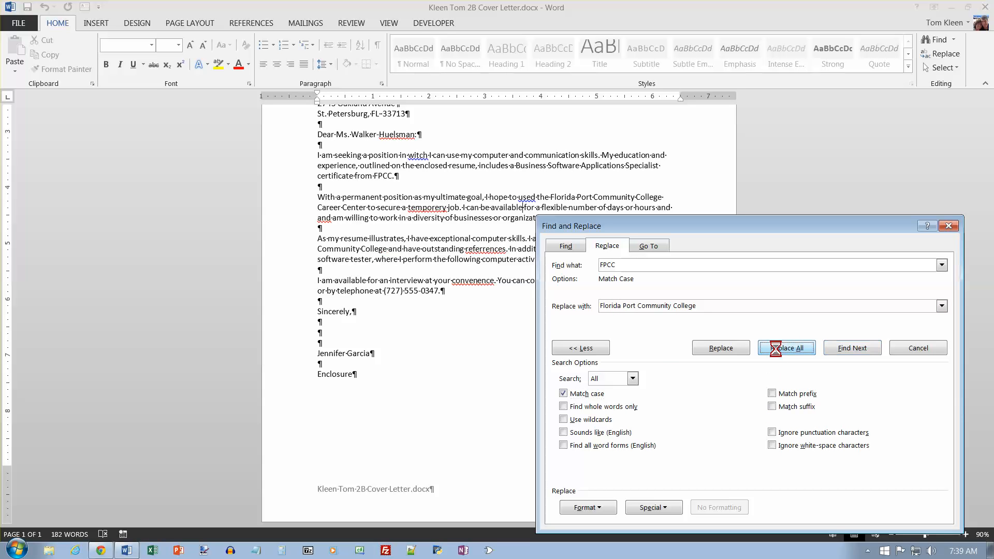
pyautogui.click(786, 348)
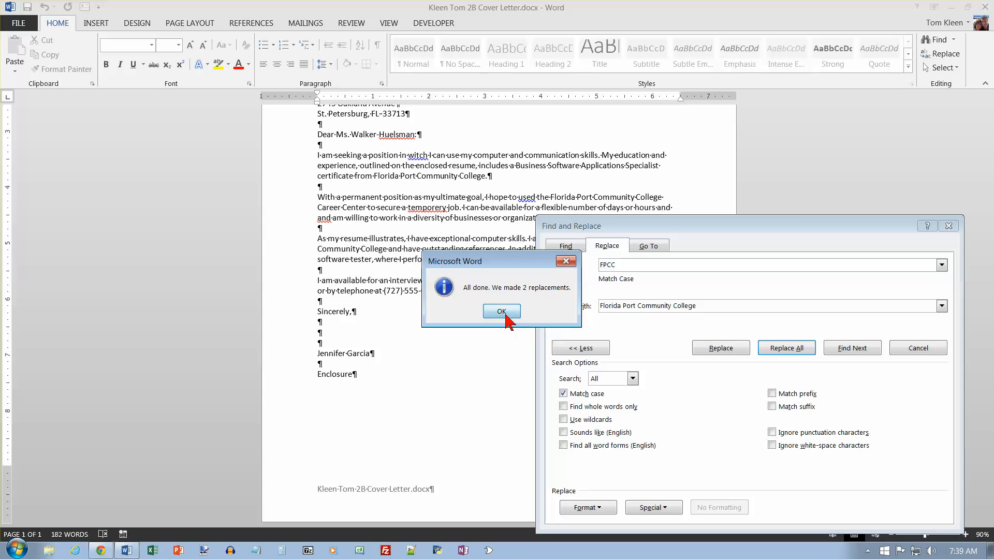
# Turn Match case back off and close the Find and Replace window
pyautogui.click(500, 310)
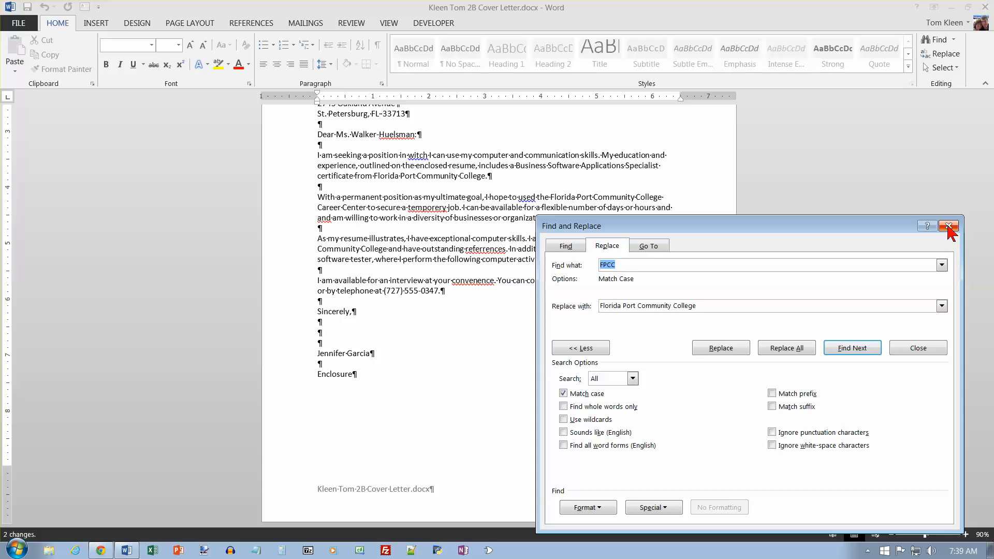
pyautogui.moveTo(949, 227)
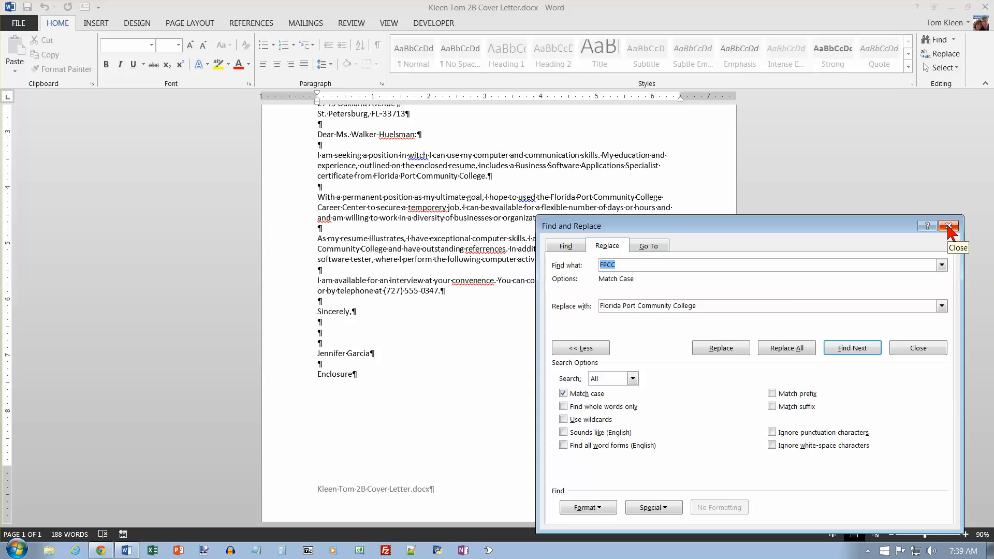
pyautogui.moveTo(661, 329)
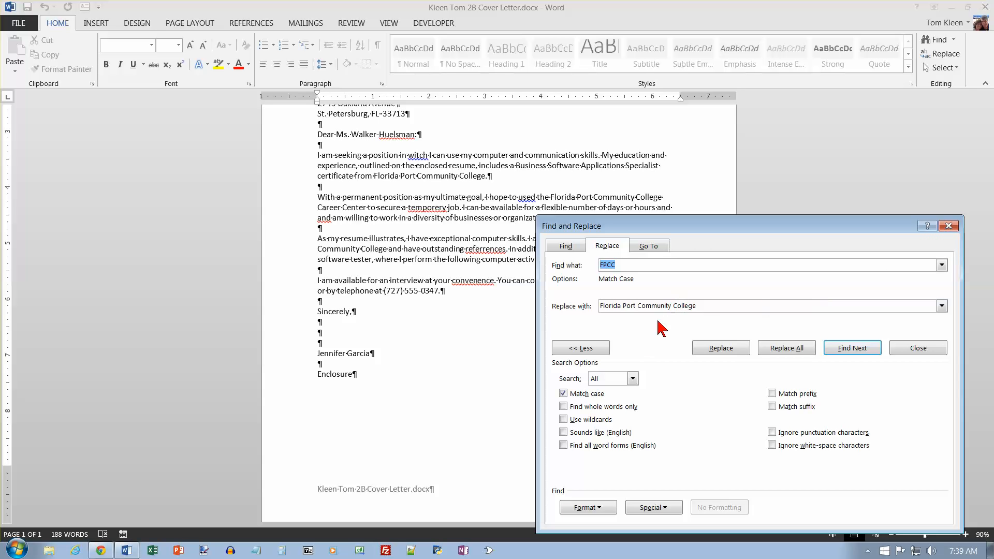
pyautogui.click(563, 393)
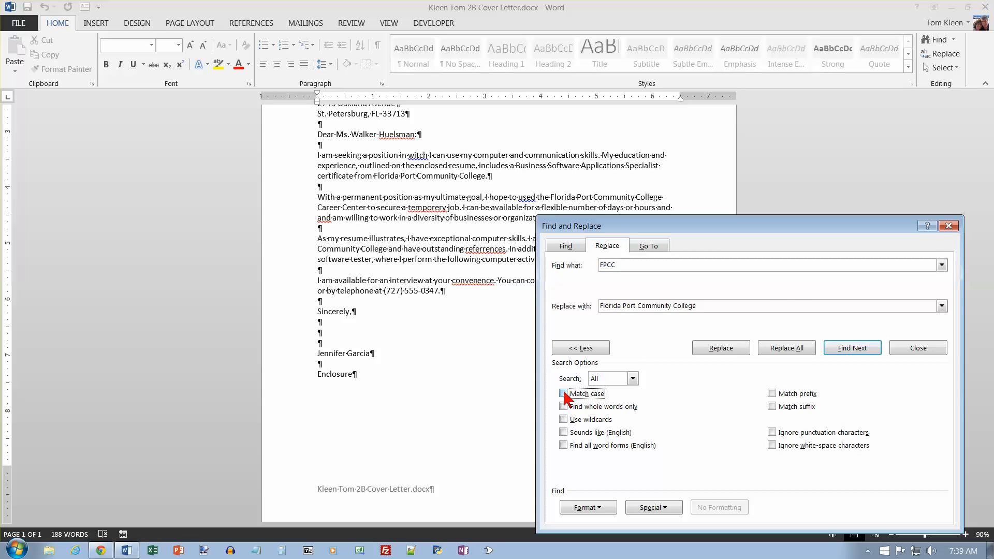
pyautogui.click(579, 347)
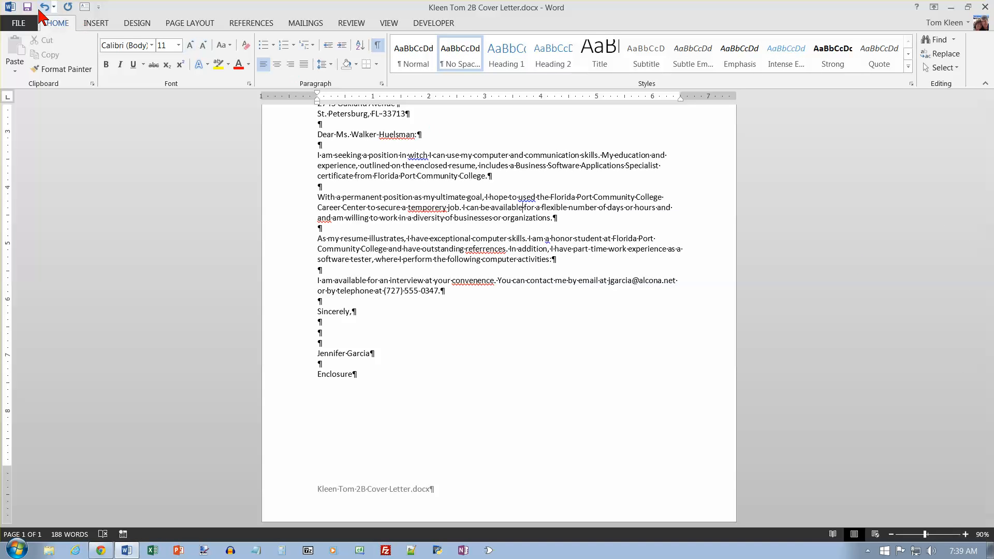
# Scroll back up to the top of the cover letter
pyautogui.click(28, 7)
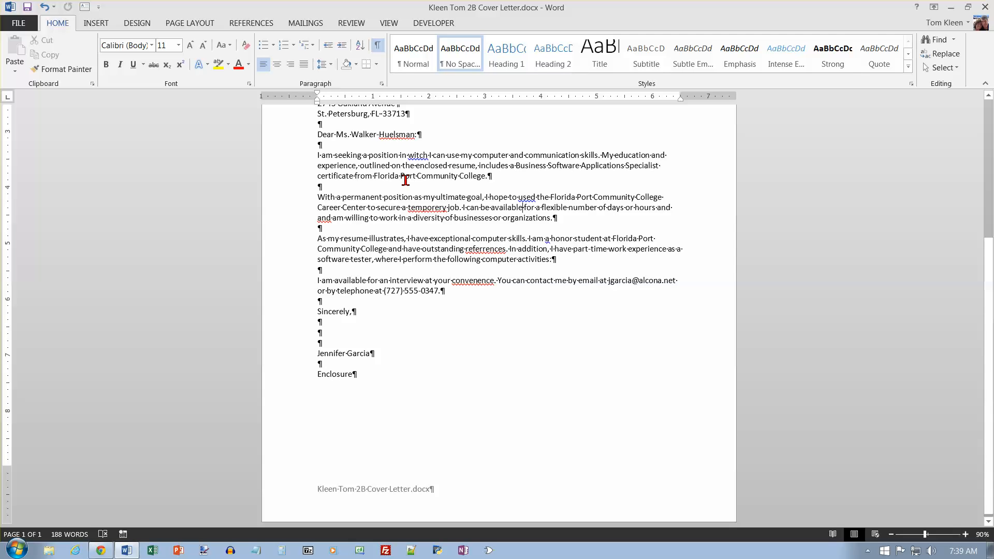
pyautogui.scroll(3)
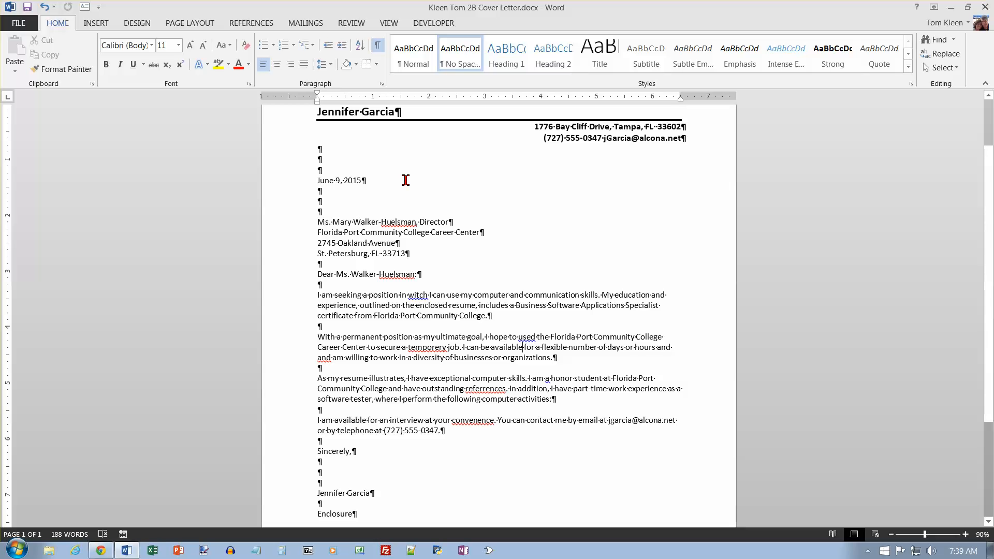
pyautogui.moveTo(410, 184)
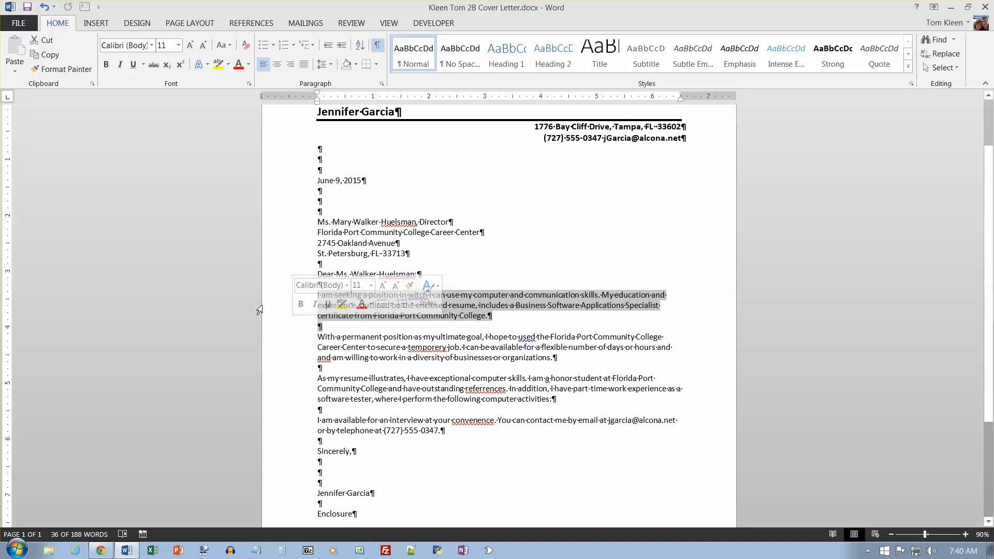
# Rework the second paragraph's phrase to read 'a flexible number of hours or days'
pyautogui.click(350, 336)
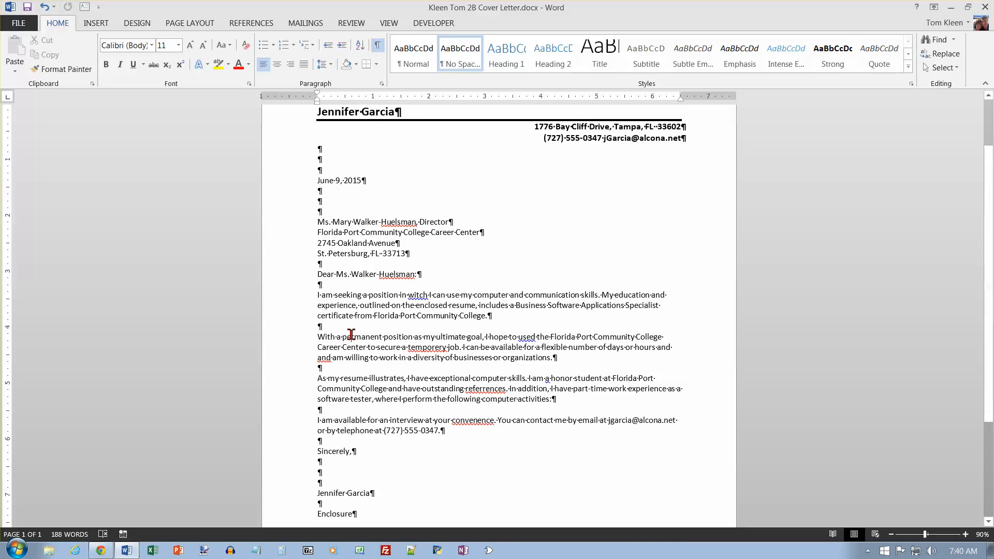
pyautogui.moveTo(383, 352)
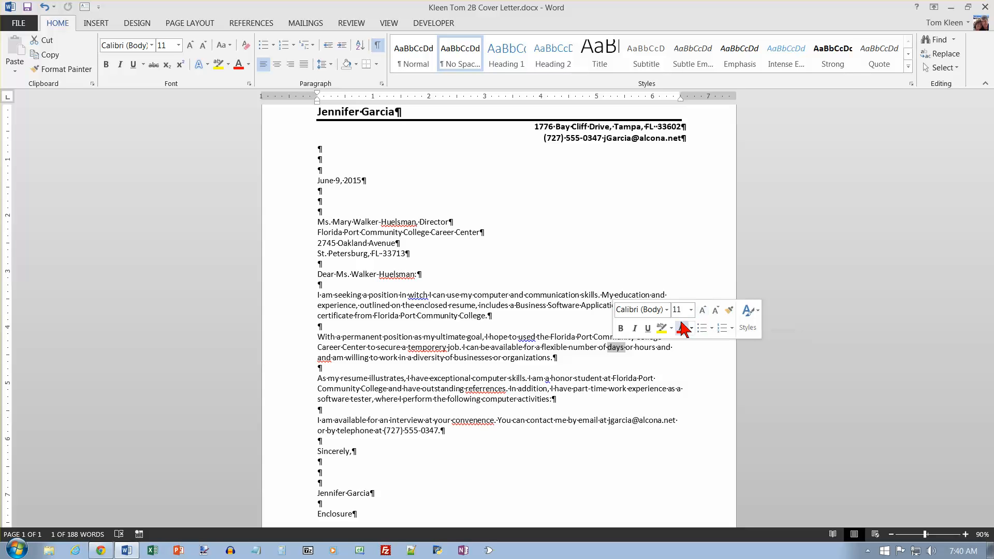
pyautogui.moveTo(619, 353)
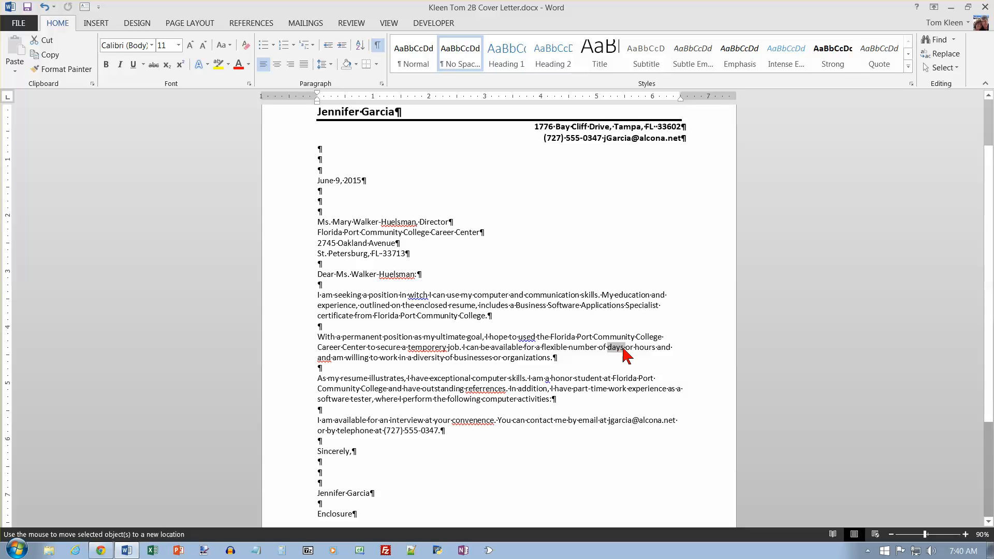
pyautogui.moveTo(662, 352)
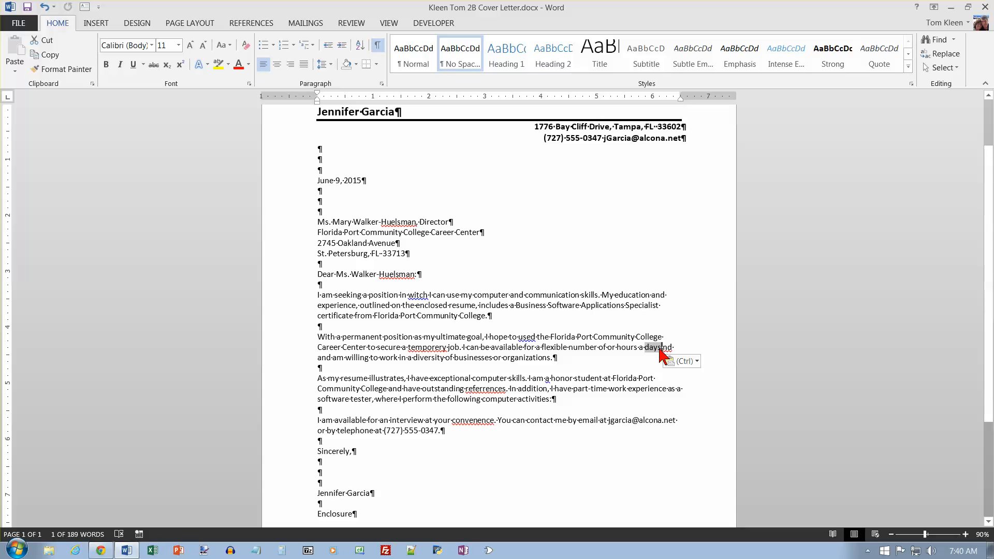
pyautogui.moveTo(631, 350)
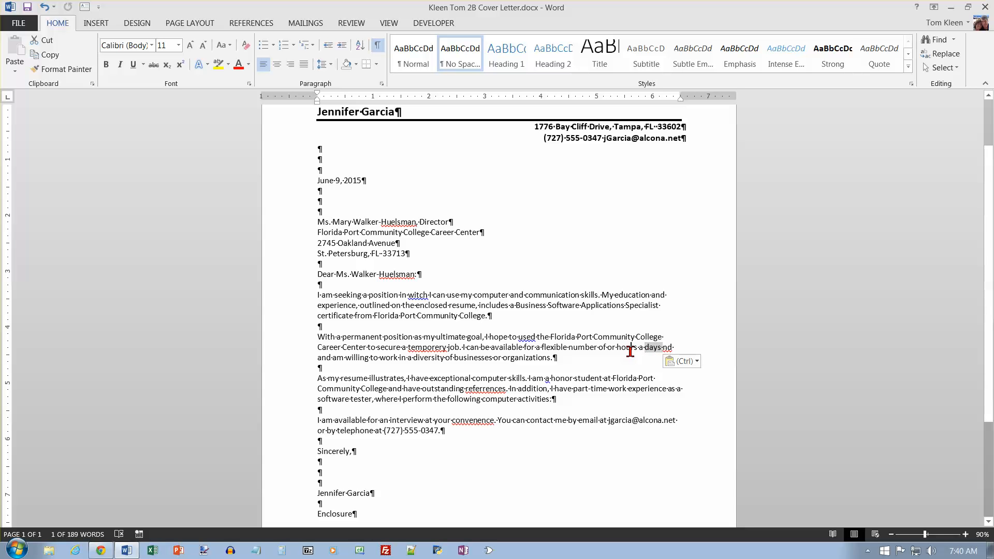
pyautogui.doubleClick(626, 348)
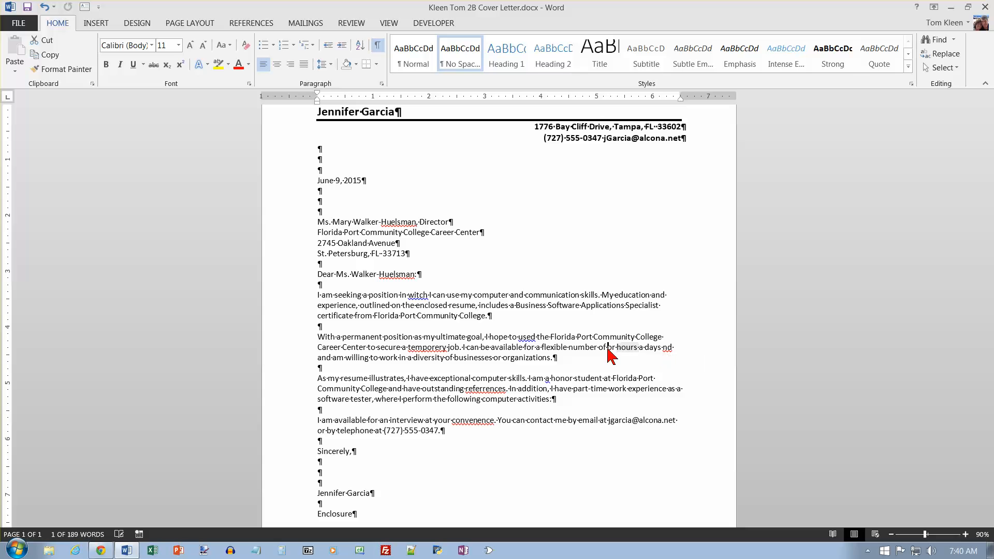
pyautogui.press('ctrl+v')
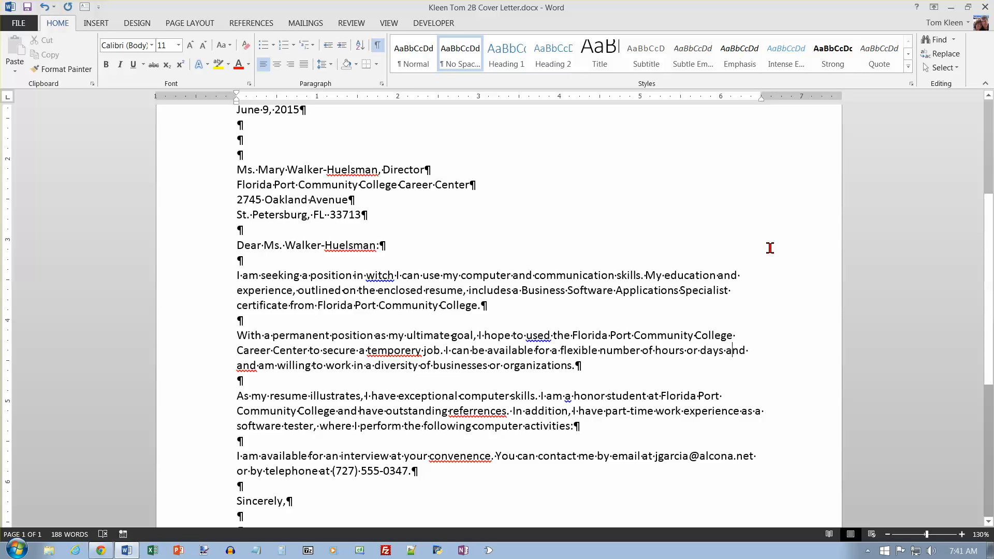
pyautogui.moveTo(735, 254)
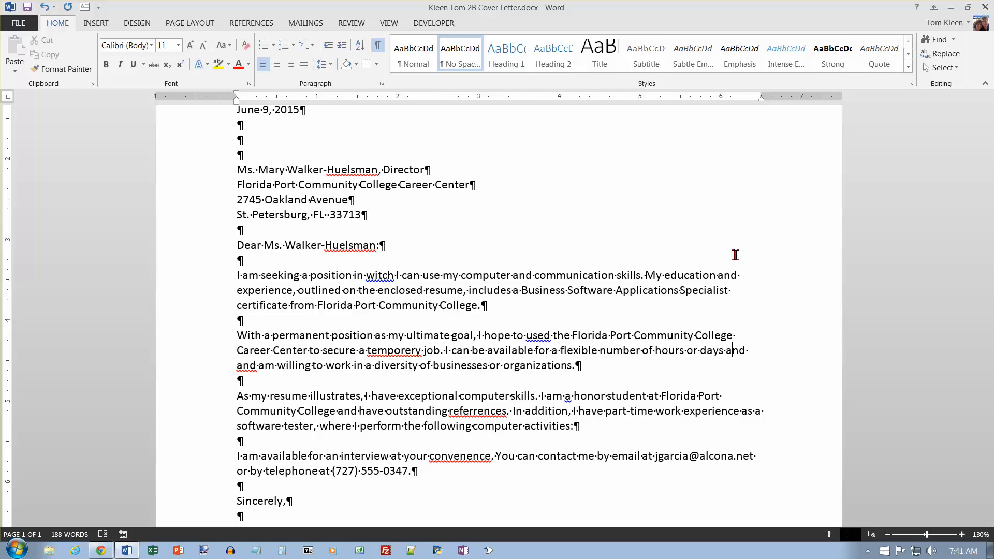
pyautogui.moveTo(532, 306)
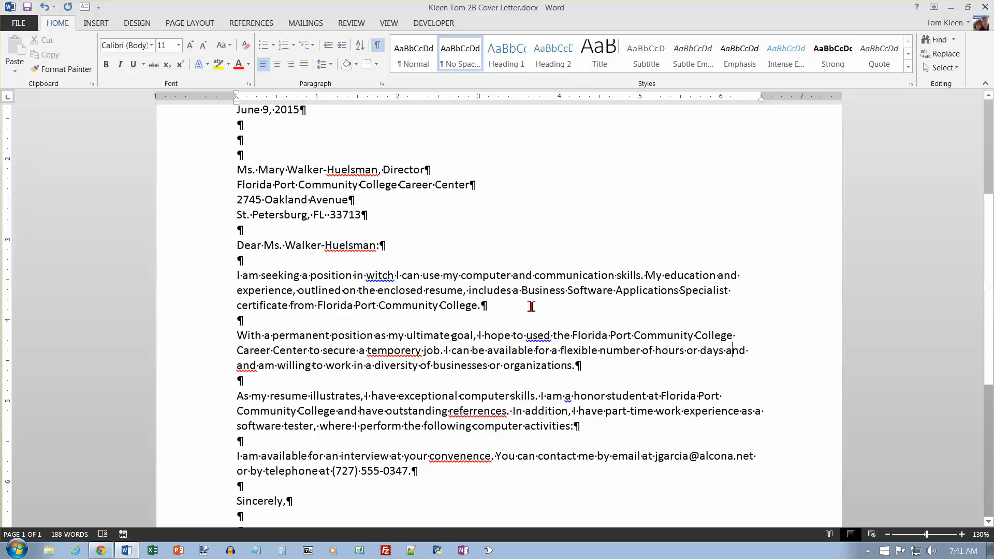
pyautogui.moveTo(405, 380)
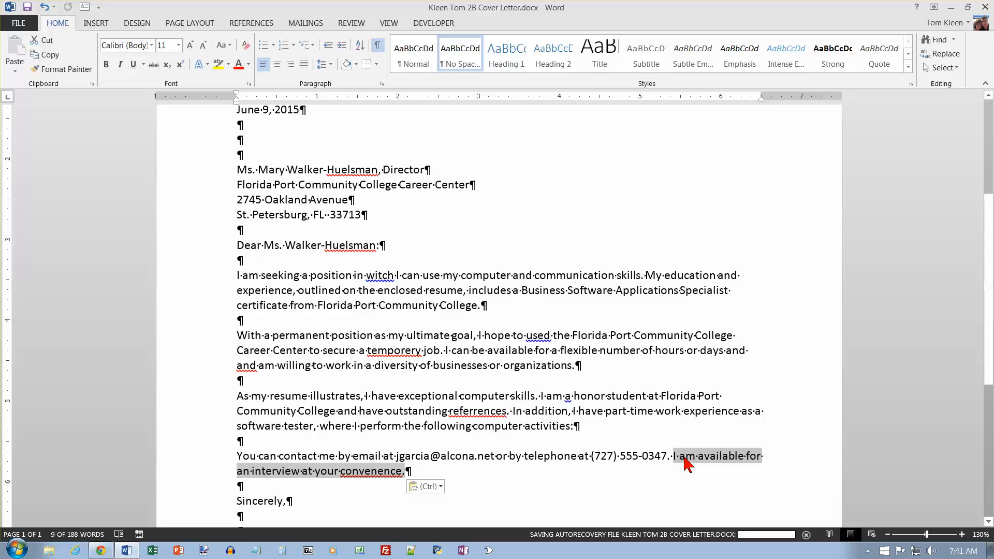
# Deselect the interview-availability sentence after moving it to the paragraph's end
pyautogui.click(704, 456)
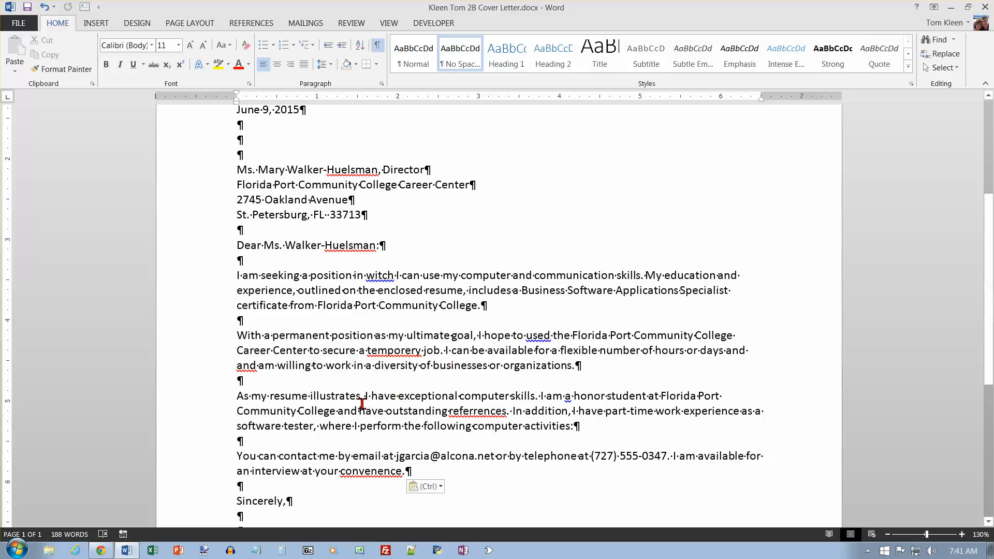
pyautogui.moveTo(337, 454)
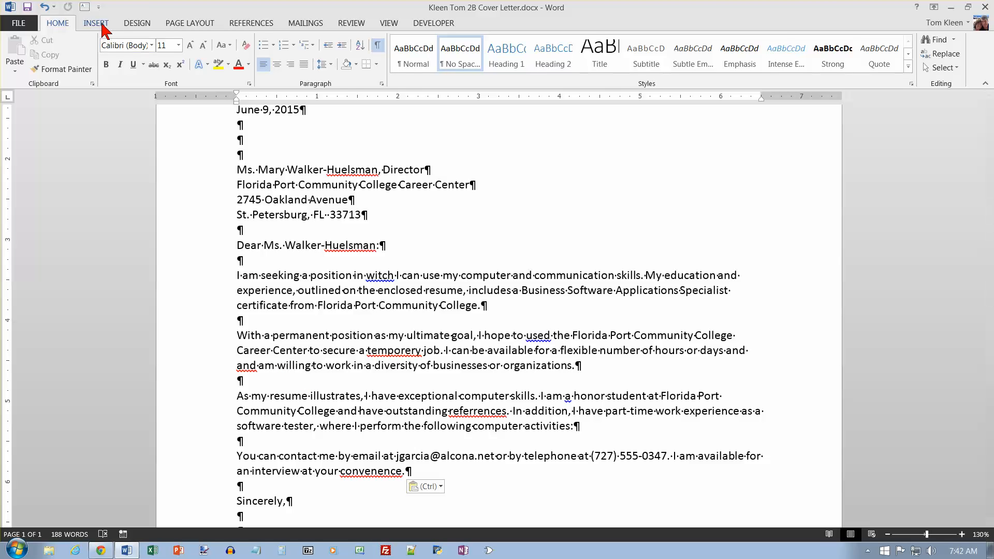
# Insert a two-column, three-row table from the Insert tab
pyautogui.click(96, 23)
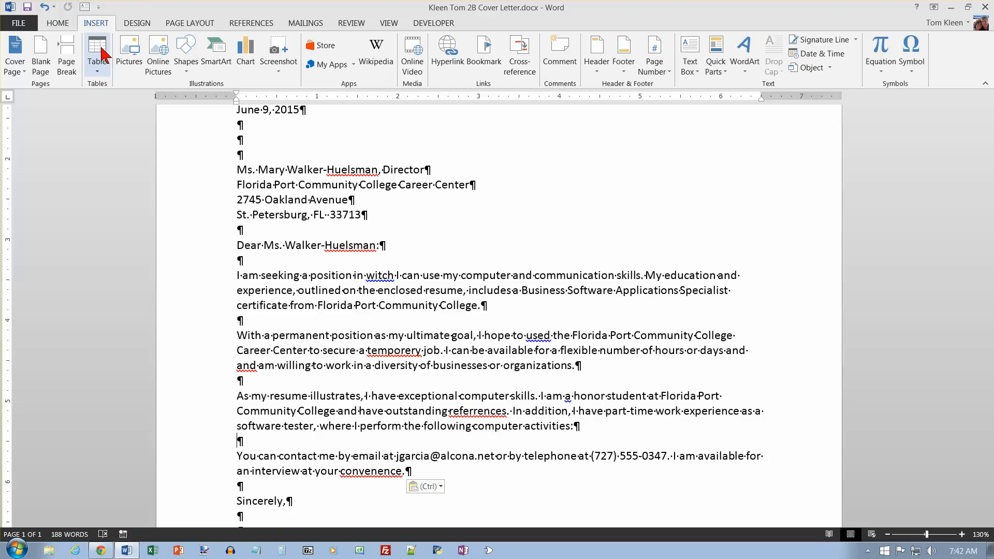
pyautogui.click(96, 52)
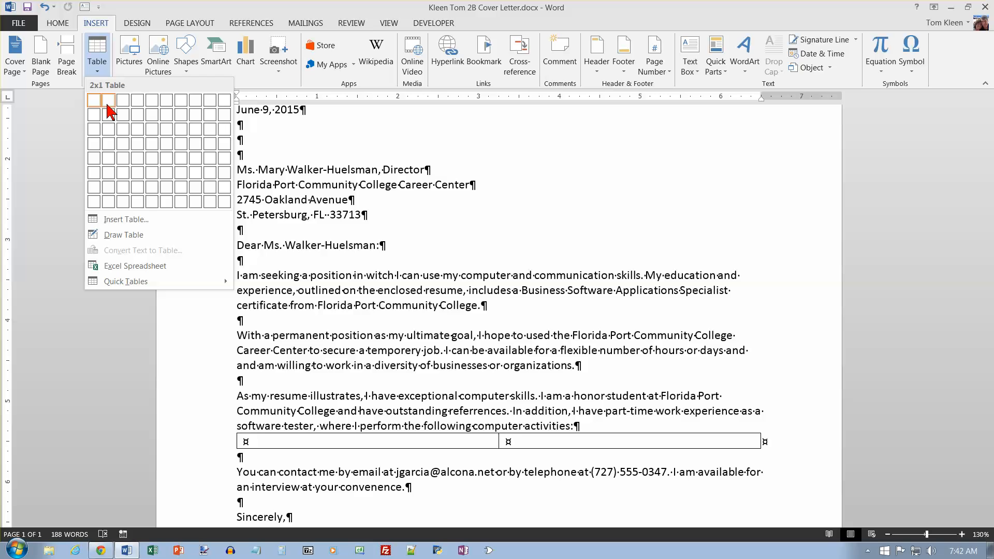
pyautogui.moveTo(110, 130)
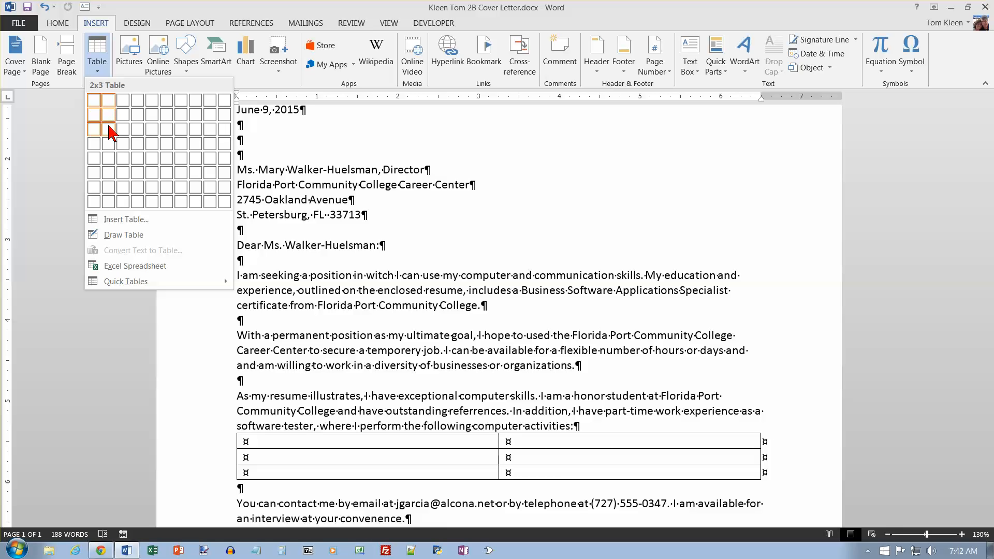
pyautogui.click(108, 118)
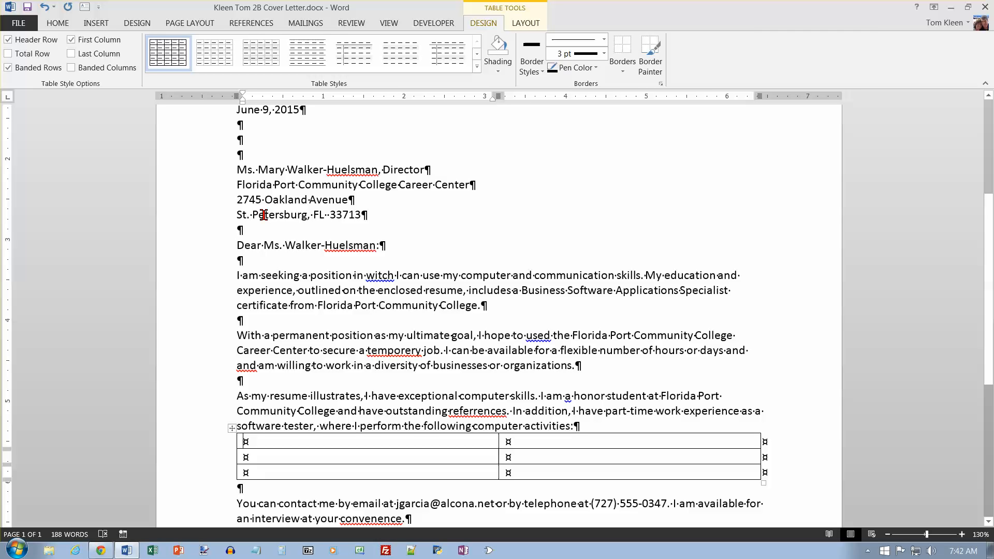
# Enter 'Microsoft Access' and 'Test database queries' in the table's first row
pyautogui.write('Miscol')
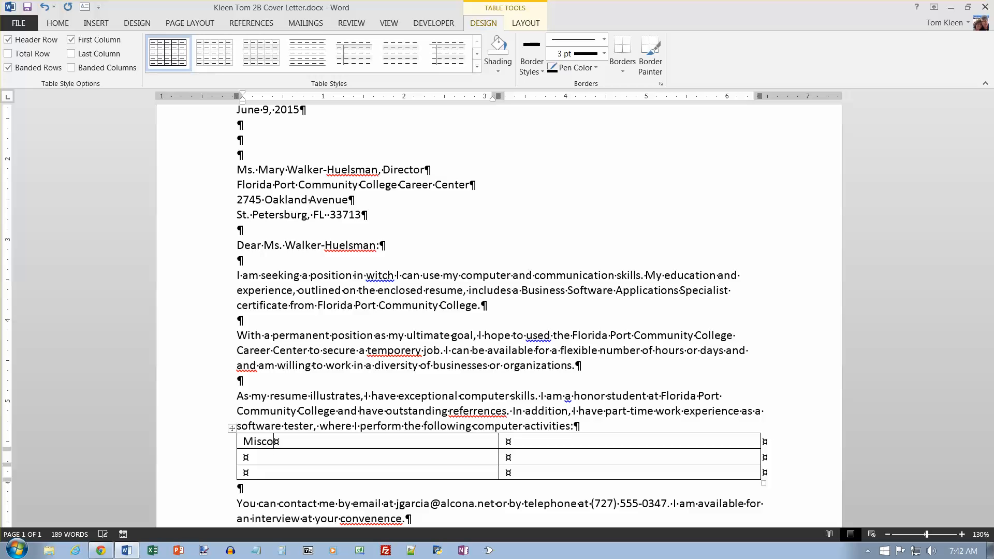
pyautogui.write('Microsoft')
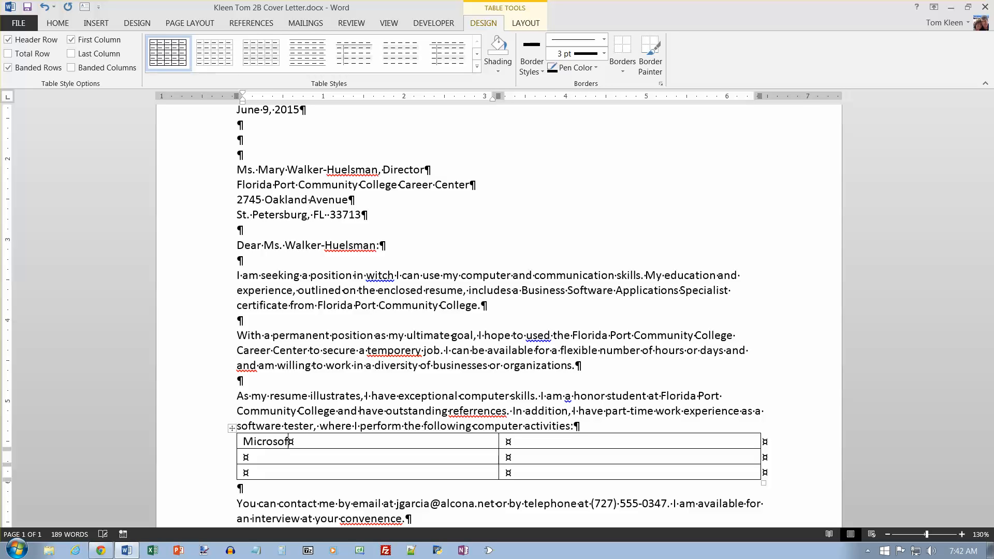
pyautogui.write('Access')
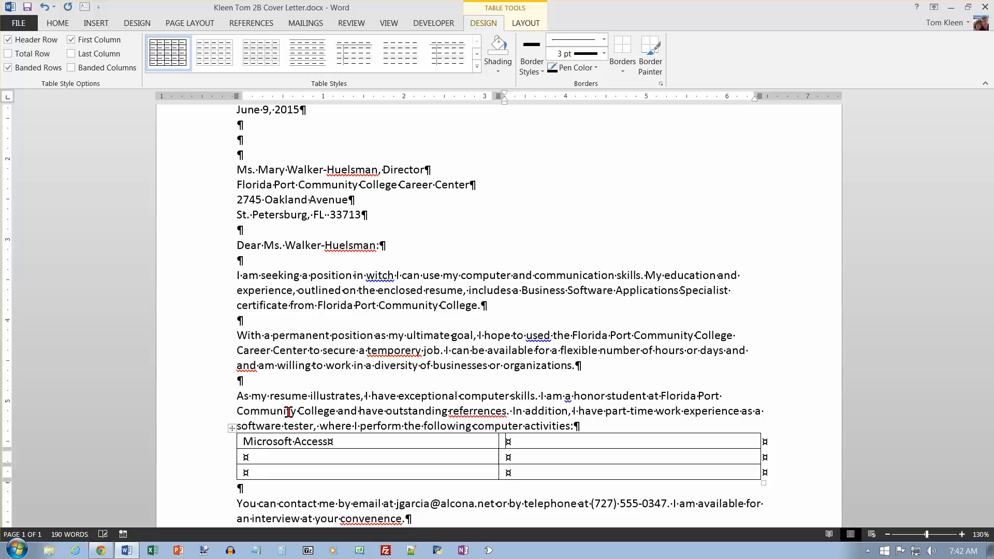
pyautogui.write('Test d')
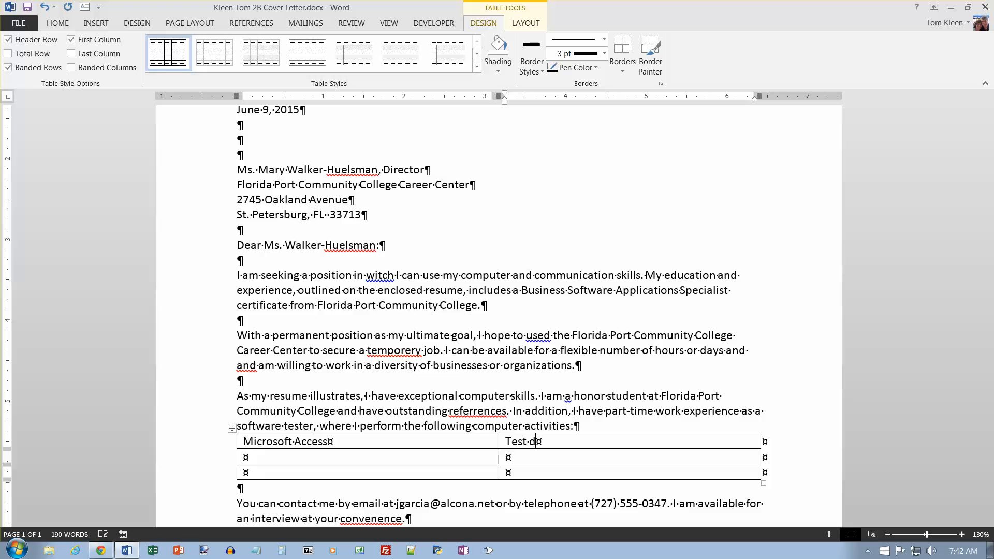
pyautogui.write('atabase queries')
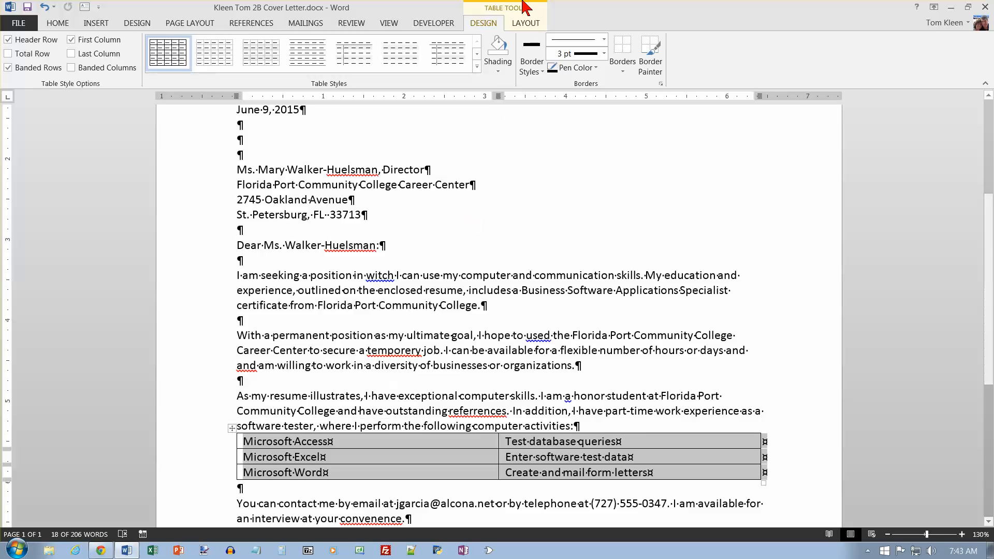
# Apply AutoFit Contents to the activities table via Table Tools Layout
pyautogui.click(526, 23)
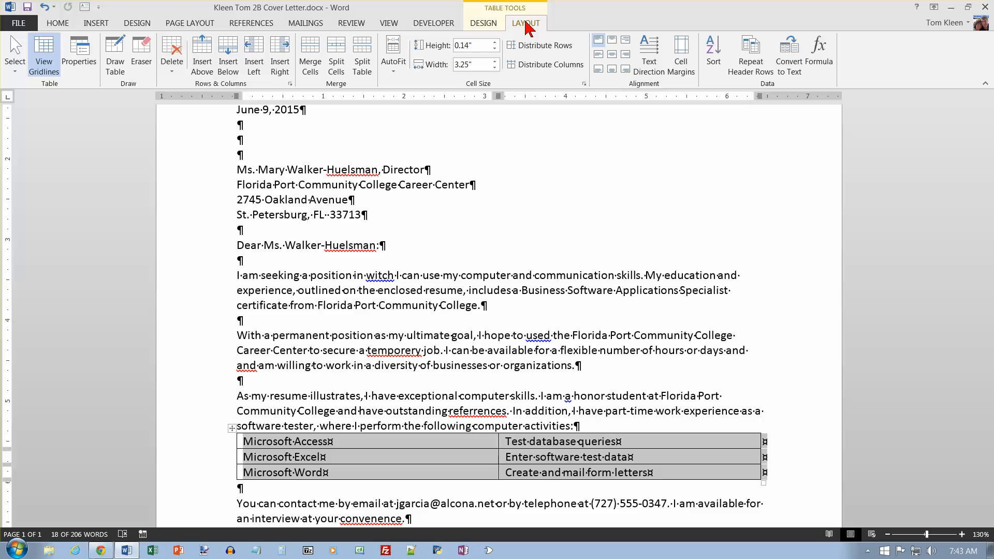
pyautogui.moveTo(523, 38)
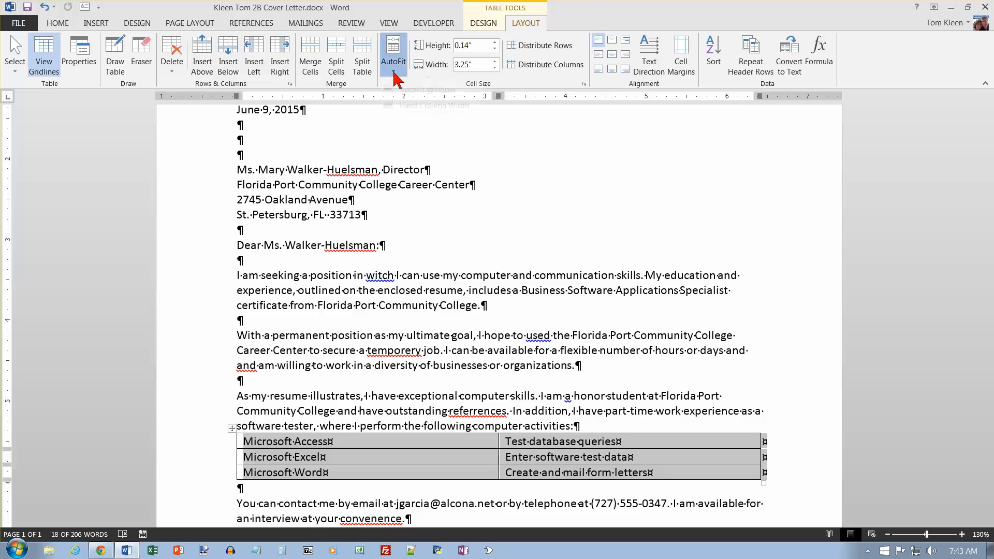
pyautogui.click(393, 54)
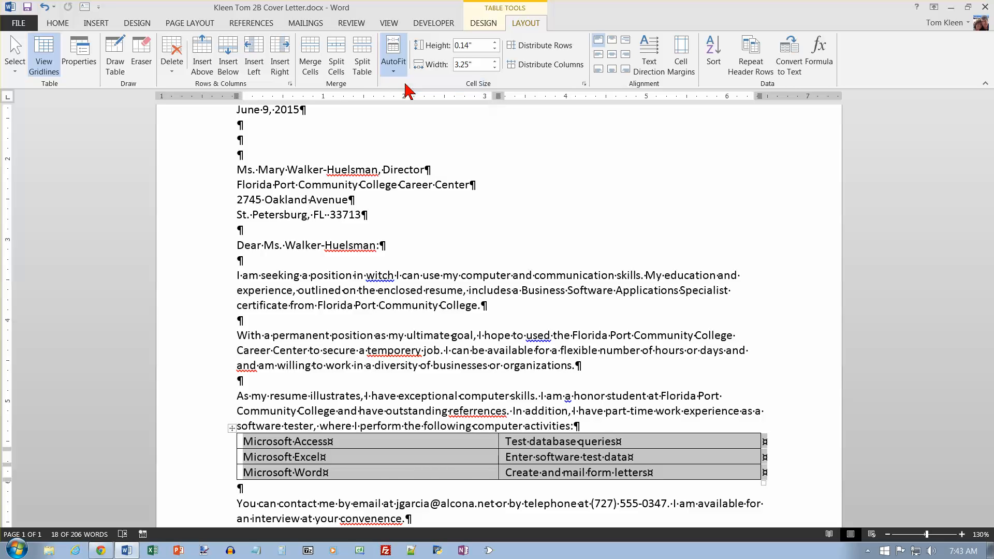
pyautogui.click(393, 54)
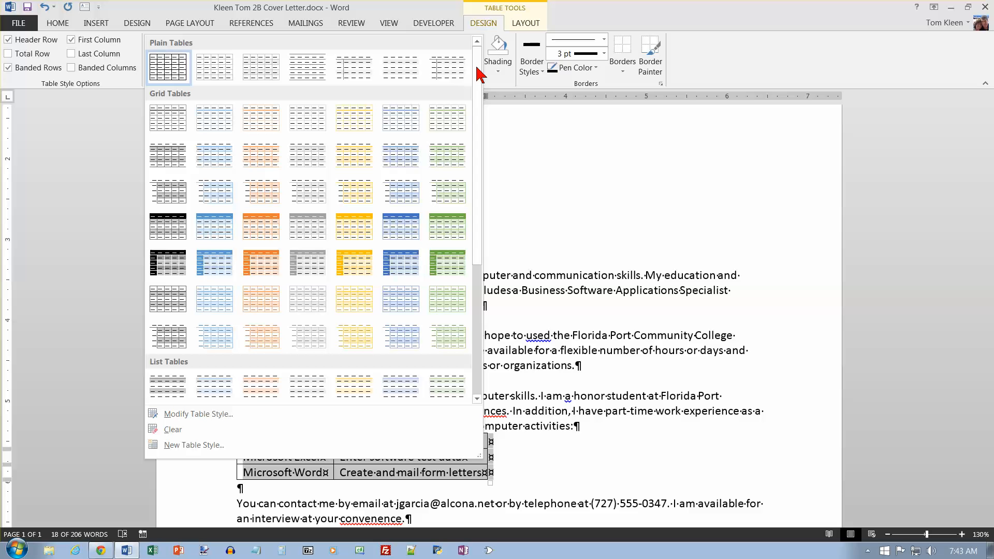
pyautogui.moveTo(447, 66)
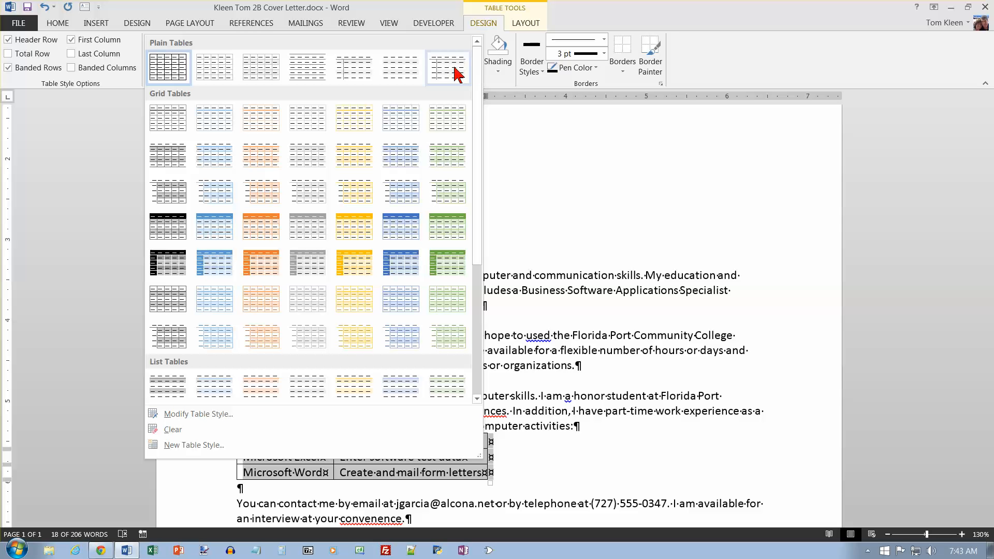
pyautogui.moveTo(214, 66)
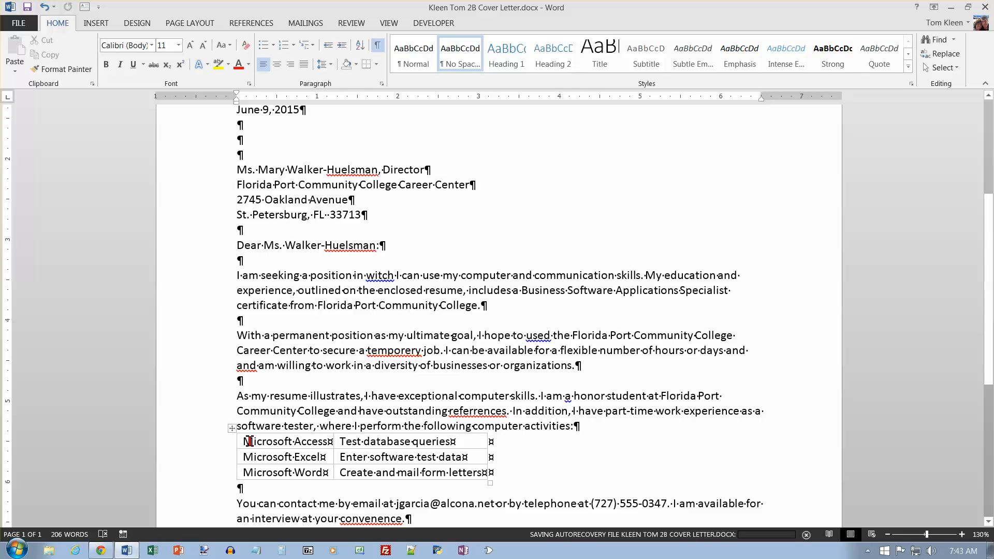
# Select the whole activities table and switch to Home to centre it
pyautogui.click(368, 457)
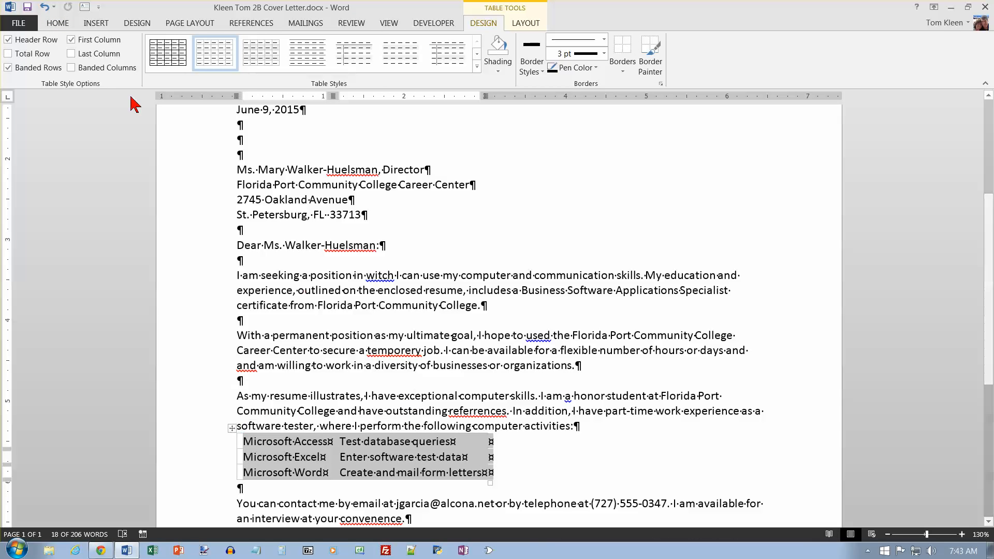
pyautogui.click(57, 23)
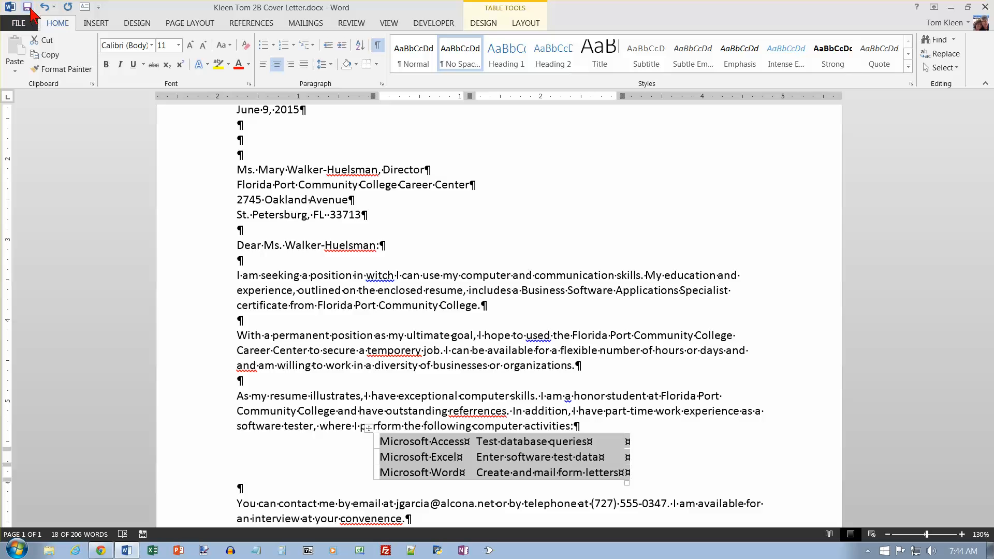
pyautogui.moveTo(230, 184)
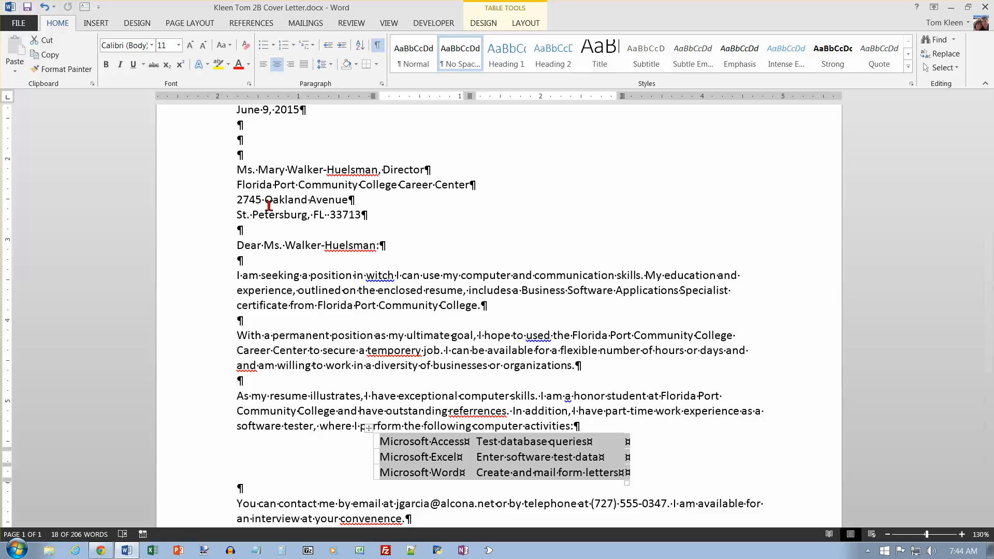
pyautogui.moveTo(294, 208)
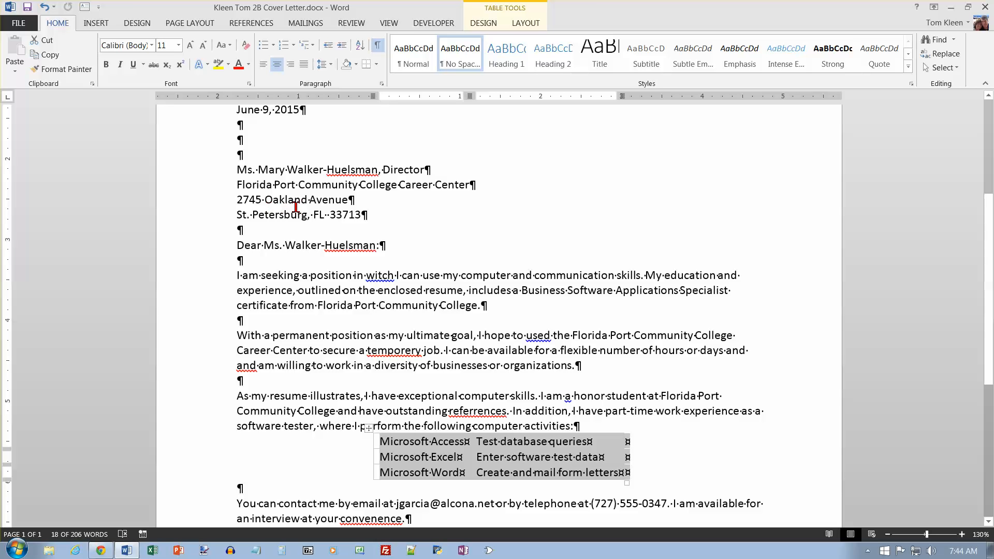
pyautogui.moveTo(265, 296)
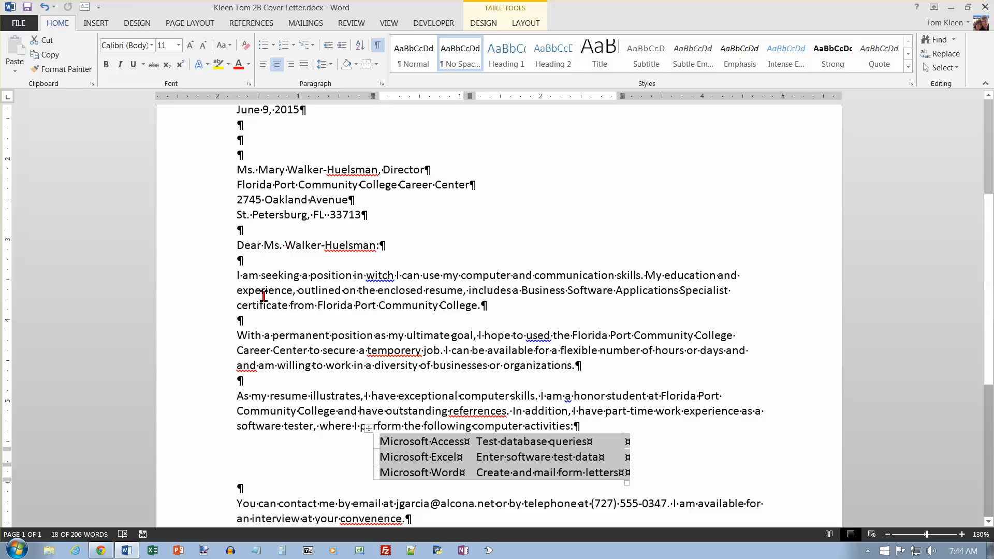
pyautogui.moveTo(203, 390)
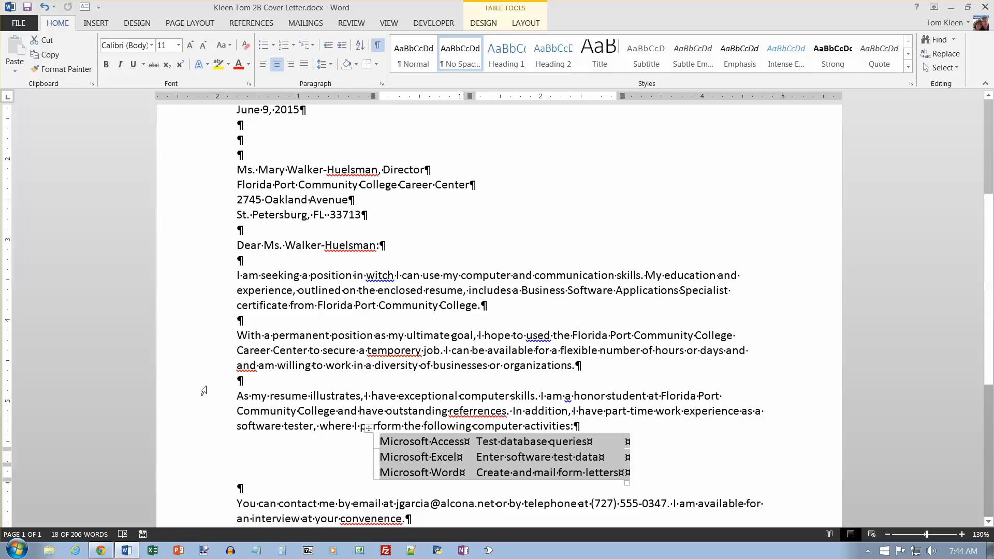
pyautogui.moveTo(126, 525)
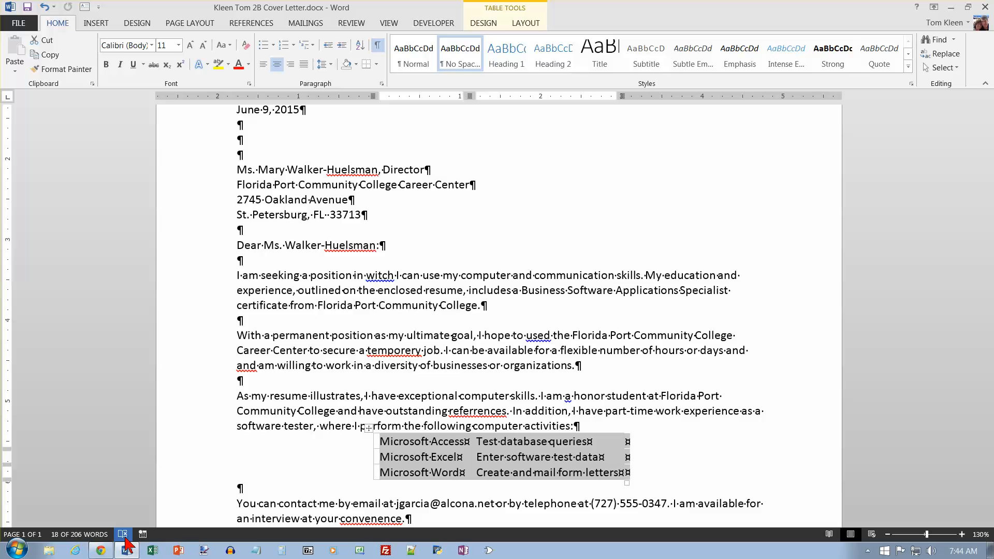
pyautogui.click(123, 535)
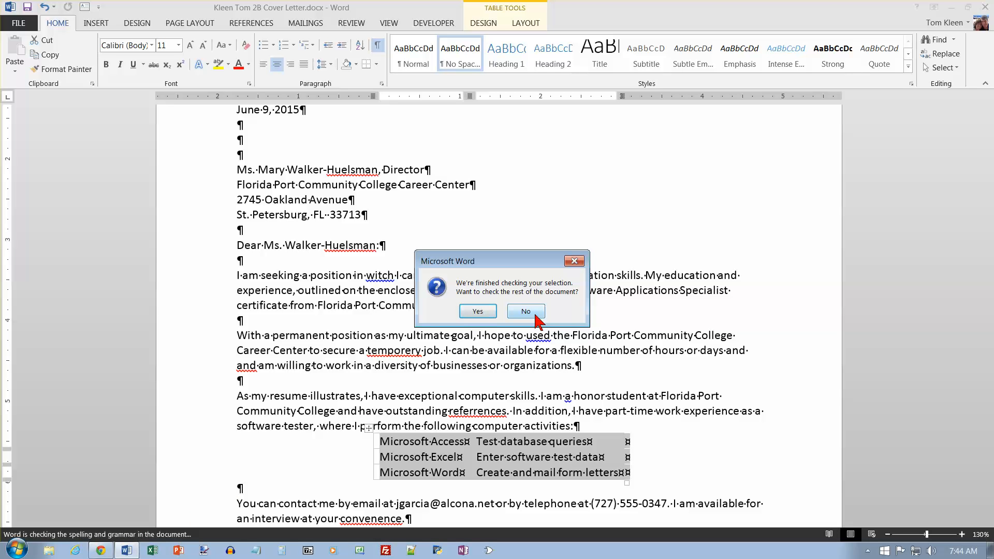
pyautogui.click(526, 311)
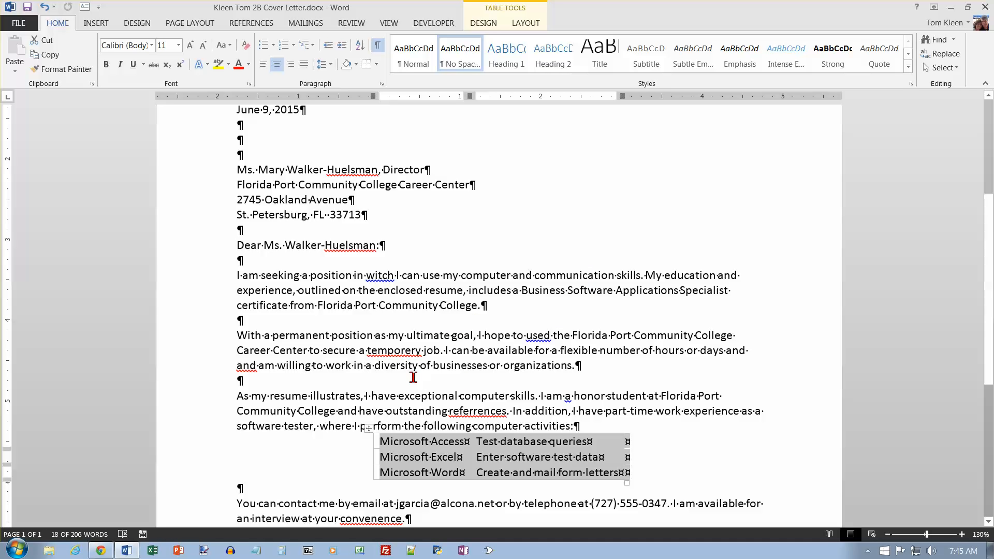
pyautogui.moveTo(388, 378)
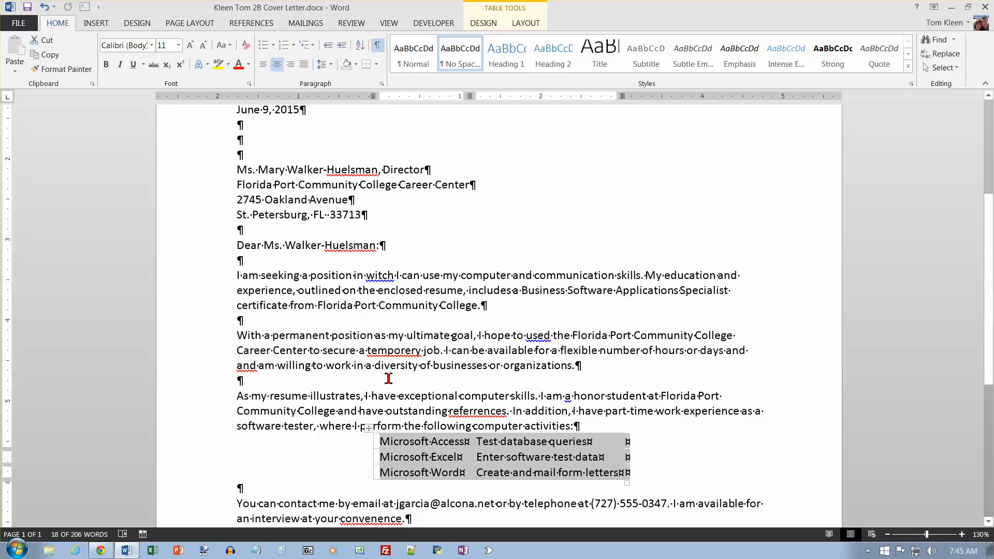
pyautogui.moveTo(397, 351)
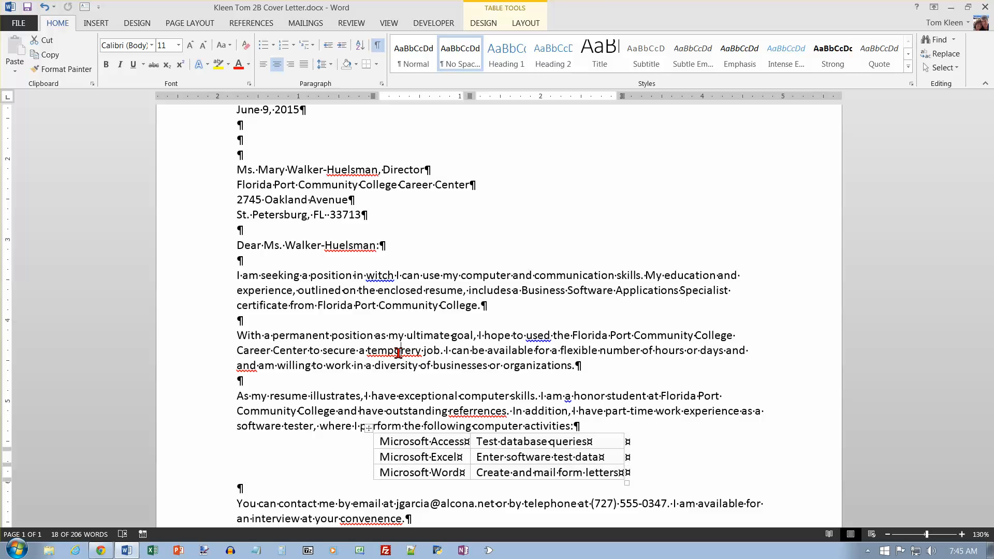
# Correct 'temporery' to 'temporary' and delete the duplicated 'and' using the right-click suggestions
pyautogui.rightClick(393, 350)
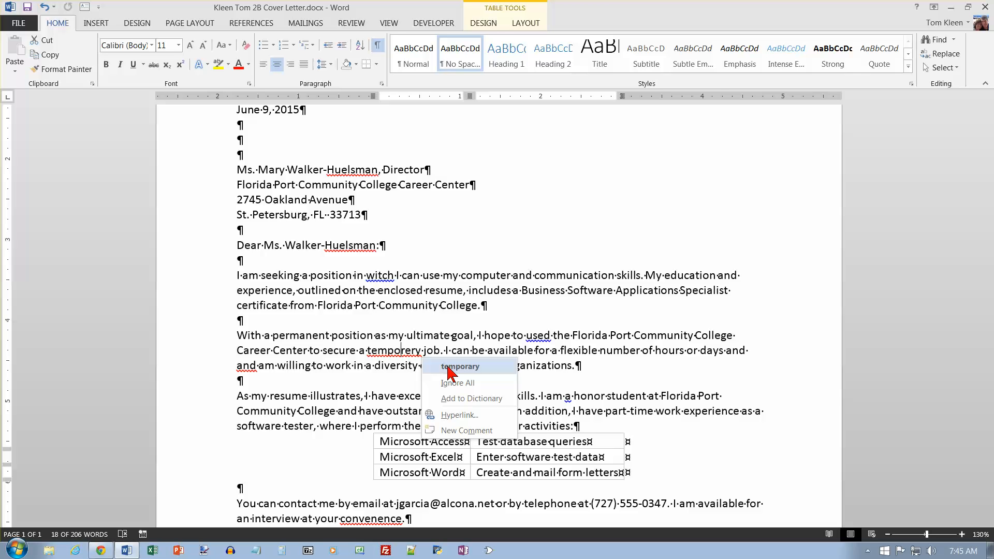
pyautogui.click(461, 366)
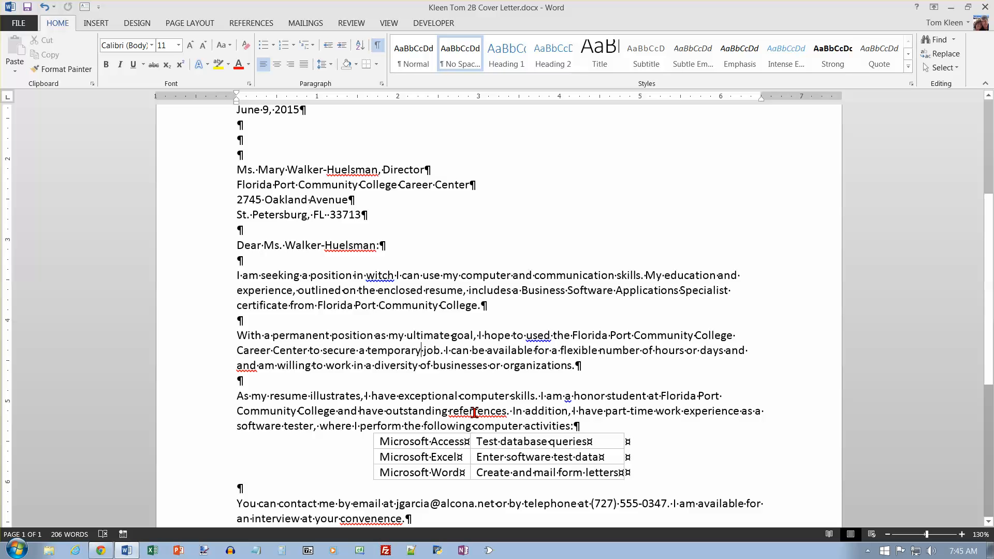
pyautogui.moveTo(248, 368)
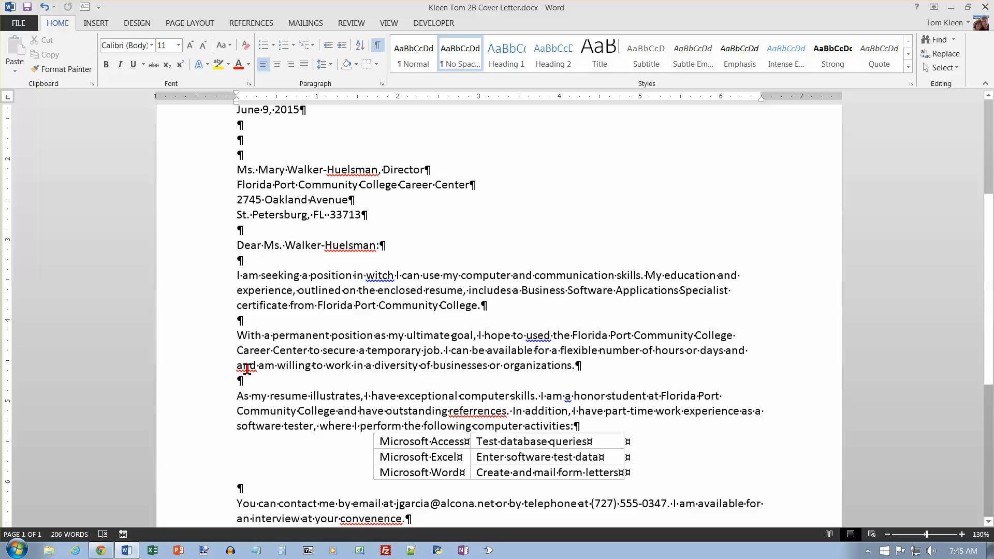
pyautogui.rightClick(247, 366)
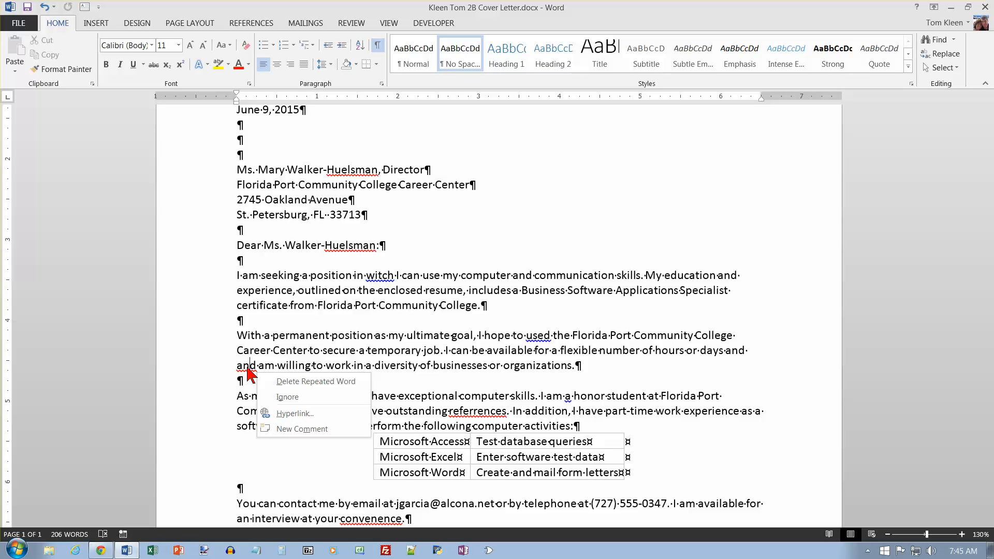
pyautogui.moveTo(307, 381)
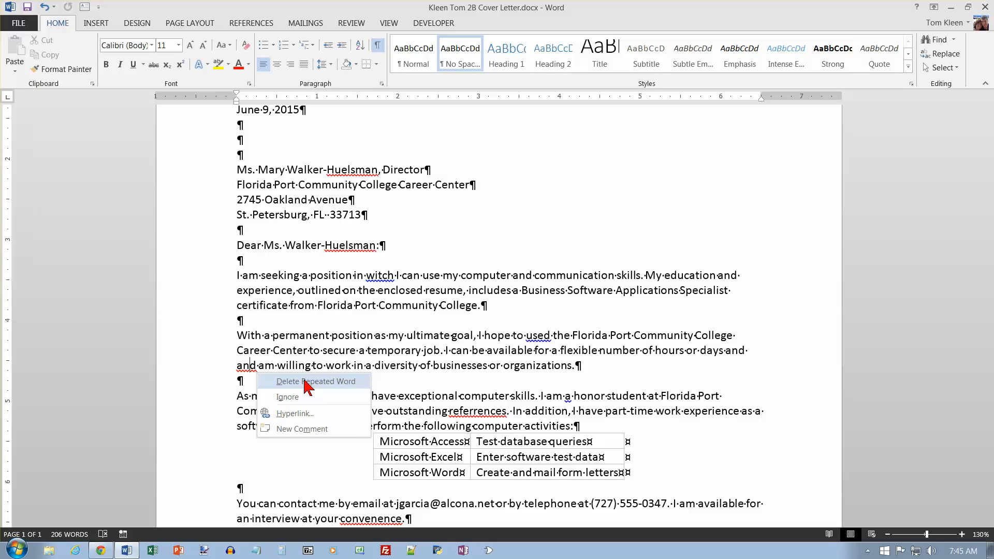
pyautogui.click(316, 381)
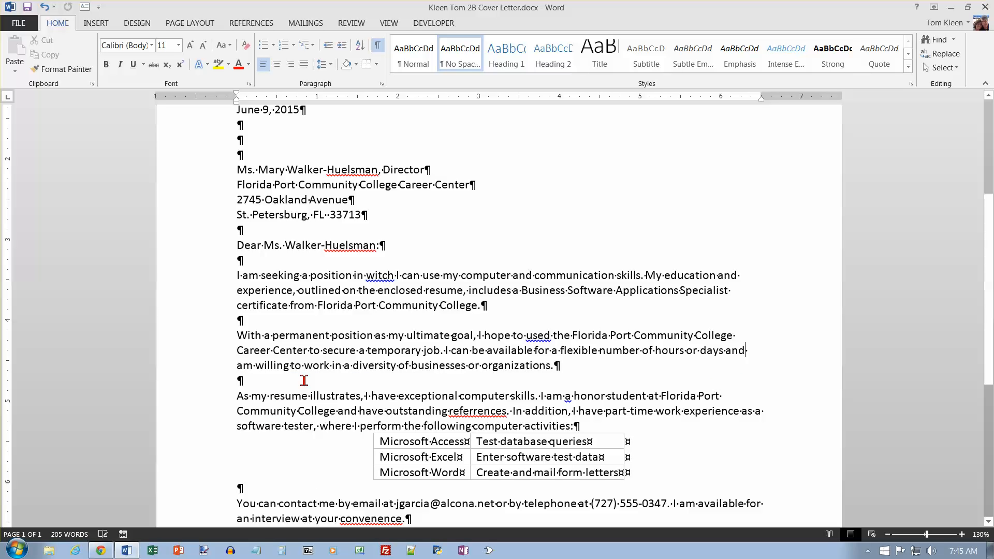
pyautogui.moveTo(334, 381)
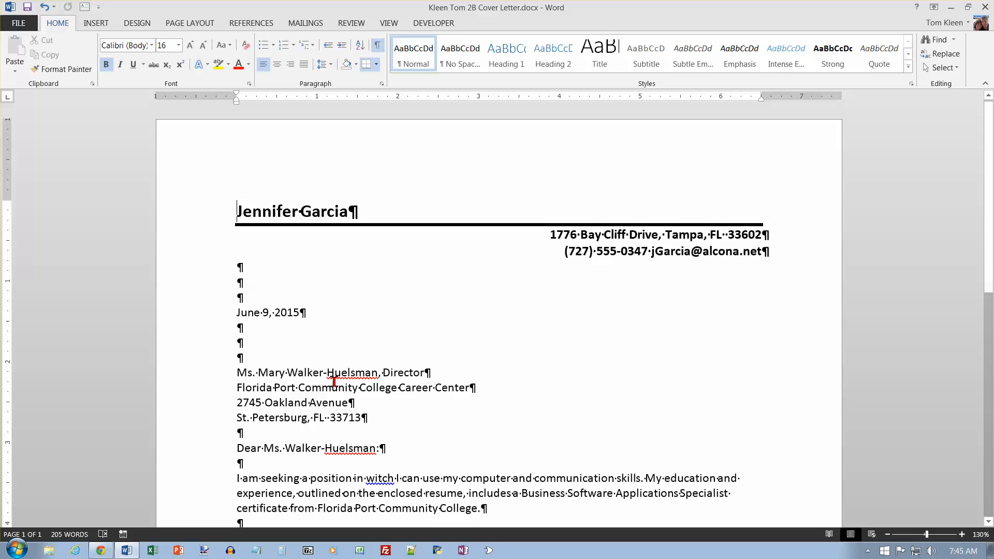
# Run Spelling & Grammar, correcting to which, use, references, an honor and convenience
pyautogui.click(351, 23)
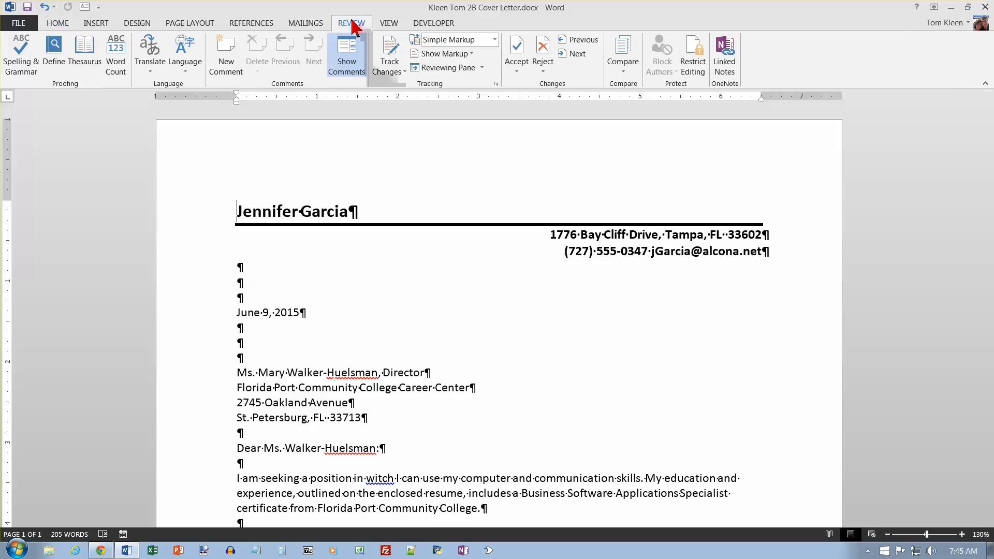
pyautogui.moveTo(6, 63)
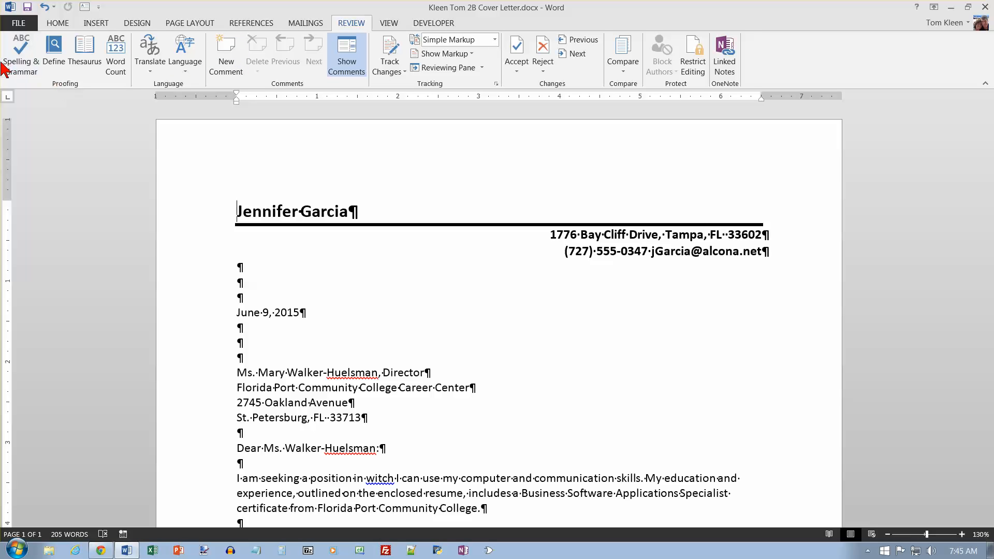
pyautogui.moveTo(21, 51)
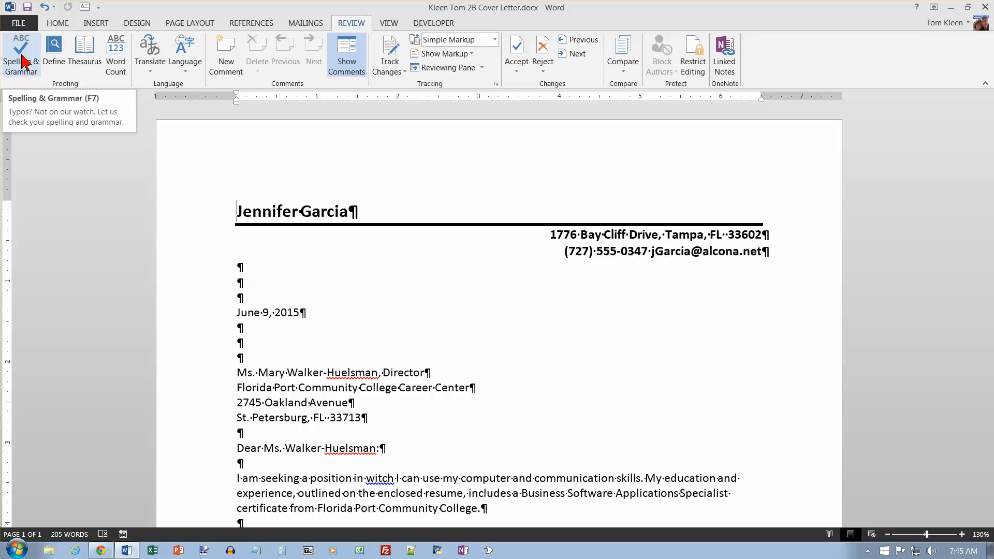
pyautogui.click(20, 54)
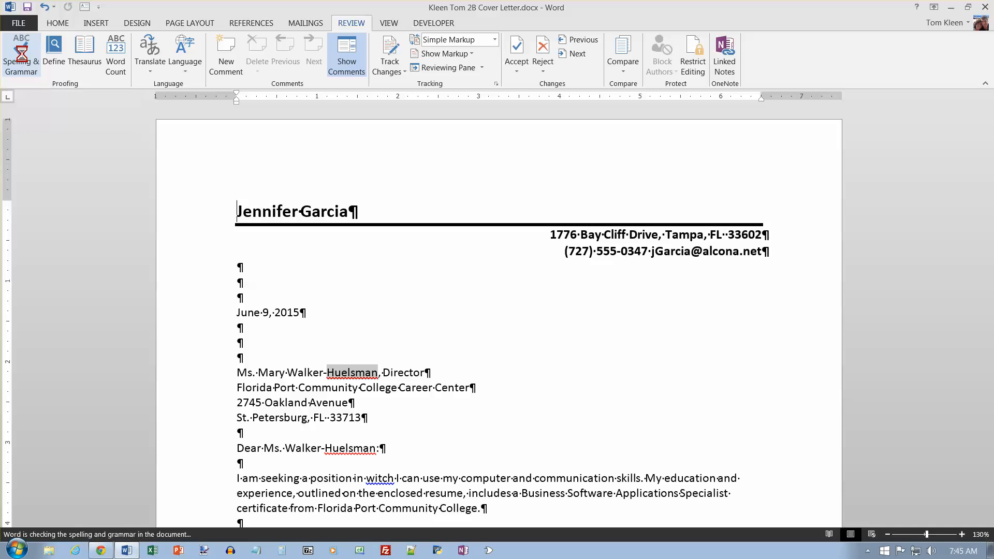
pyautogui.click(21, 54)
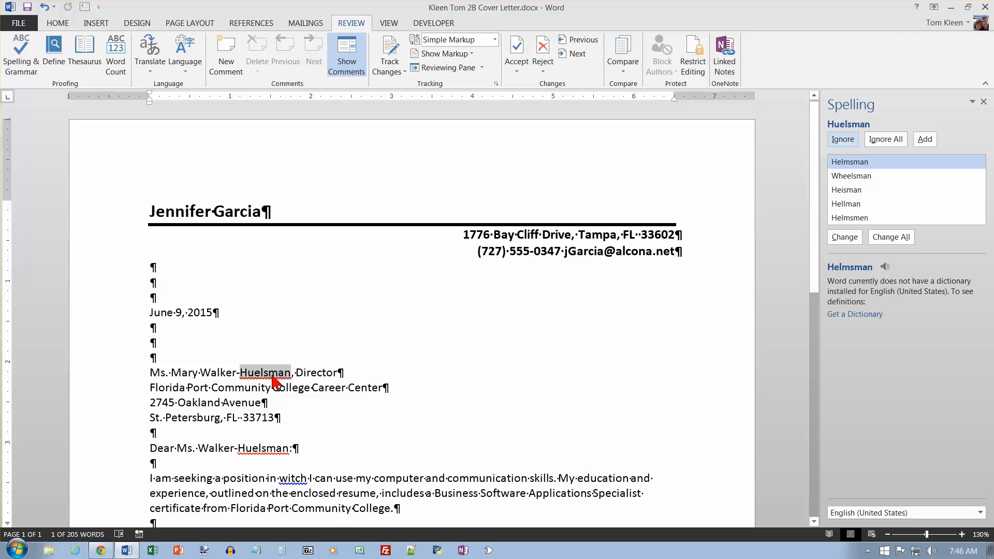
pyautogui.moveTo(435, 332)
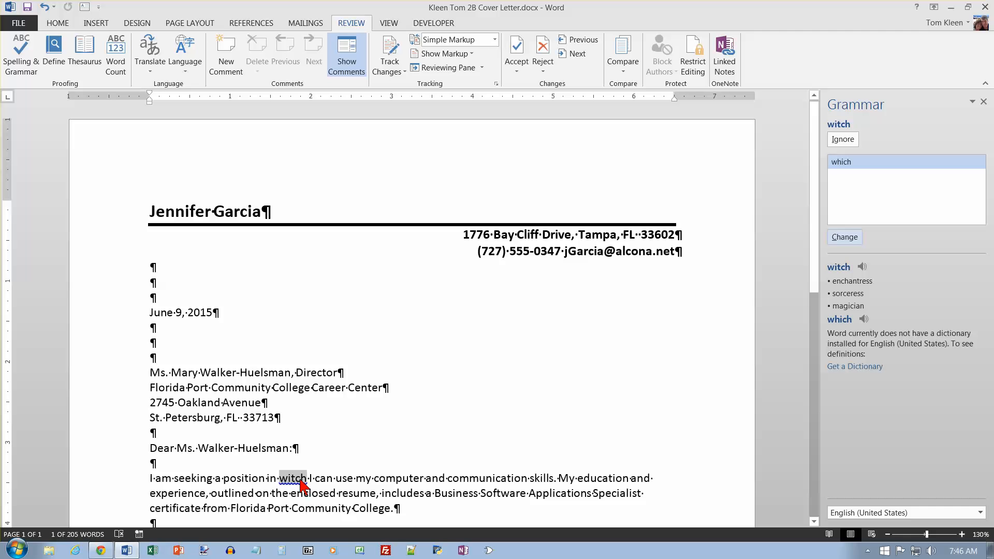
pyautogui.moveTo(344, 478)
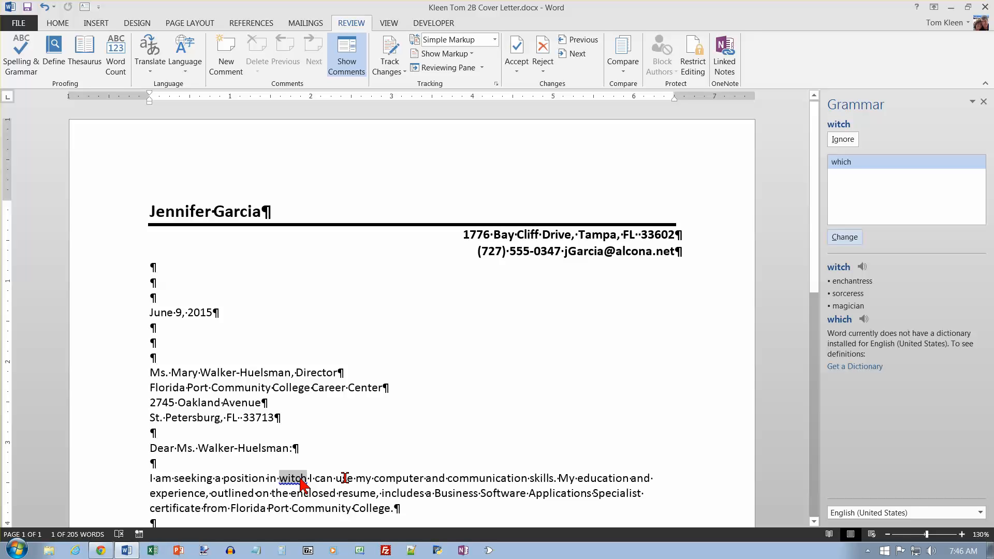
pyautogui.moveTo(650, 337)
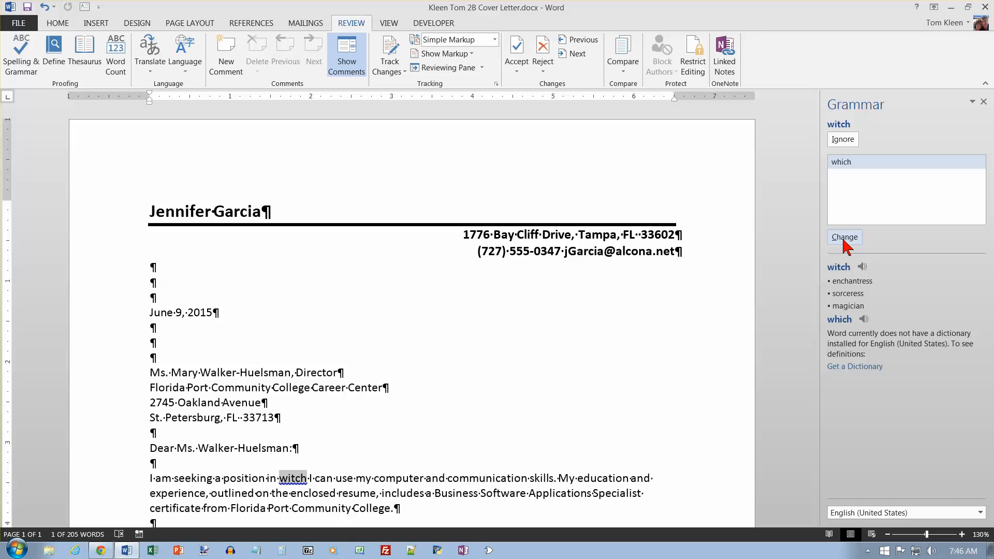
pyautogui.click(844, 237)
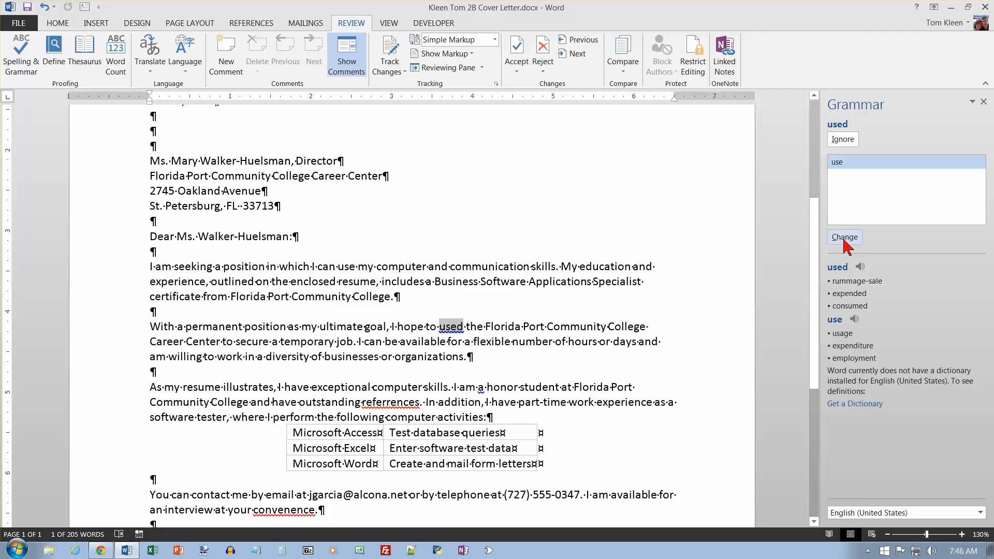
pyautogui.moveTo(593, 269)
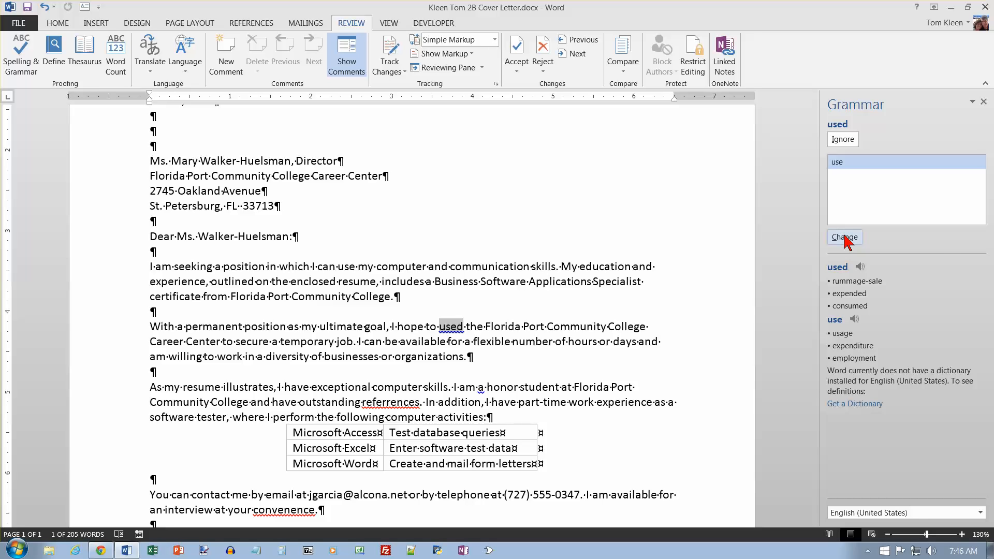
pyautogui.click(844, 237)
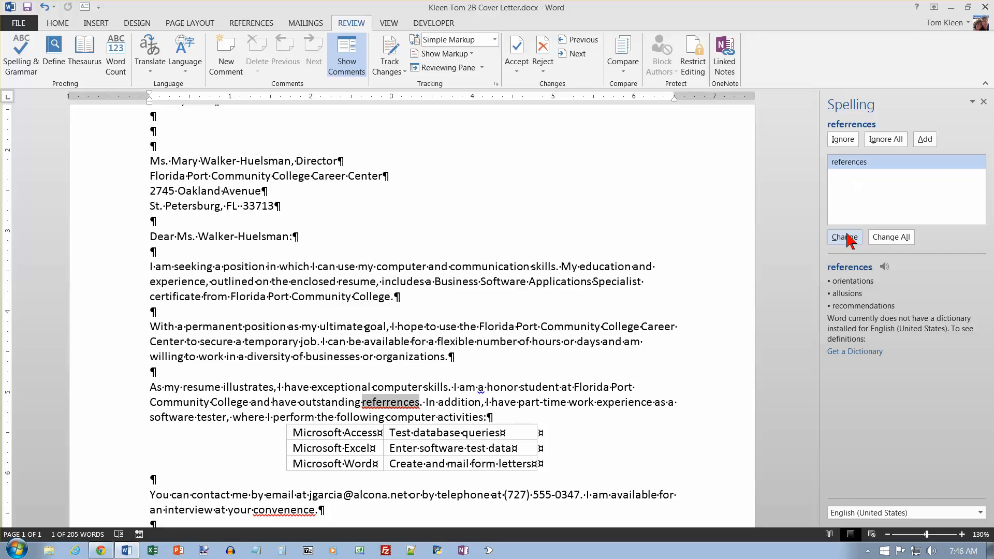
pyautogui.click(843, 236)
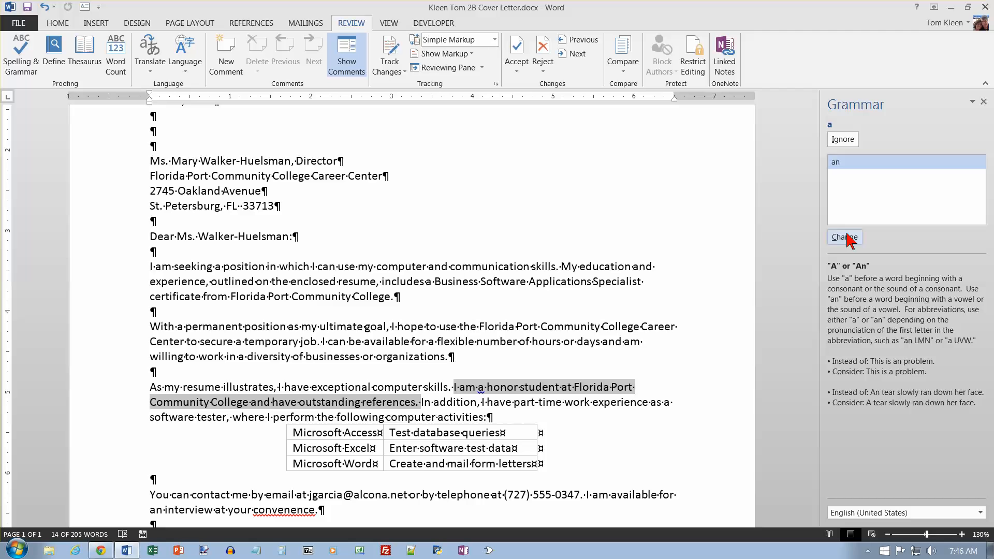
pyautogui.moveTo(844, 178)
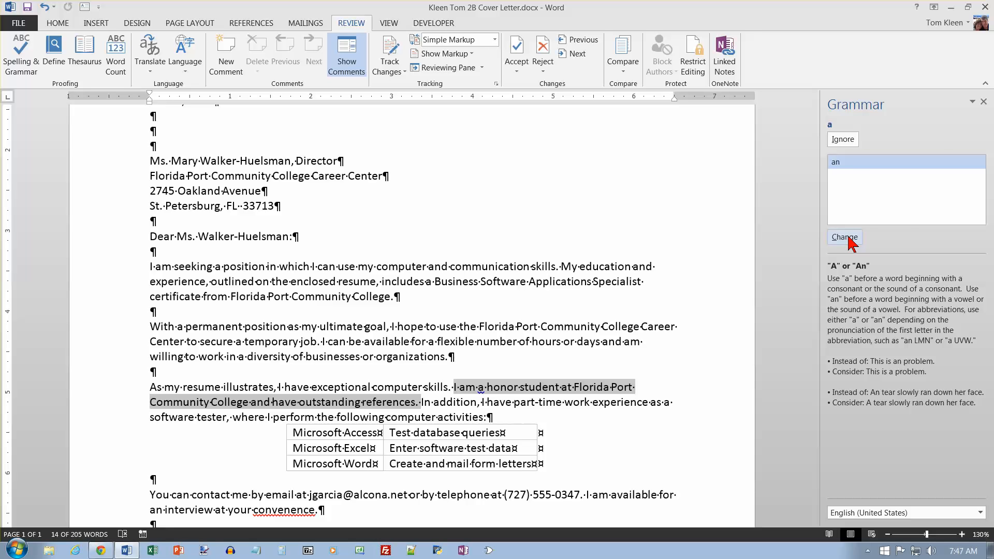
pyautogui.click(844, 237)
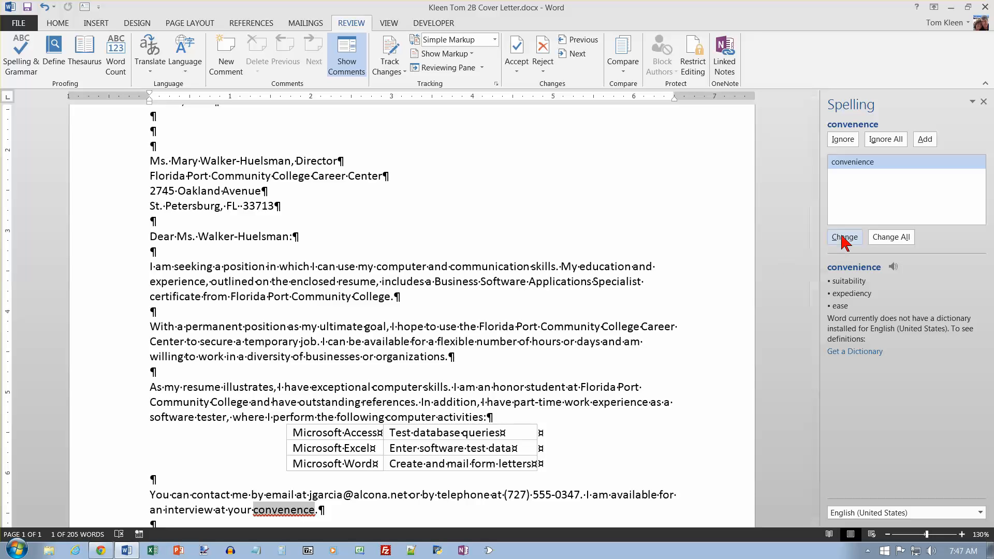
pyautogui.click(843, 236)
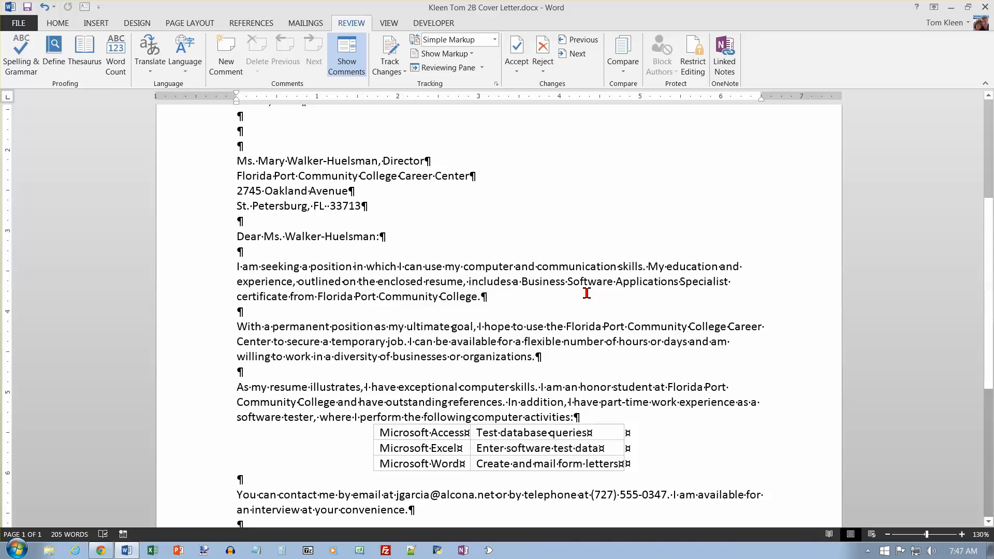
pyautogui.moveTo(572, 296)
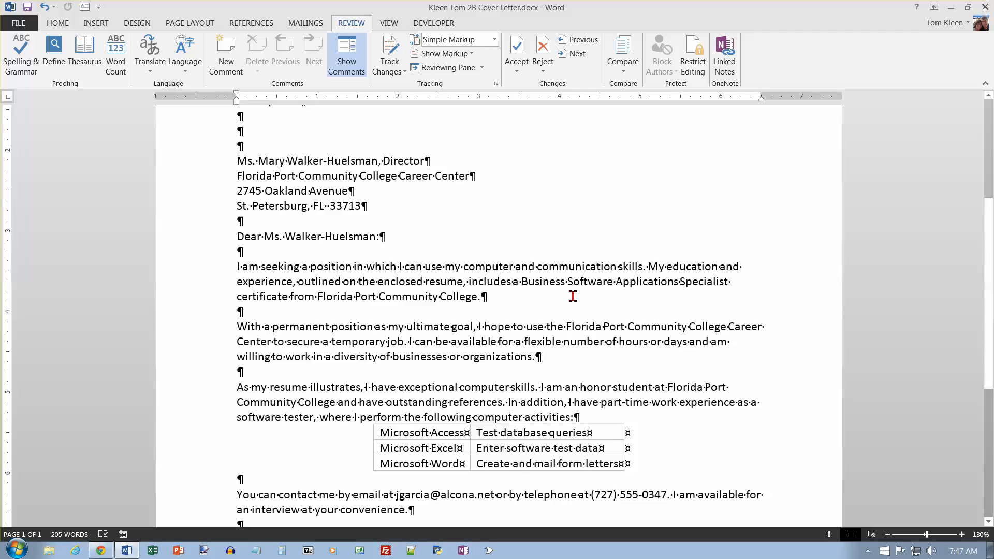
pyautogui.moveTo(564, 319)
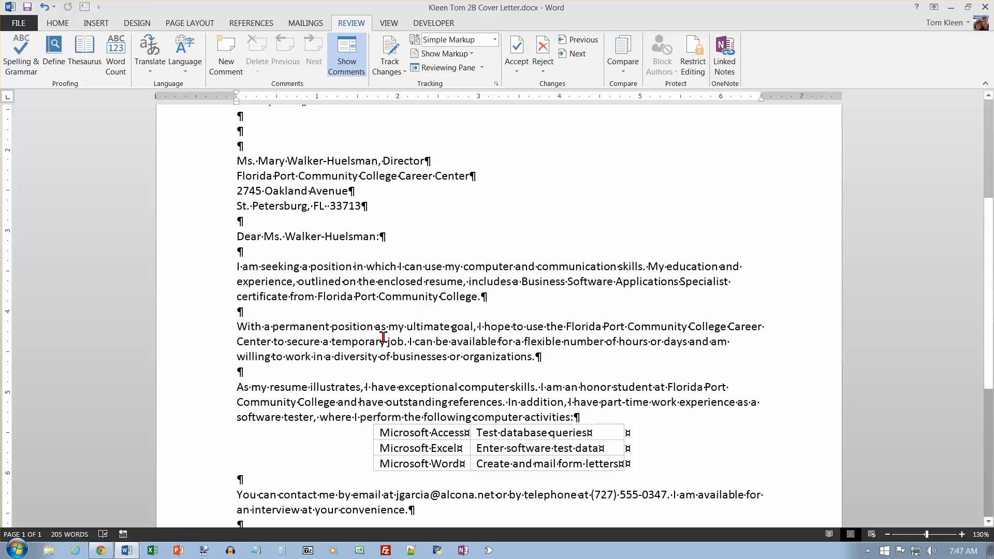
pyautogui.moveTo(509, 353)
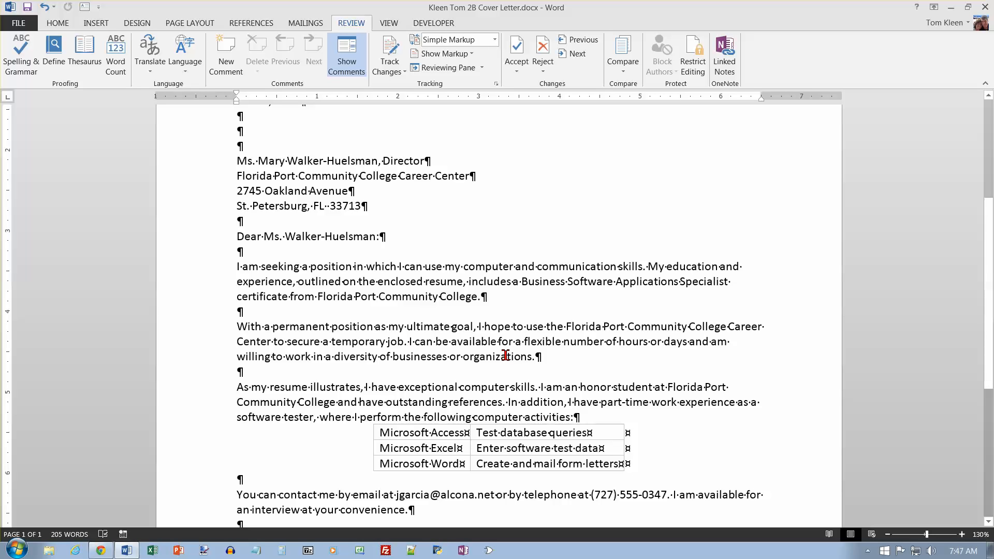
pyautogui.moveTo(356, 356)
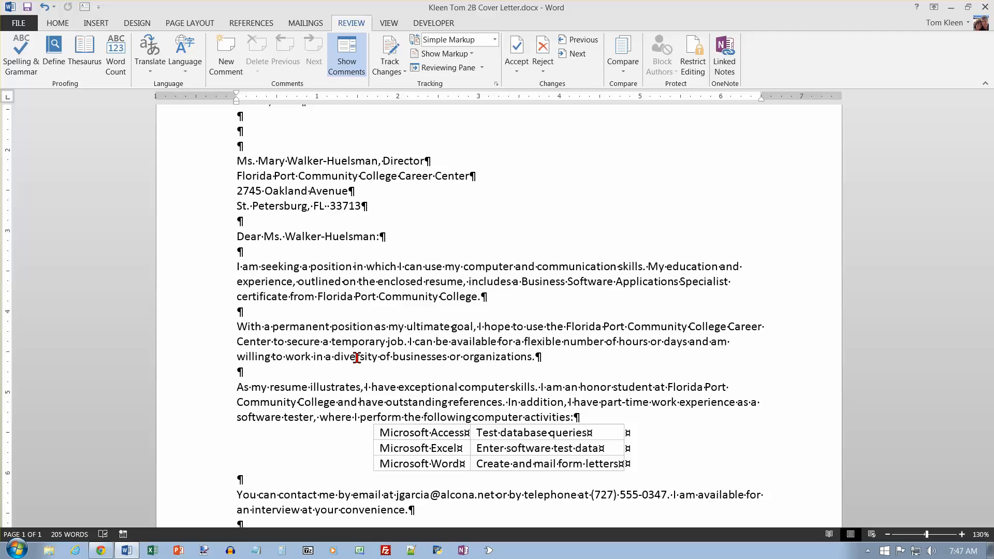
pyautogui.doubleClick(356, 357)
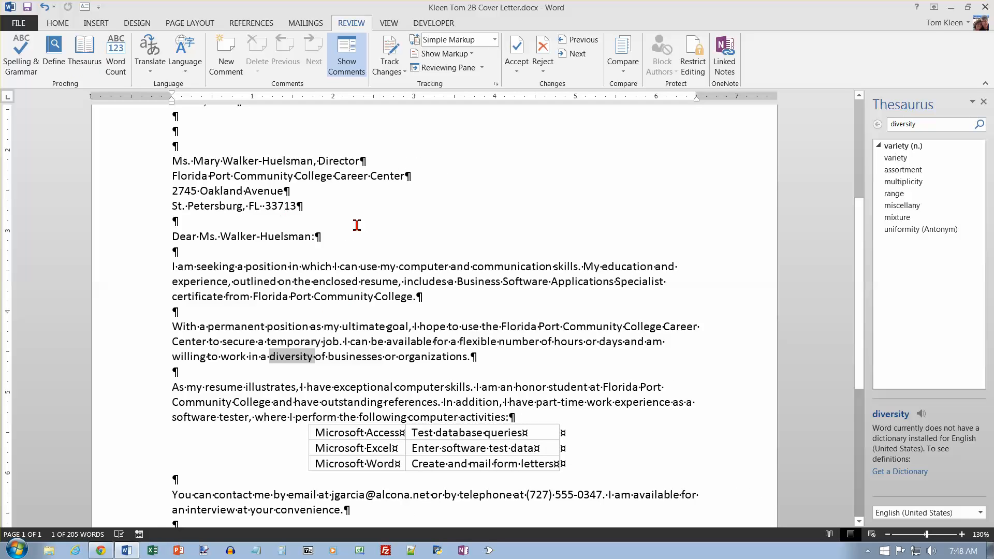
pyautogui.moveTo(436, 255)
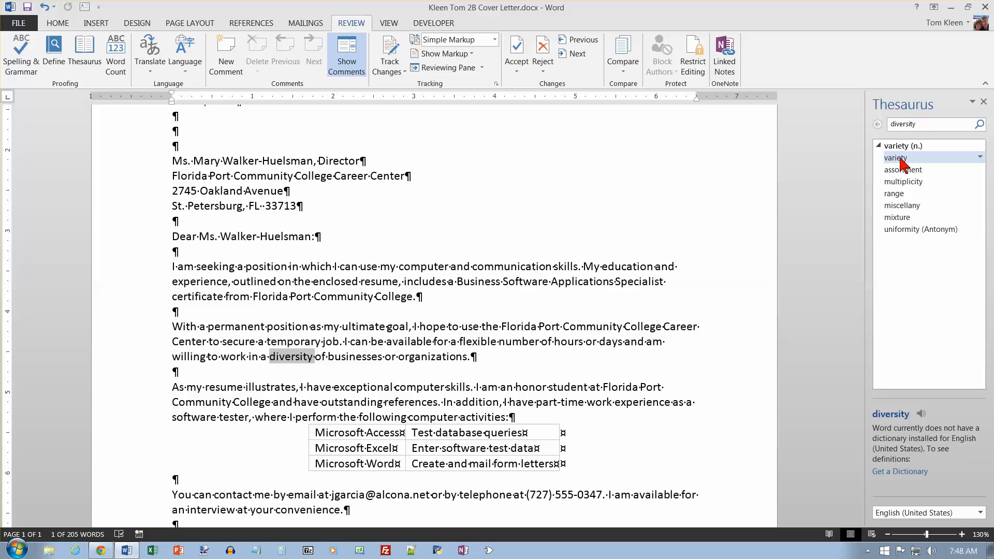
# Insert 'variety' from the Thesaurus in place of 'diversity'
pyautogui.click(895, 157)
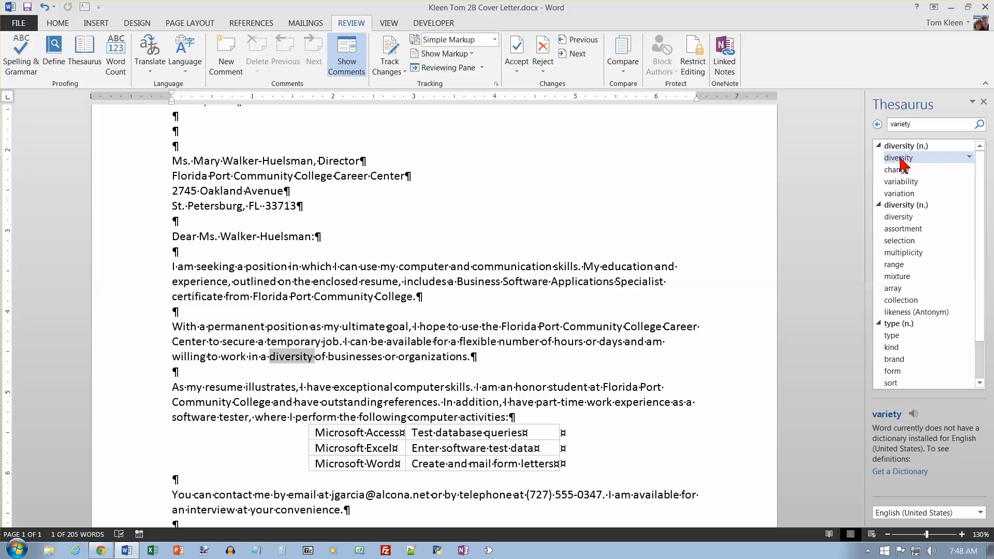
pyautogui.moveTo(902, 251)
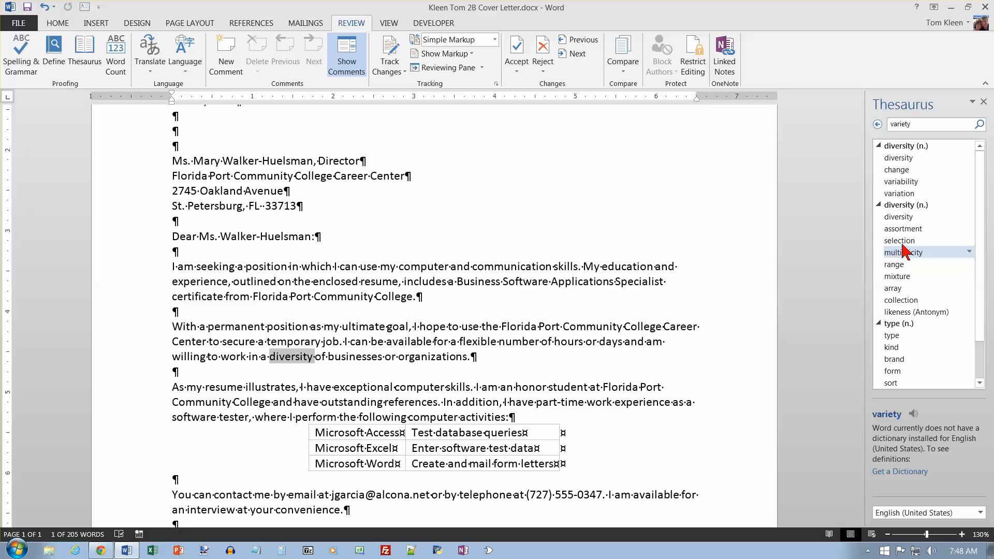
pyautogui.moveTo(898, 157)
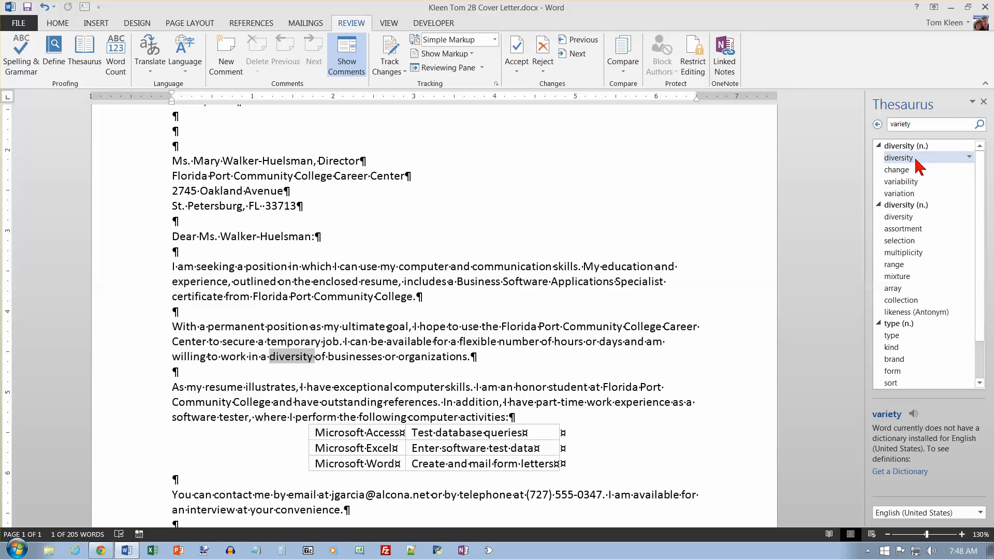
pyautogui.moveTo(877, 163)
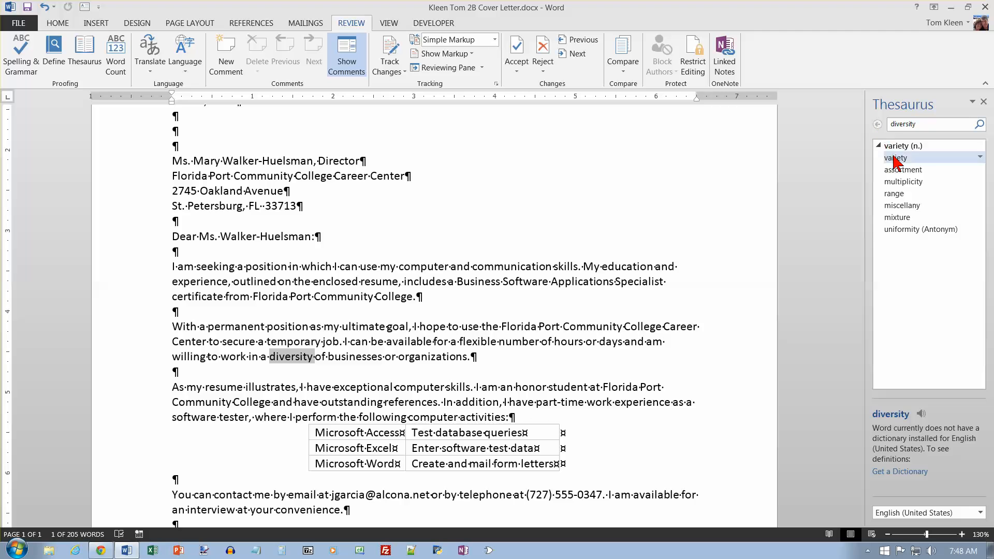
pyautogui.click(895, 158)
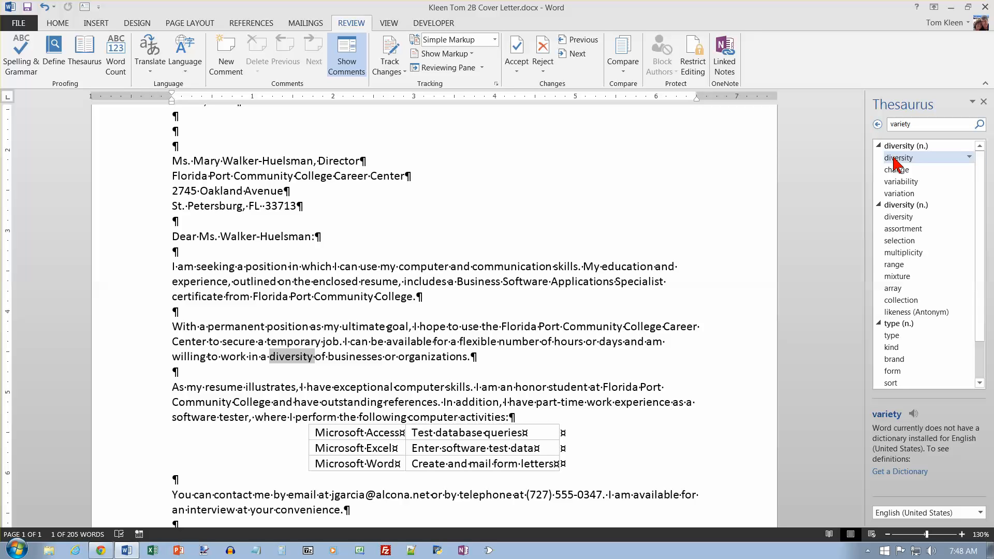
pyautogui.moveTo(896, 288)
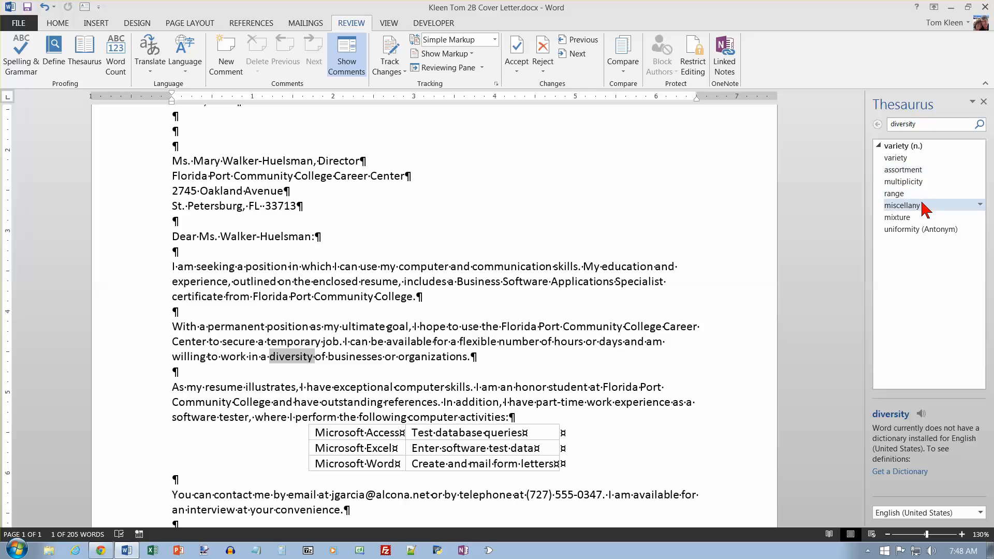
pyautogui.moveTo(895, 157)
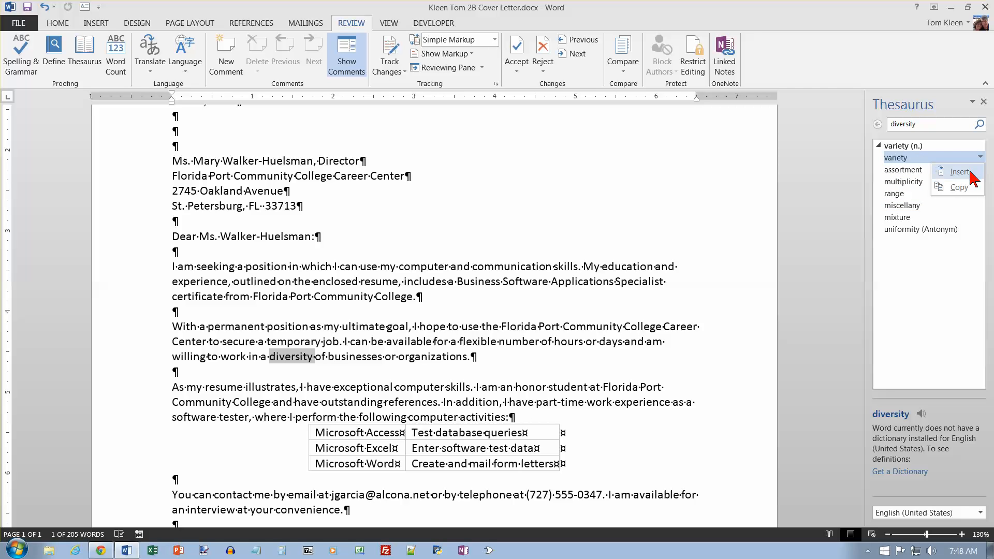
pyautogui.click(961, 172)
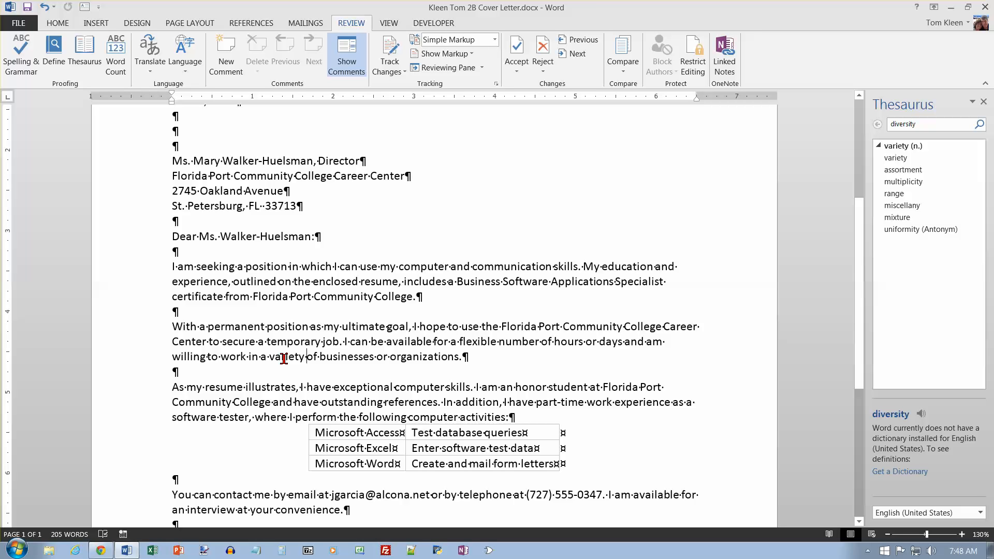
pyautogui.click(265, 387)
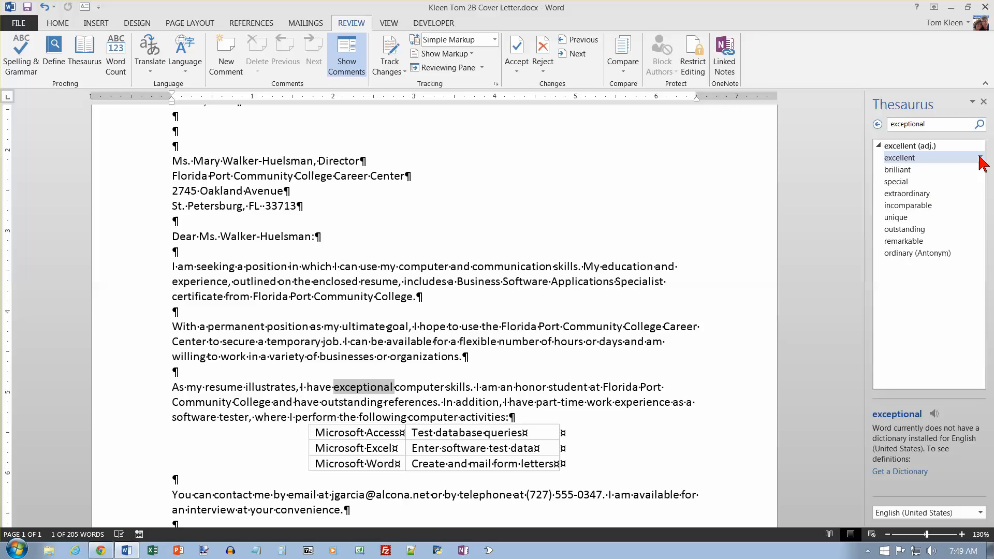
# Insert the synonym 'excellent' from the Thesaurus in place of 'exceptional'
pyautogui.click(899, 158)
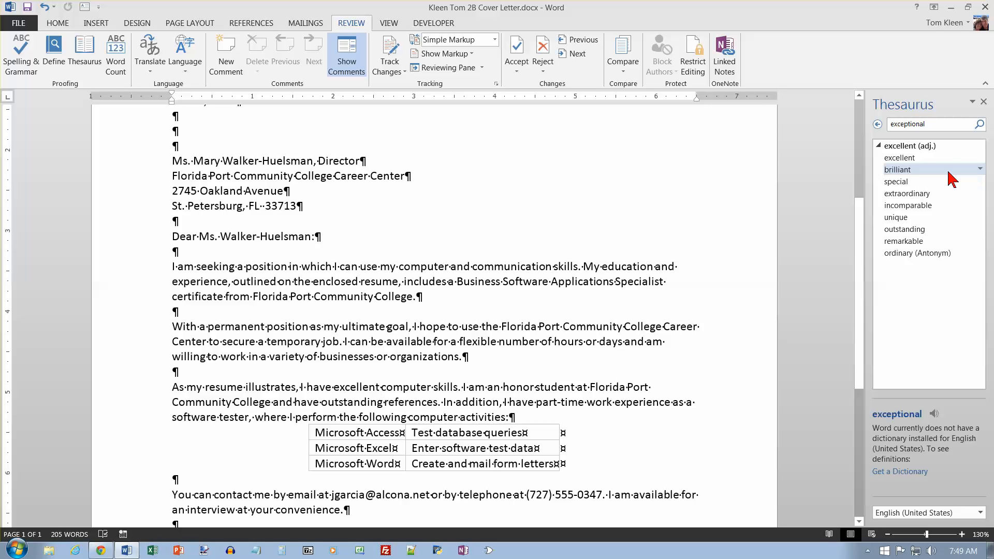
pyautogui.click(984, 101)
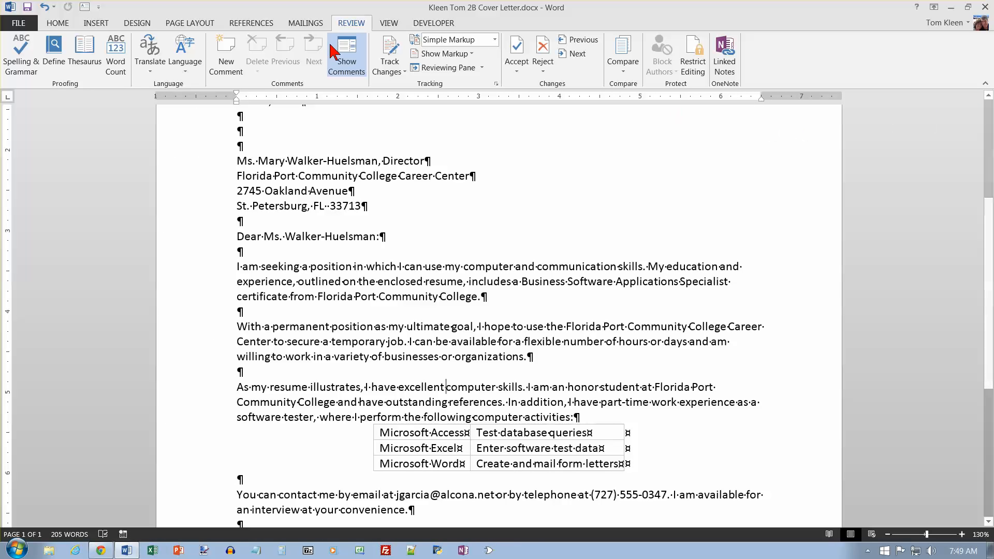
pyautogui.click(17, 22)
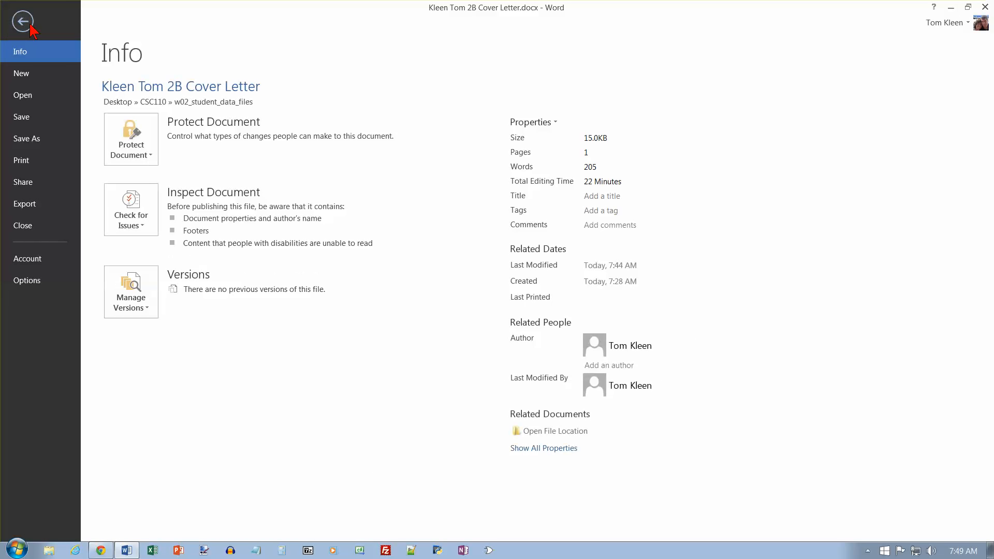
pyautogui.moveTo(377, 107)
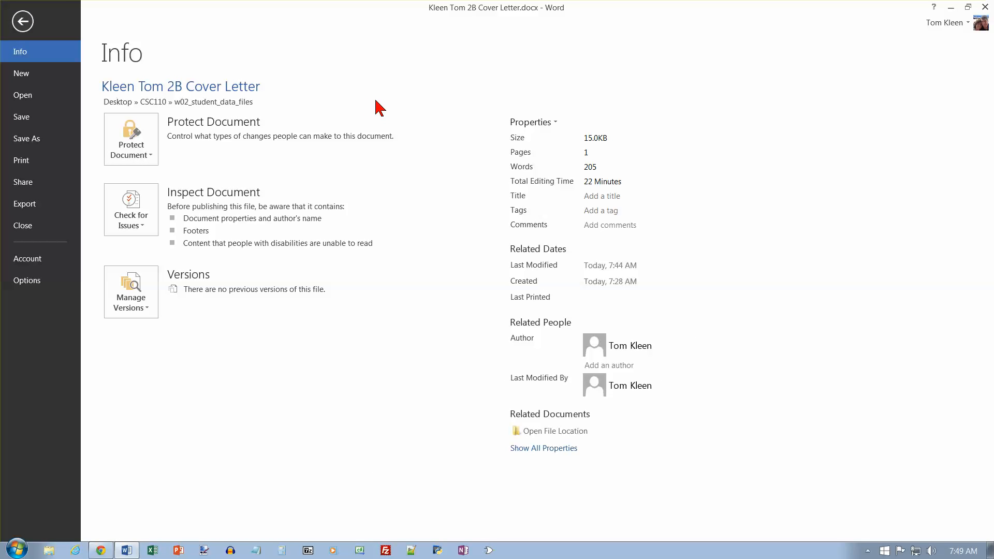
pyautogui.moveTo(314, 149)
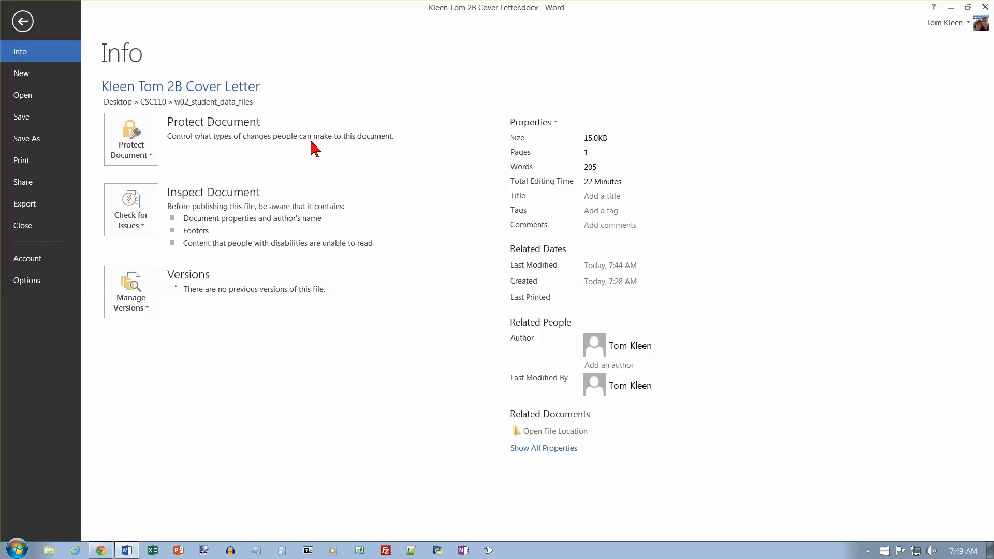
pyautogui.moveTo(334, 257)
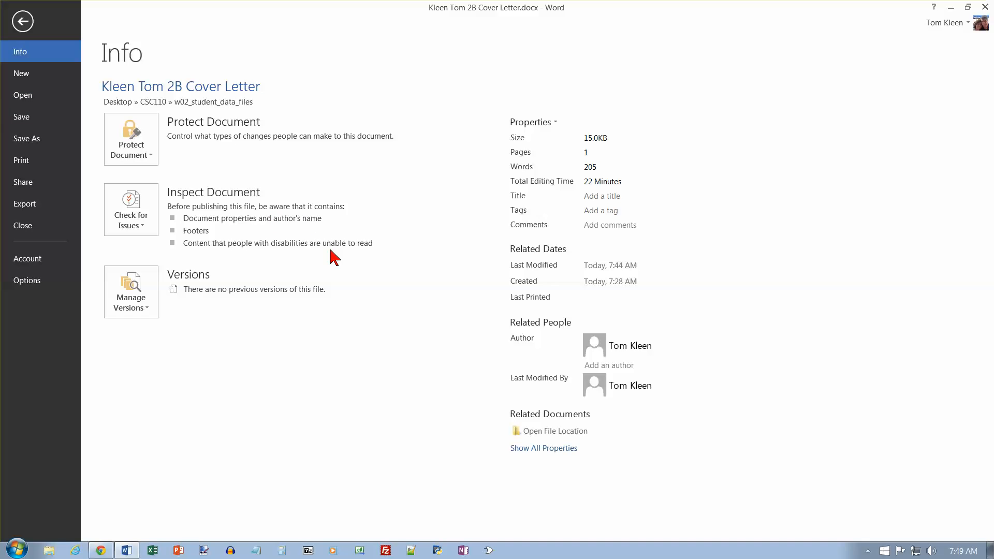
pyautogui.moveTo(448, 299)
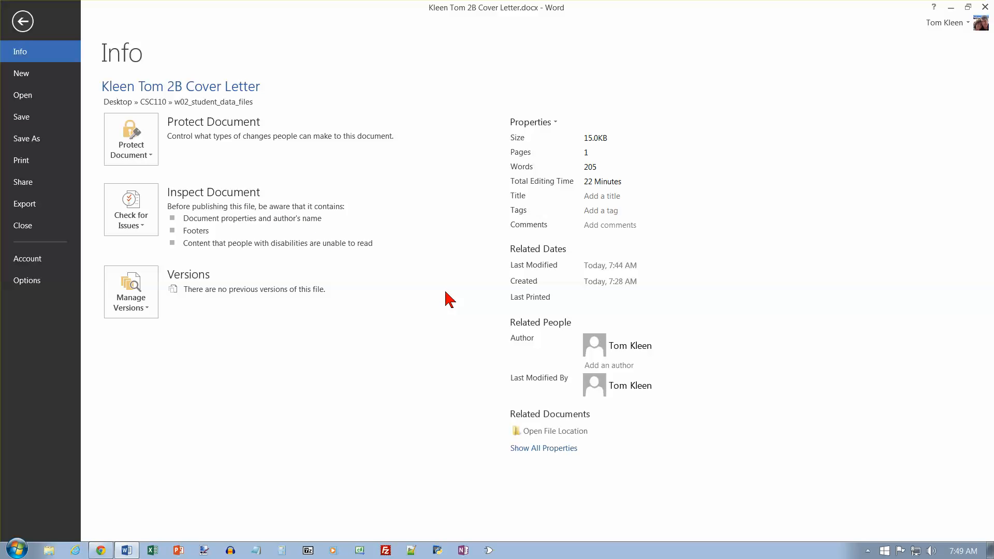
pyautogui.moveTo(463, 310)
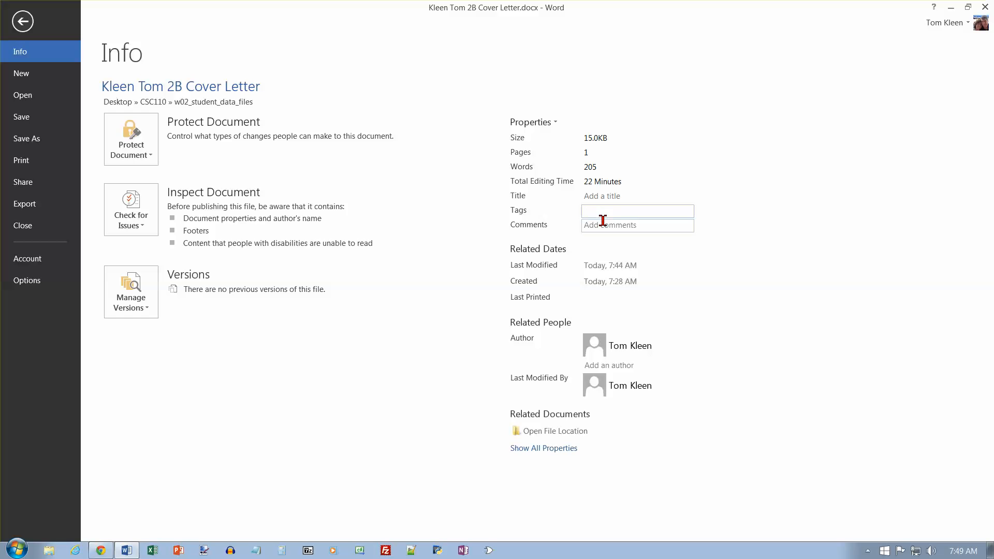
pyautogui.moveTo(146, 133)
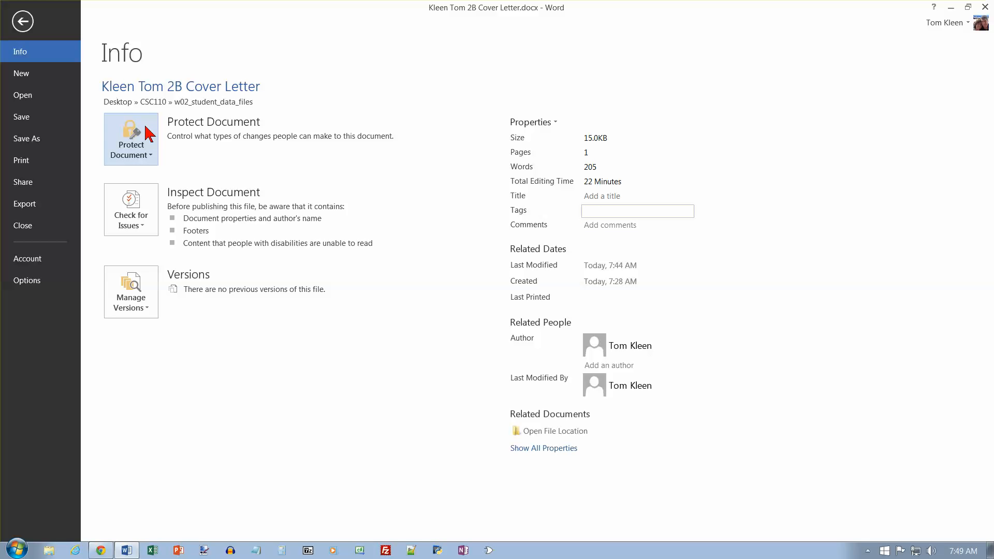
pyautogui.click(636, 210)
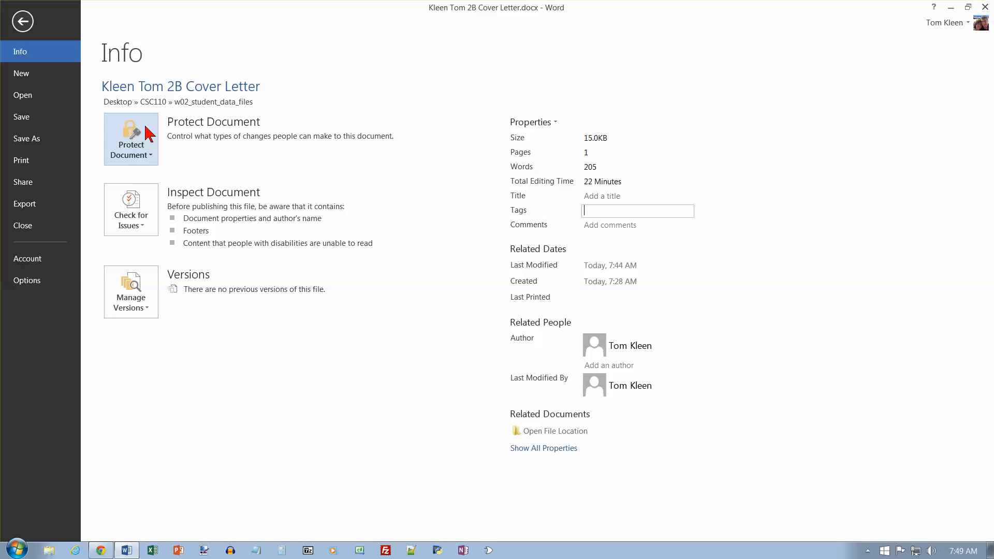
pyautogui.click(22, 20)
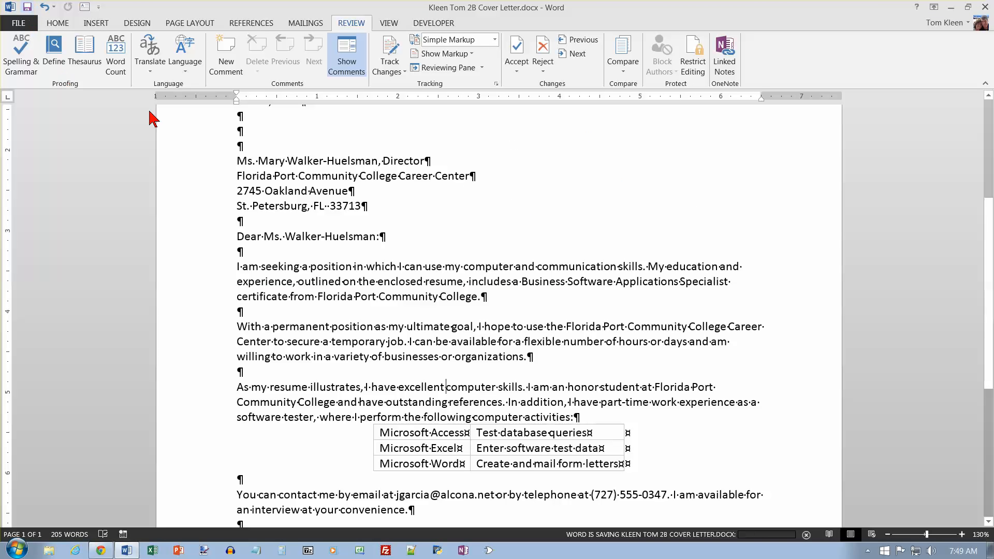
pyautogui.click(236, 134)
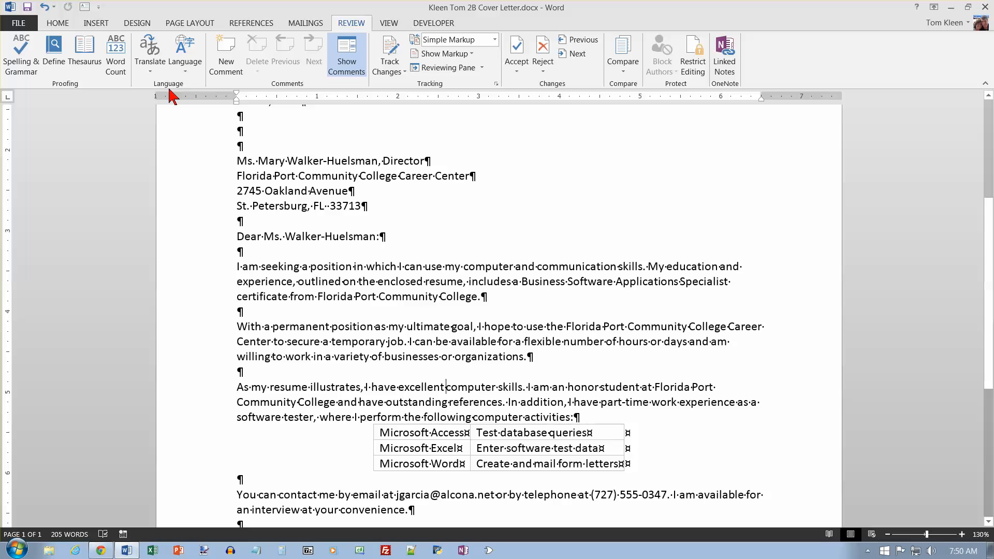
pyautogui.moveTo(19, 23)
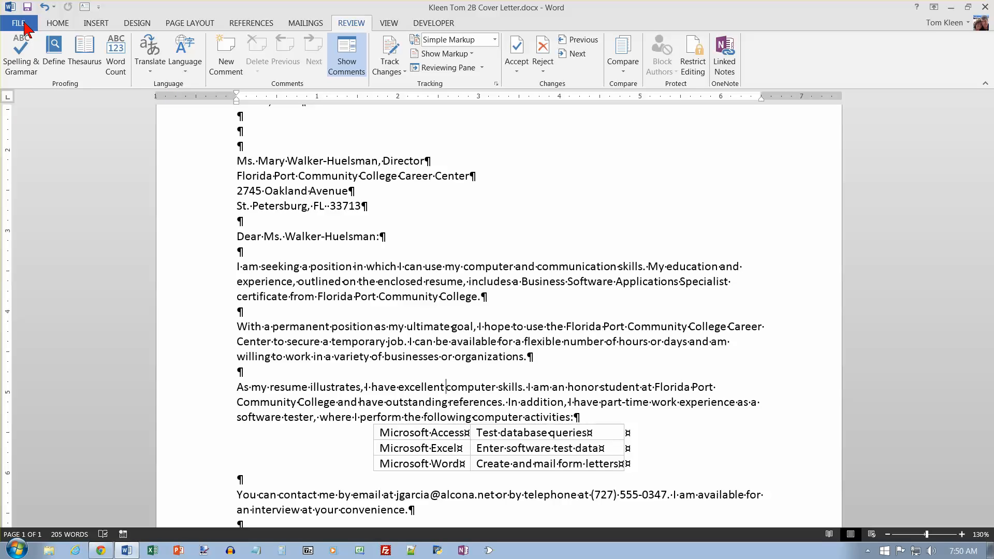
# Close the cover letter document, leaving Word open with no document
pyautogui.click(19, 23)
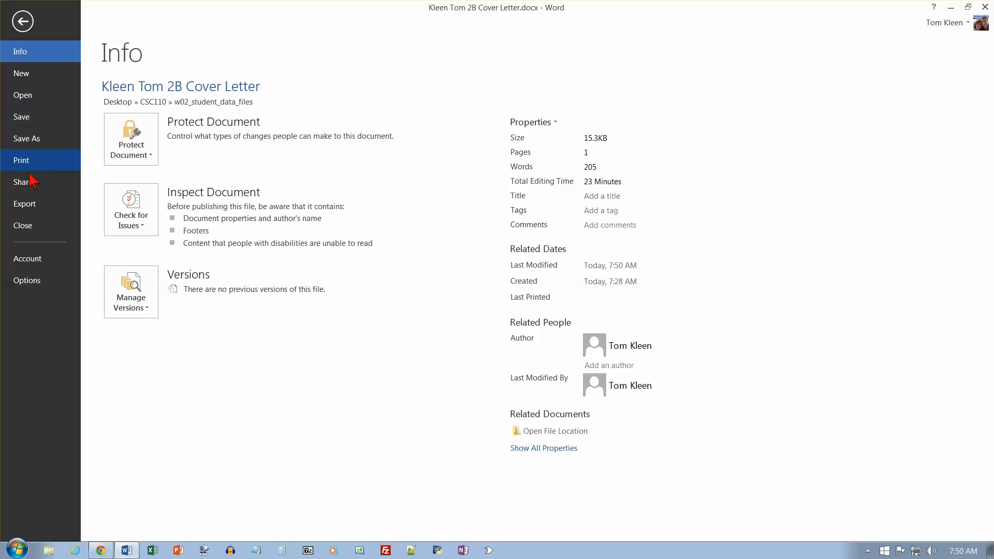
pyautogui.click(23, 20)
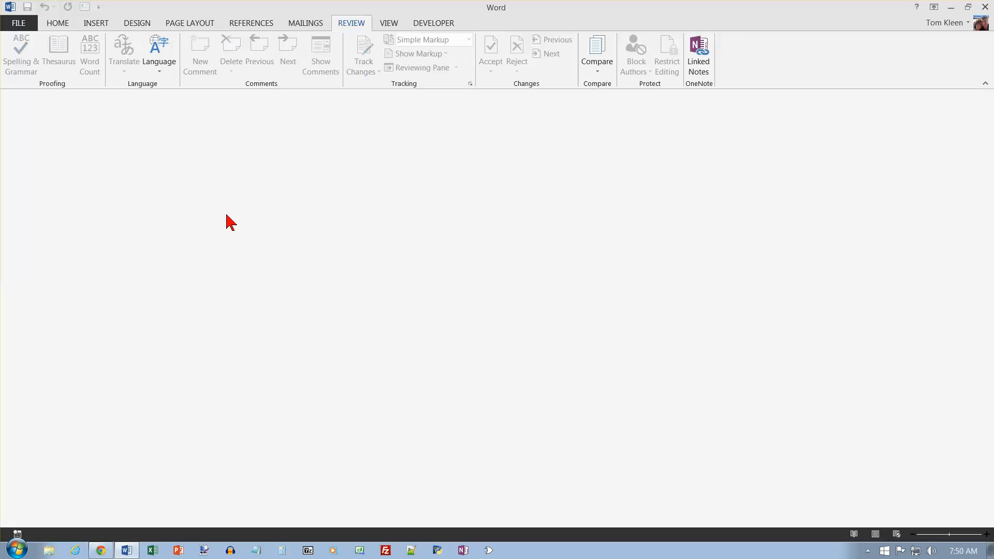
pyautogui.moveTo(35, 40)
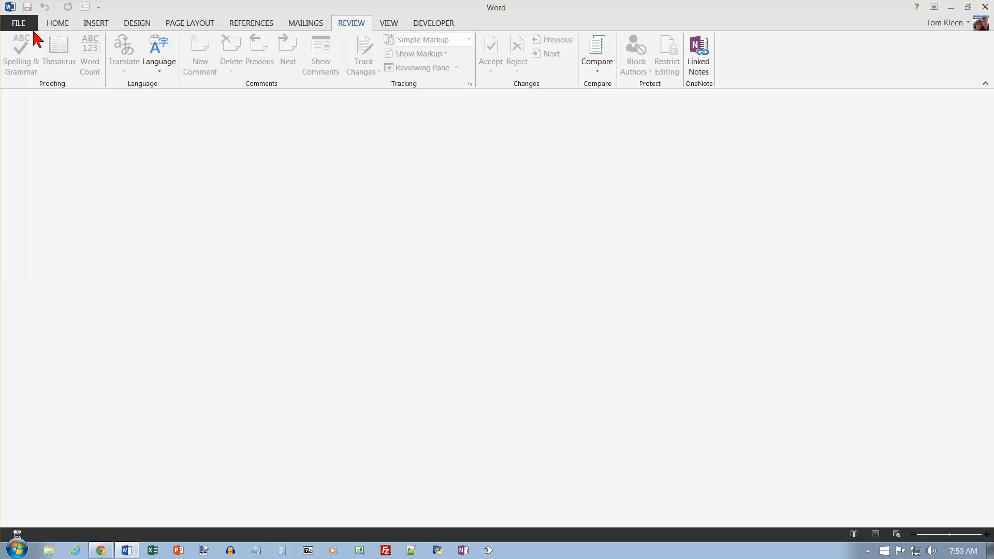
pyautogui.moveTo(161, 135)
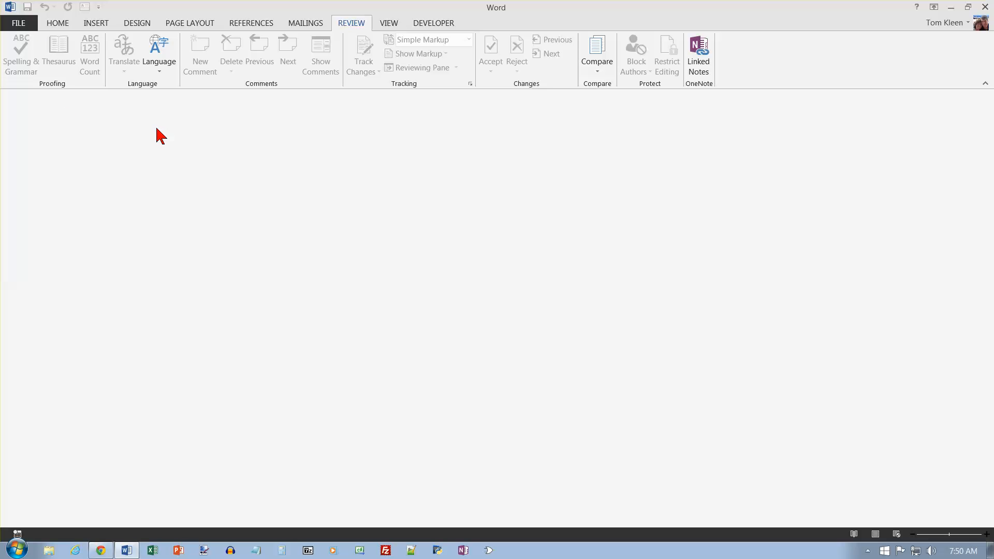
pyautogui.moveTo(133, 121)
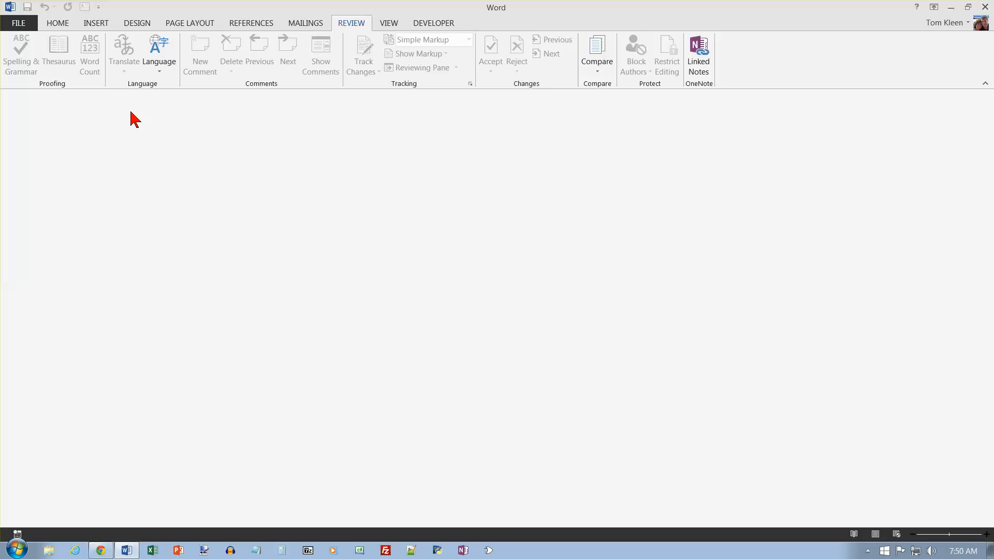
pyautogui.click(18, 23)
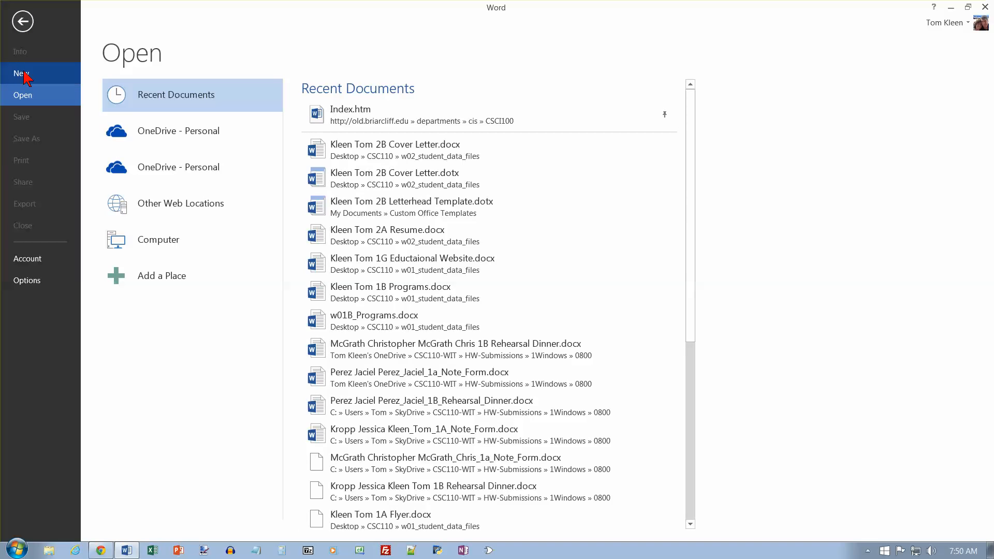
# Search the New screen's online templates for 'resume references'
pyautogui.click(20, 73)
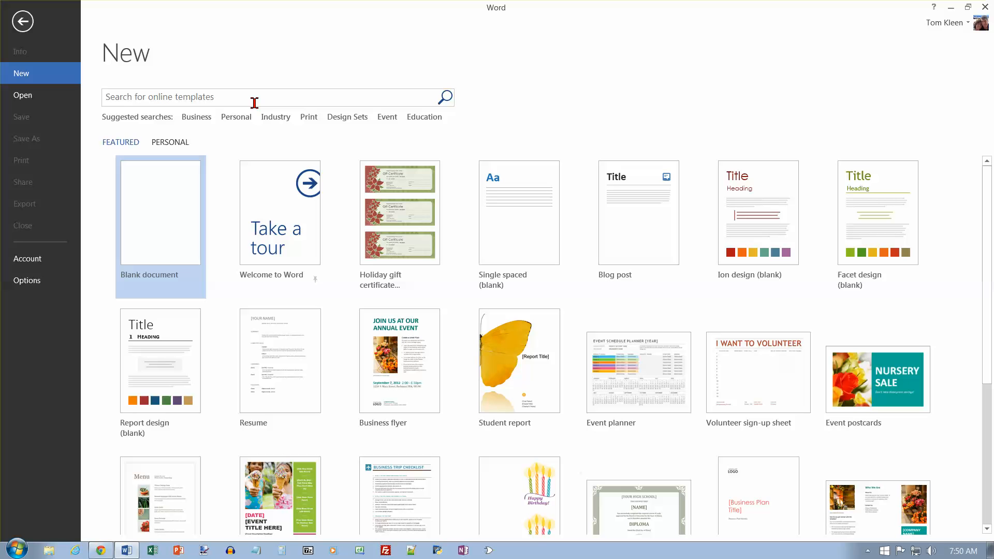
pyautogui.click(254, 97)
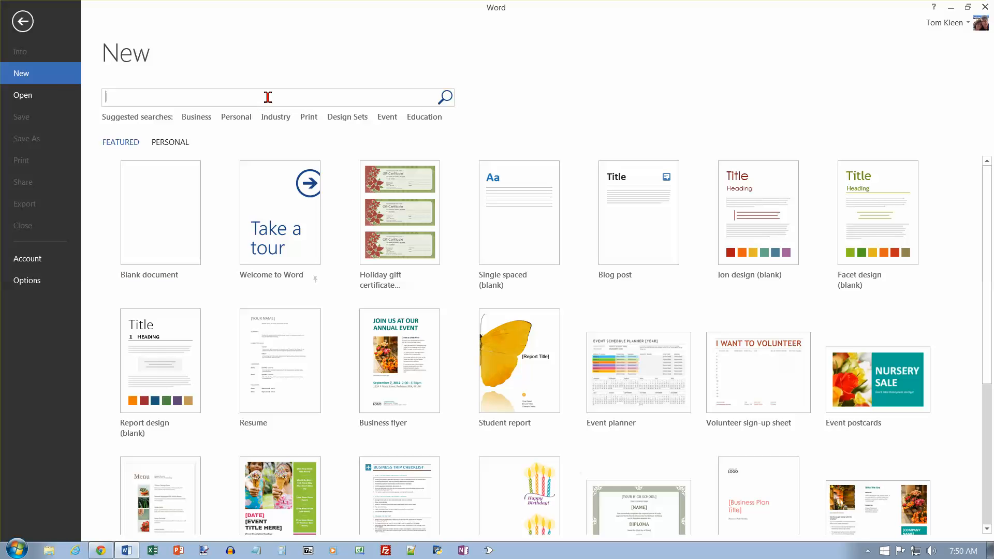
pyautogui.write('resume reference')
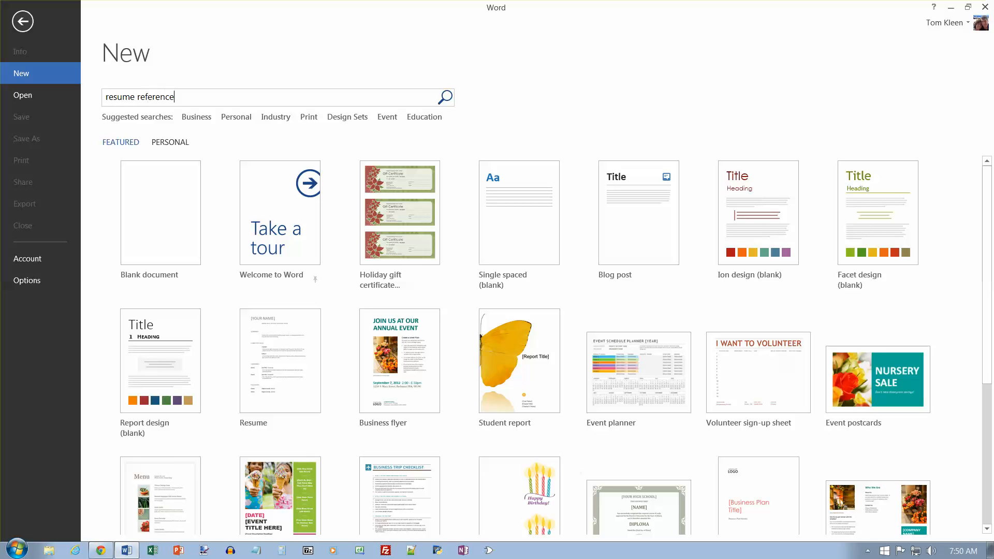
pyautogui.click(444, 97)
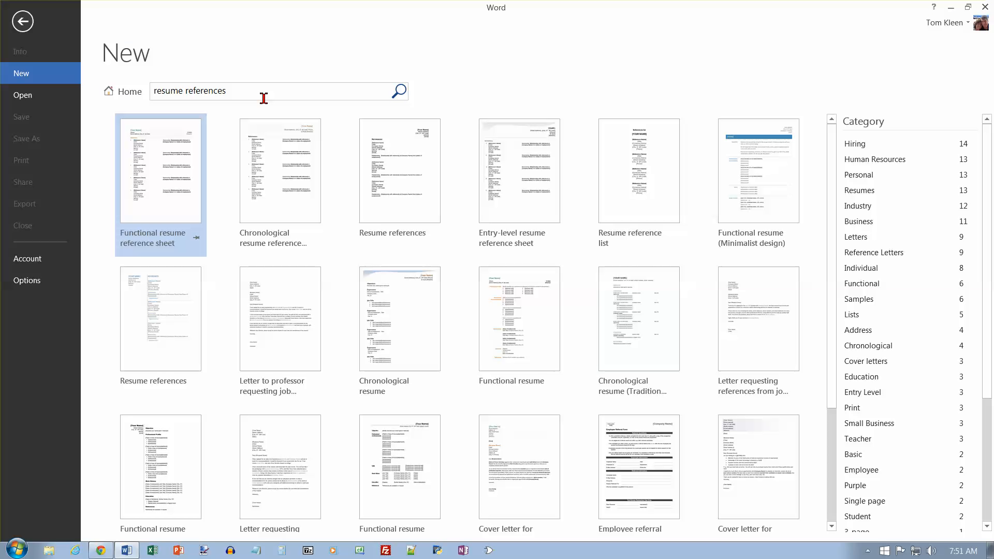
pyautogui.moveTo(193, 164)
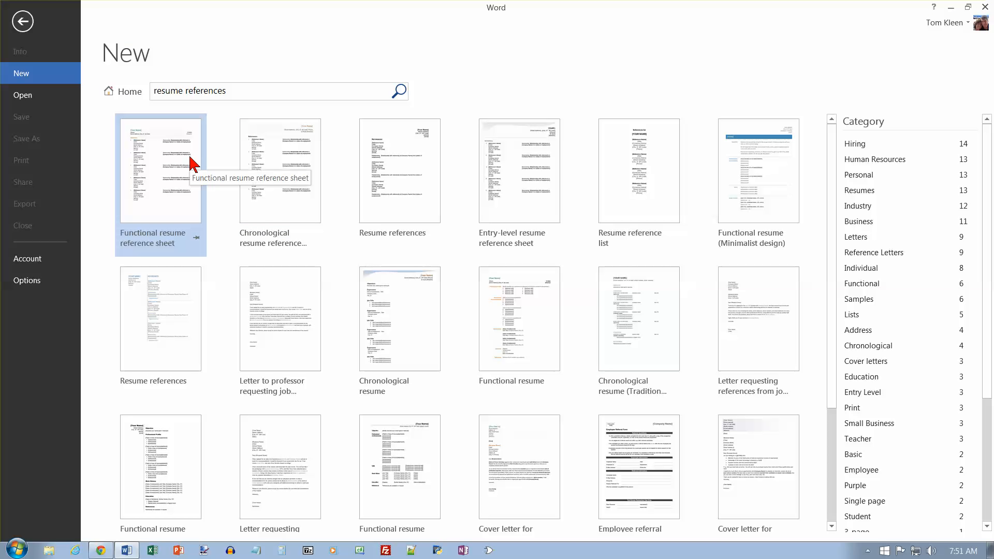
pyautogui.moveTo(285, 187)
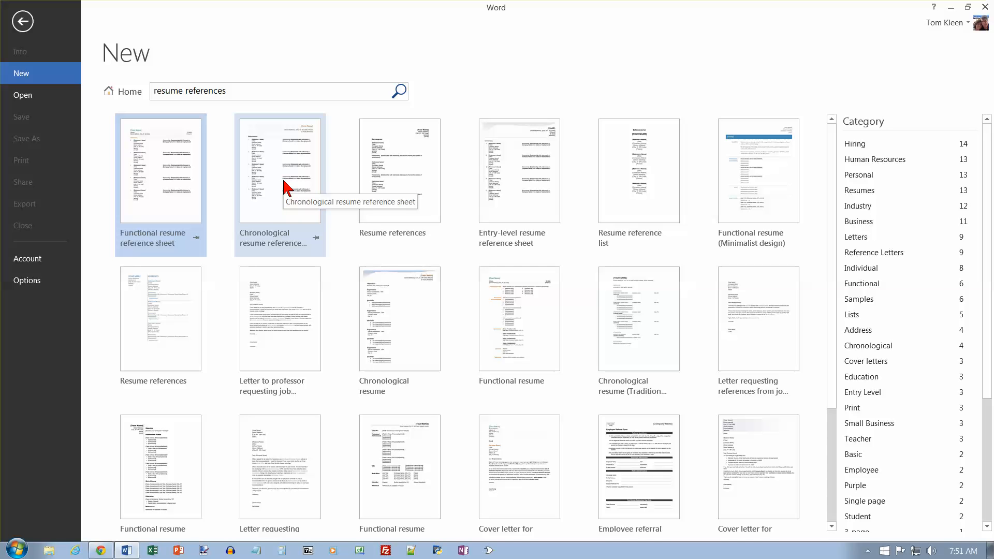
pyautogui.moveTo(203, 172)
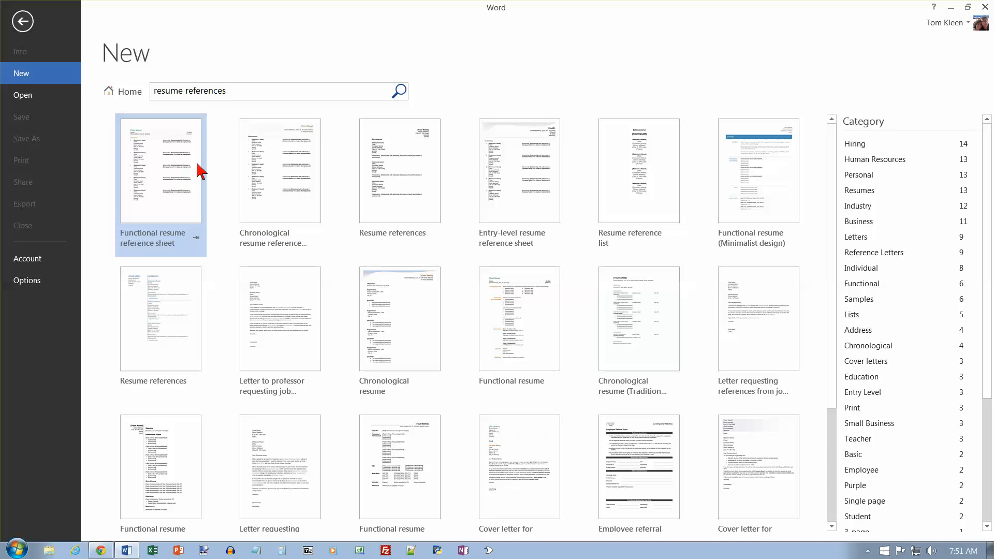
pyautogui.moveTo(405, 172)
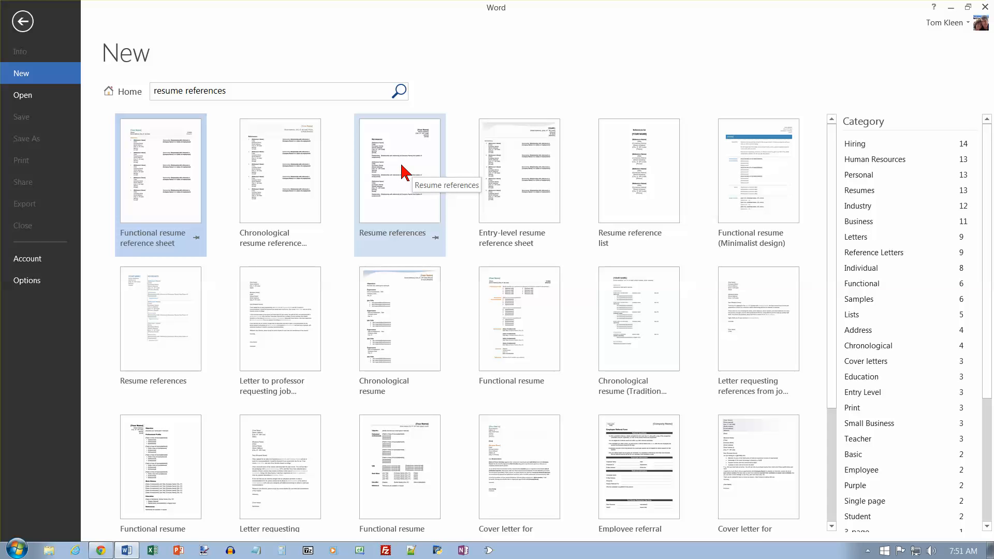
# Create a new document from the Resume references template
pyautogui.click(399, 169)
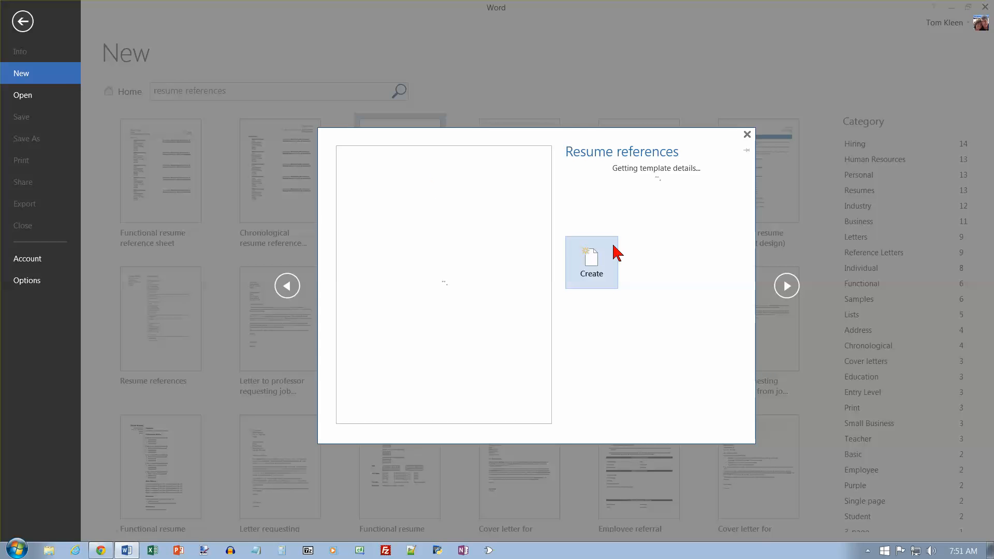
pyautogui.click(590, 262)
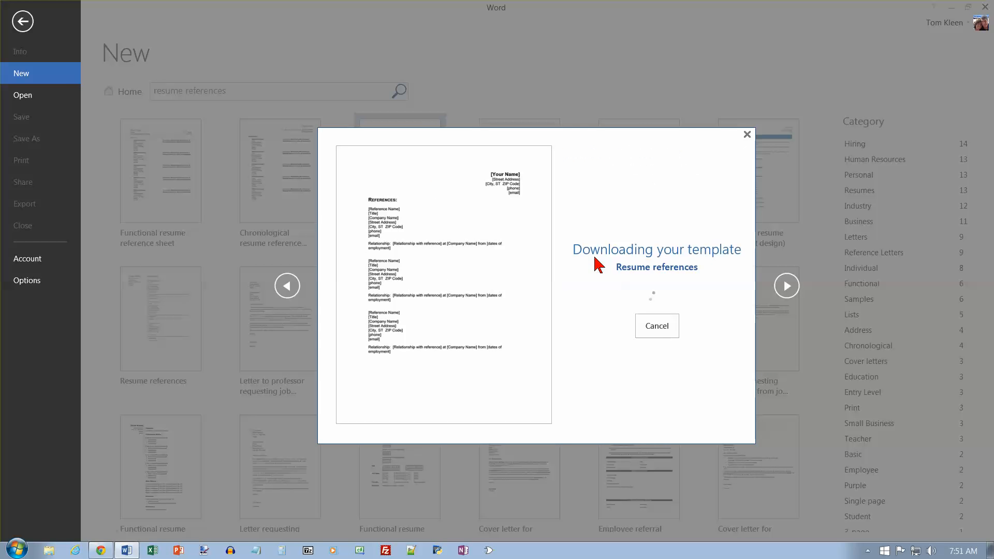
pyautogui.moveTo(599, 265)
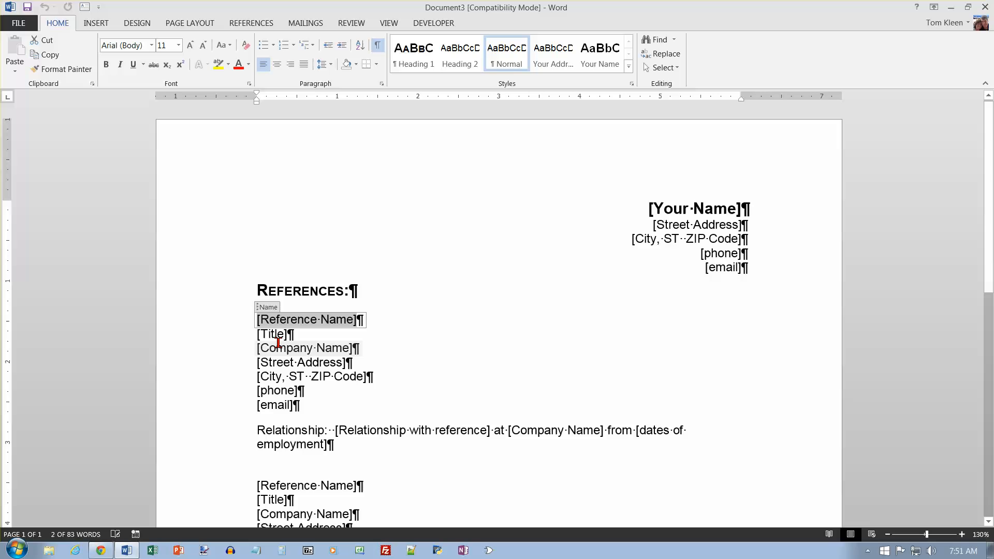
pyautogui.click(304, 362)
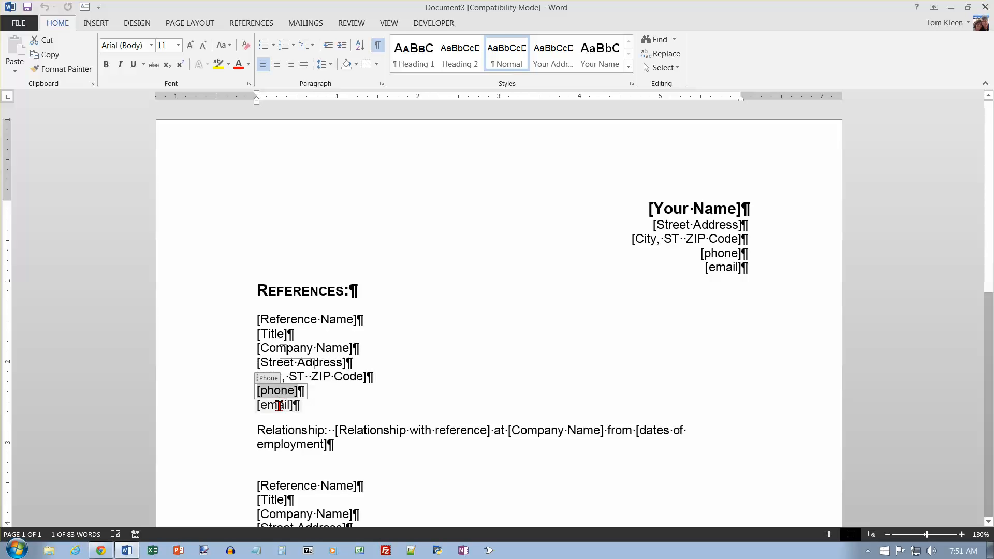
pyautogui.scroll(-3)
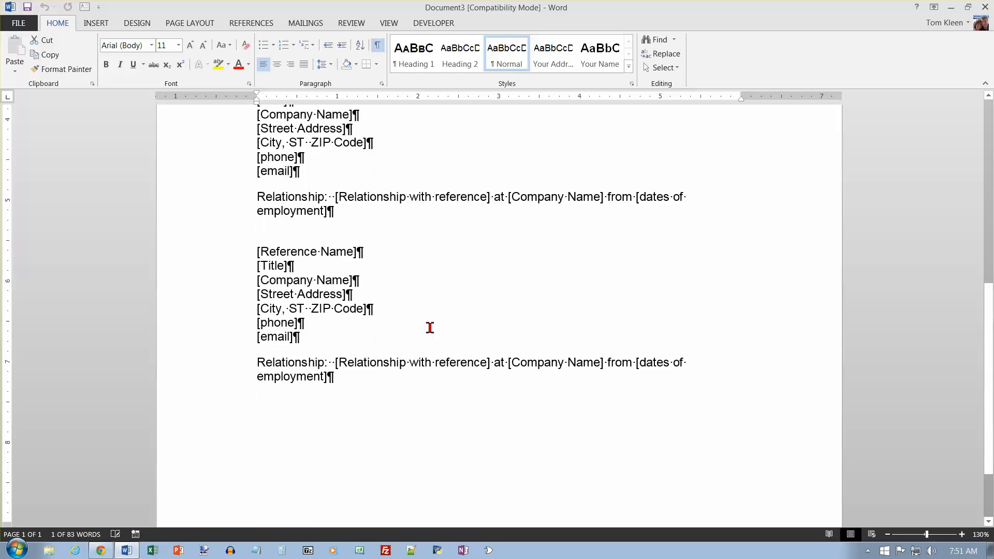
pyautogui.scroll(3)
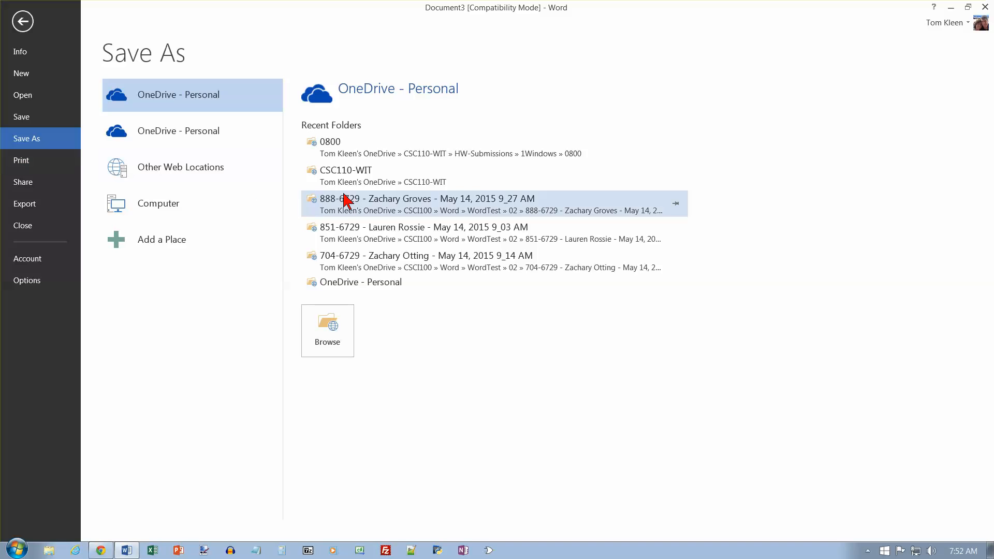
pyautogui.moveTo(345, 203)
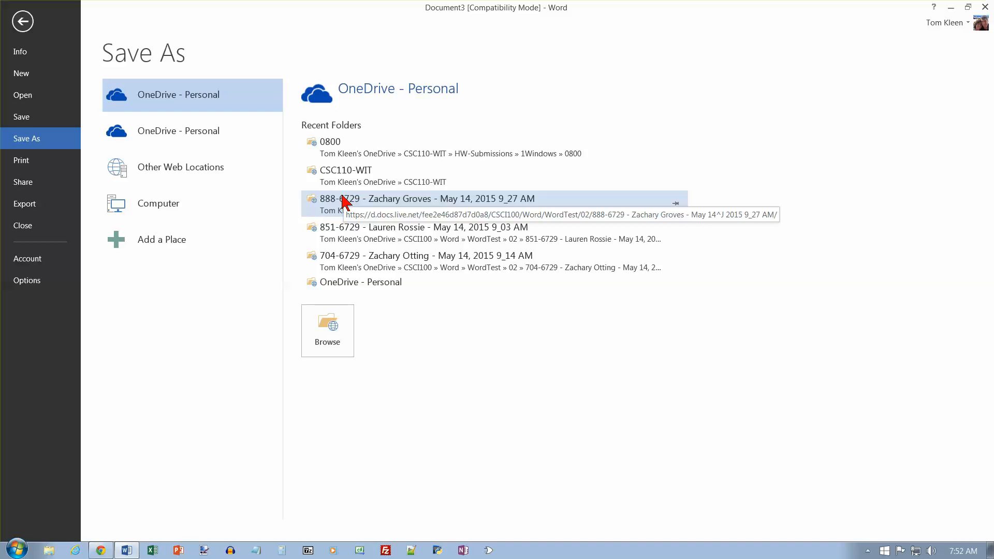
# Save as 'Kleen Tom 2B reference List.docx' in Desktop > CSC110 > w02_student_data_files
pyautogui.click(158, 203)
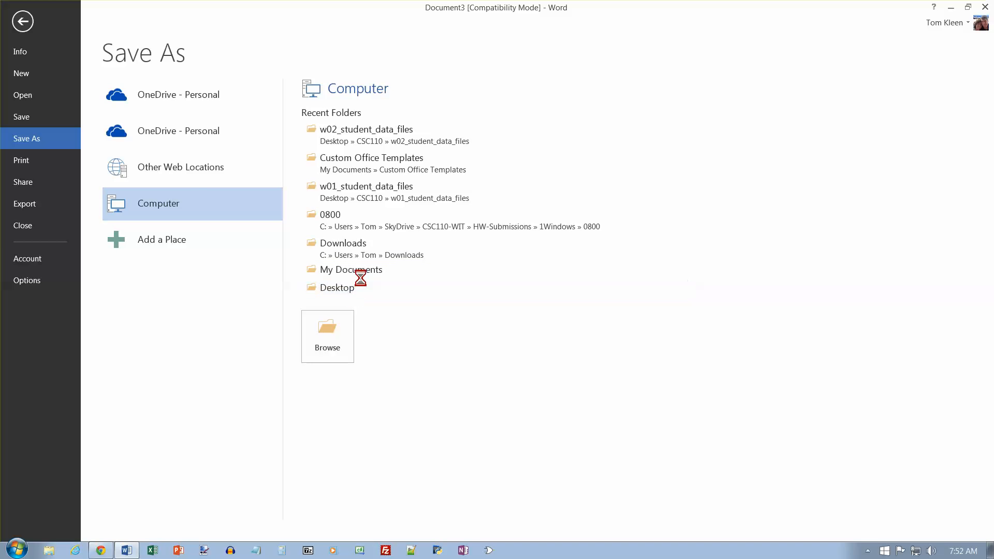
pyautogui.click(328, 336)
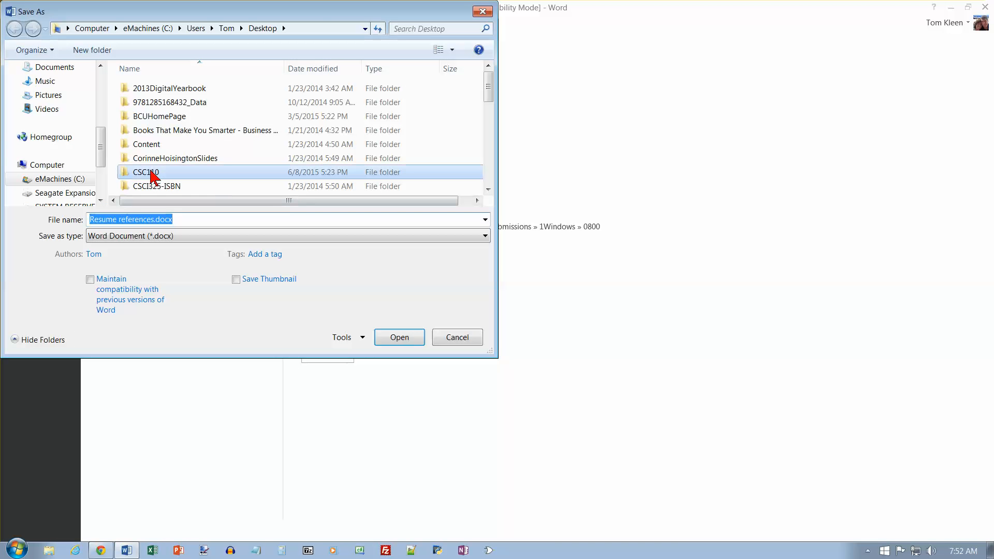
pyautogui.doubleClick(146, 172)
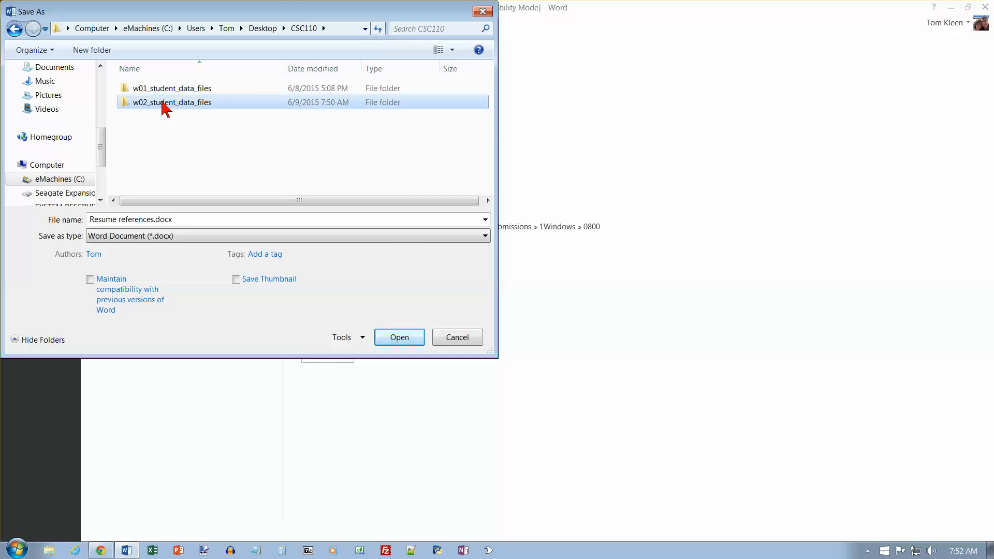
pyautogui.doubleClick(172, 102)
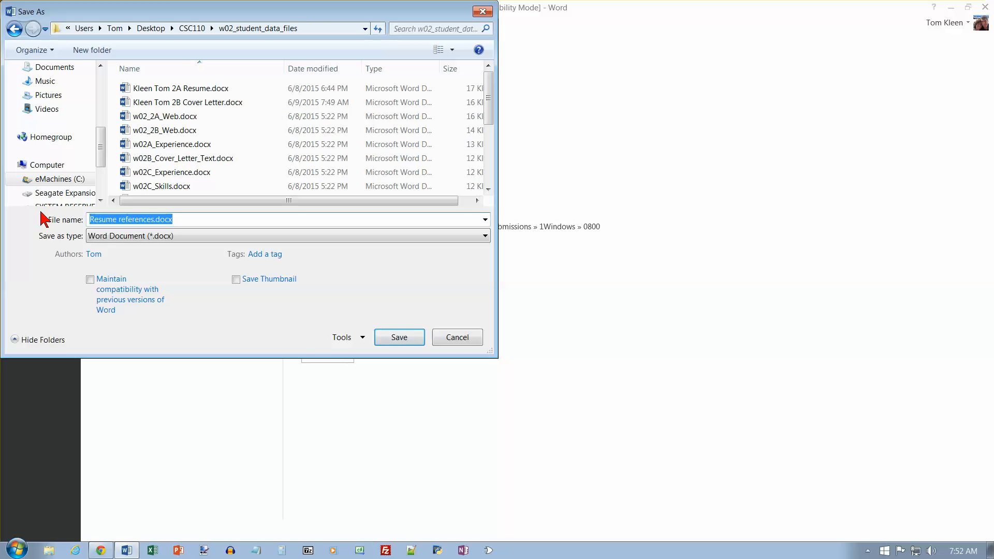
pyautogui.write('Kleen')
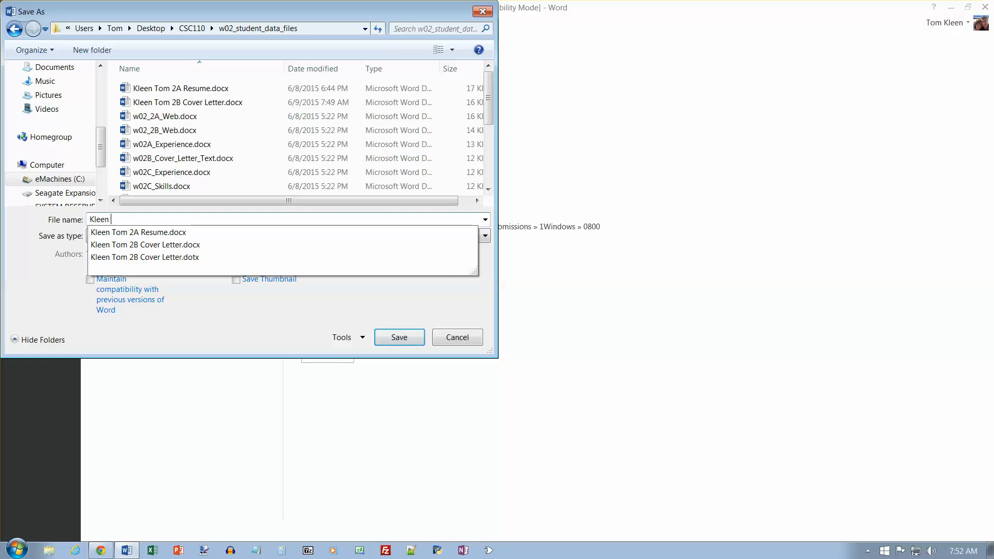
pyautogui.write('Tom 2B reference Li')
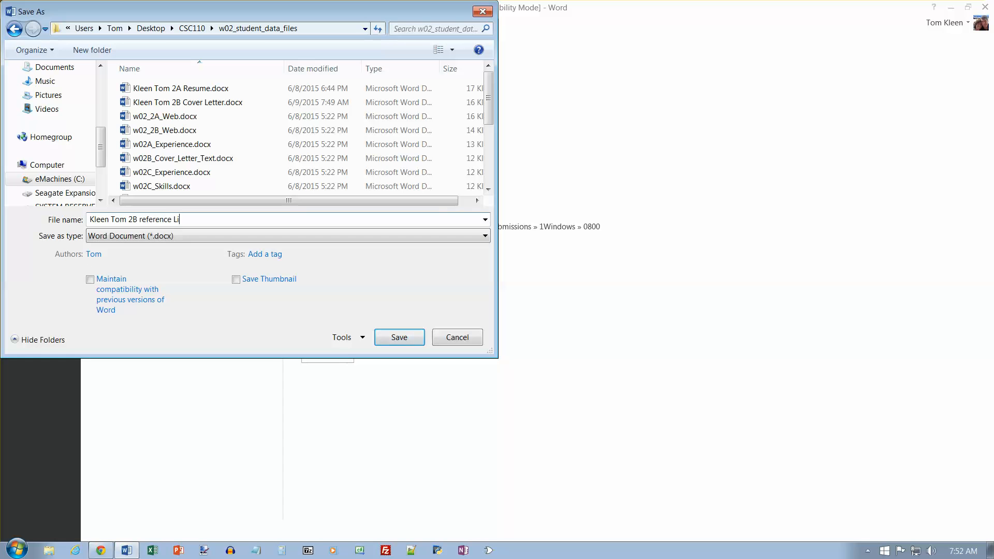
pyautogui.click(398, 336)
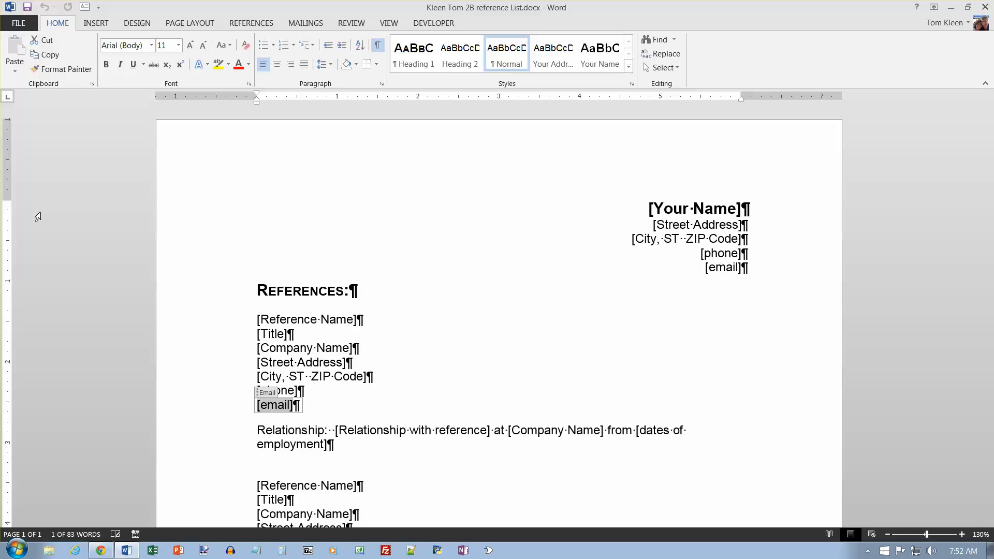
pyautogui.click(650, 208)
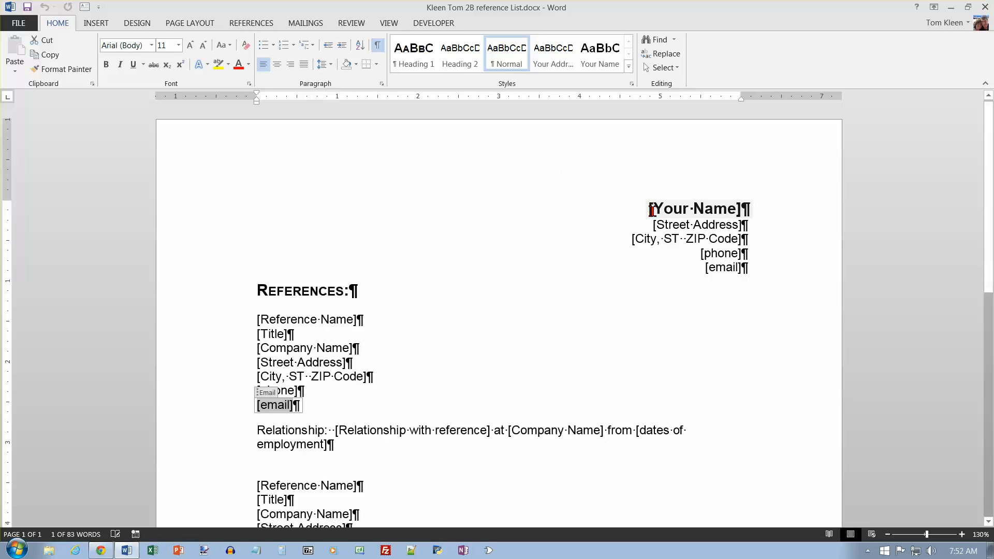
pyautogui.click(696, 209)
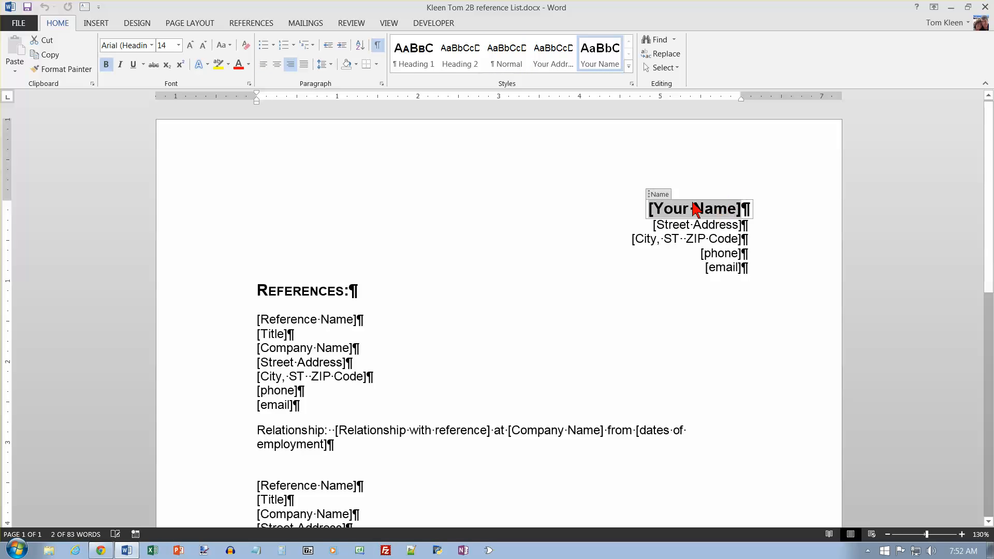
pyautogui.moveTo(712, 175)
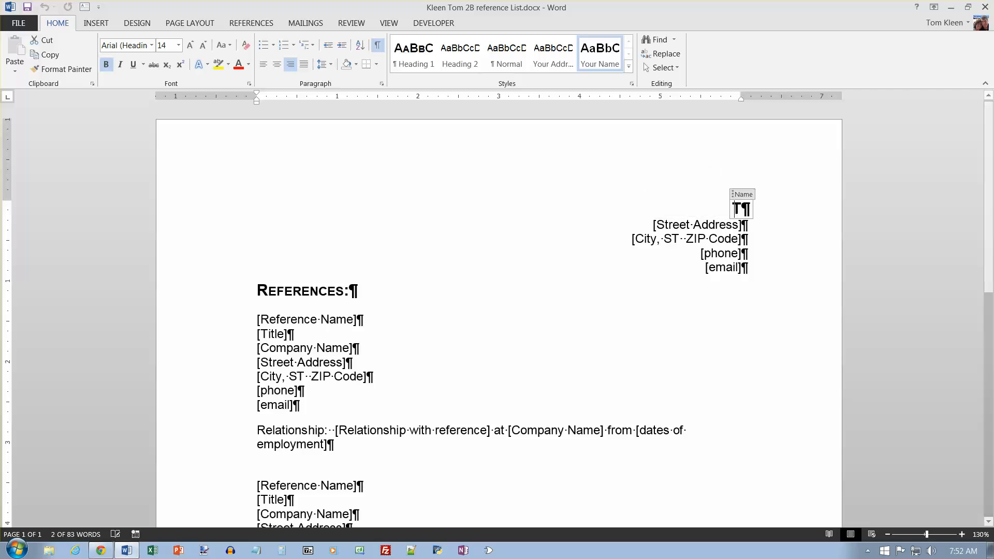
pyautogui.write('Tom Kleen')
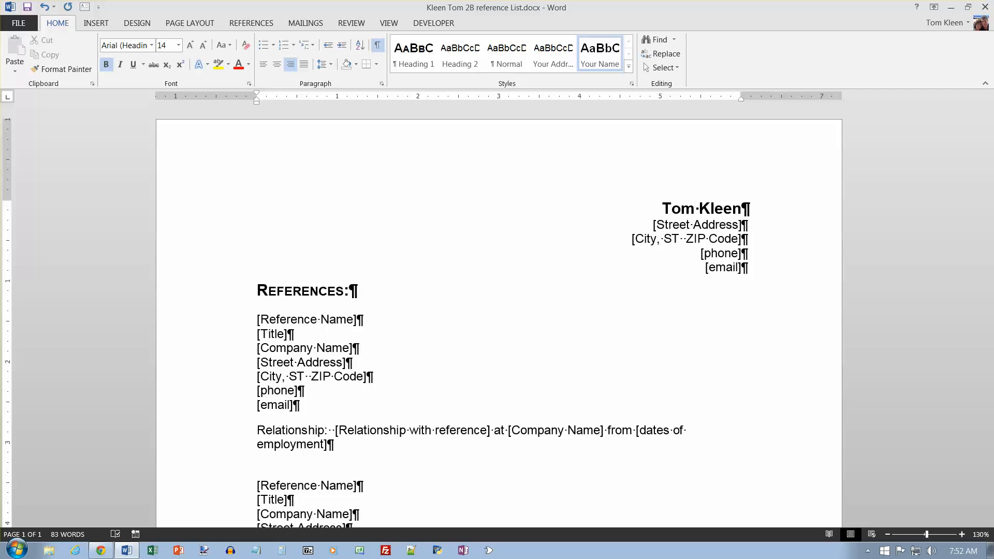
pyautogui.click(697, 225)
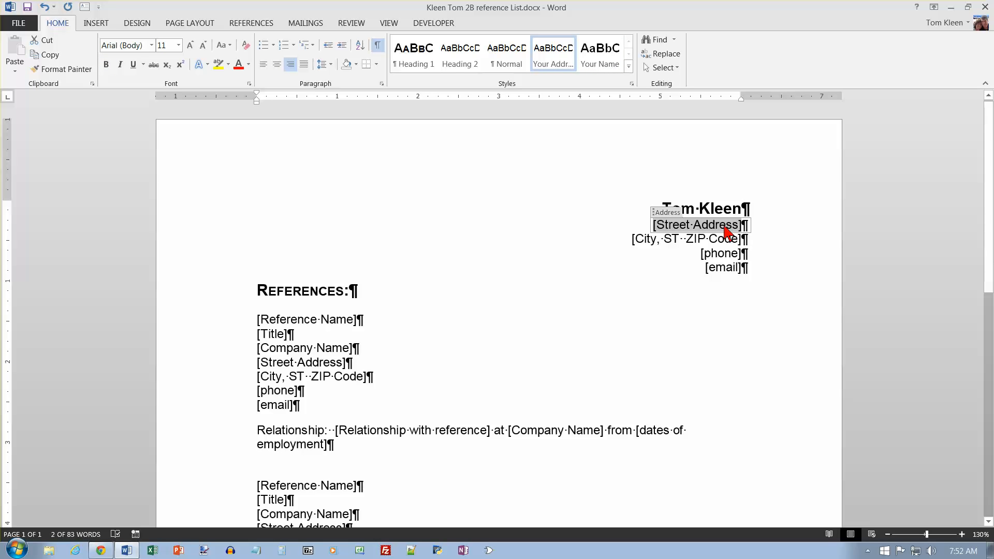
pyautogui.write('123 Main')
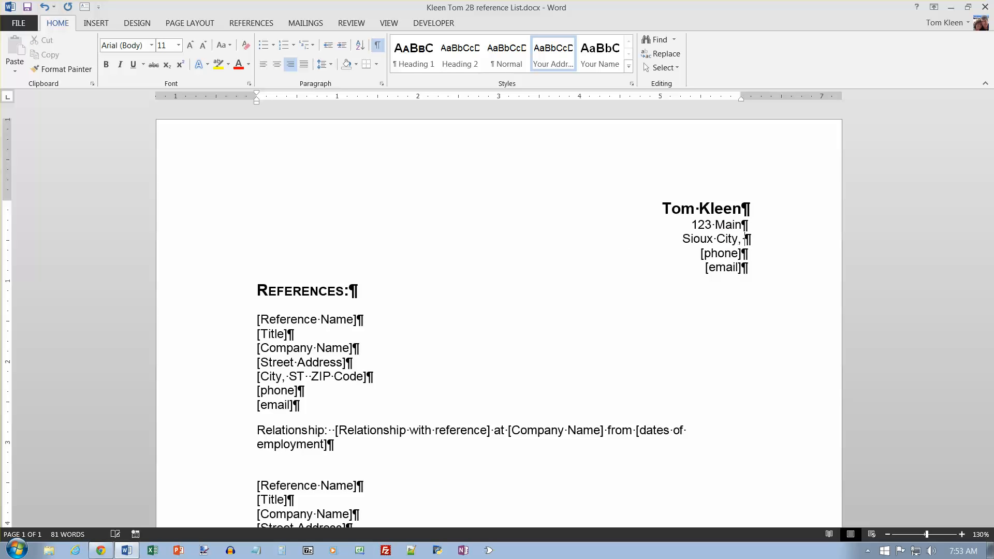
pyautogui.write('IA')
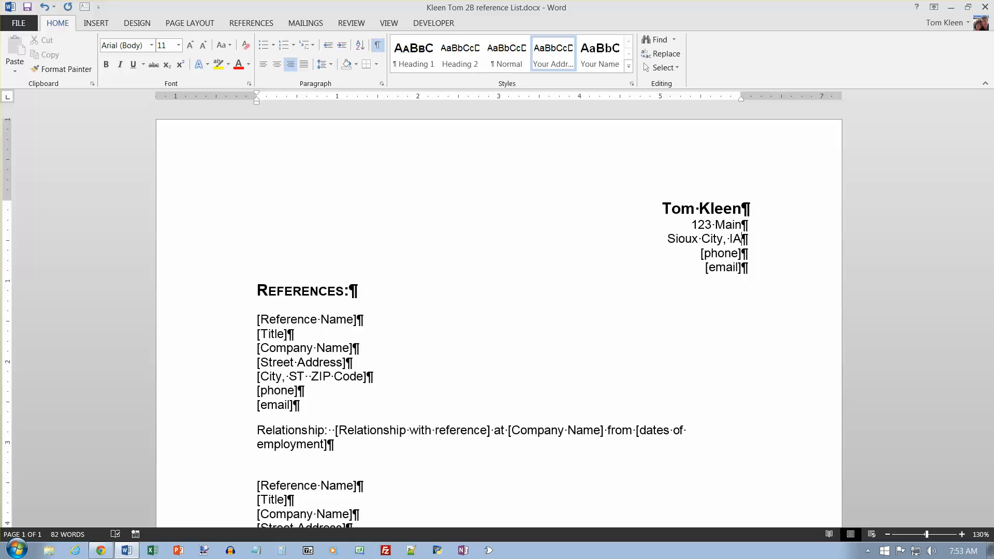
pyautogui.write('51108')
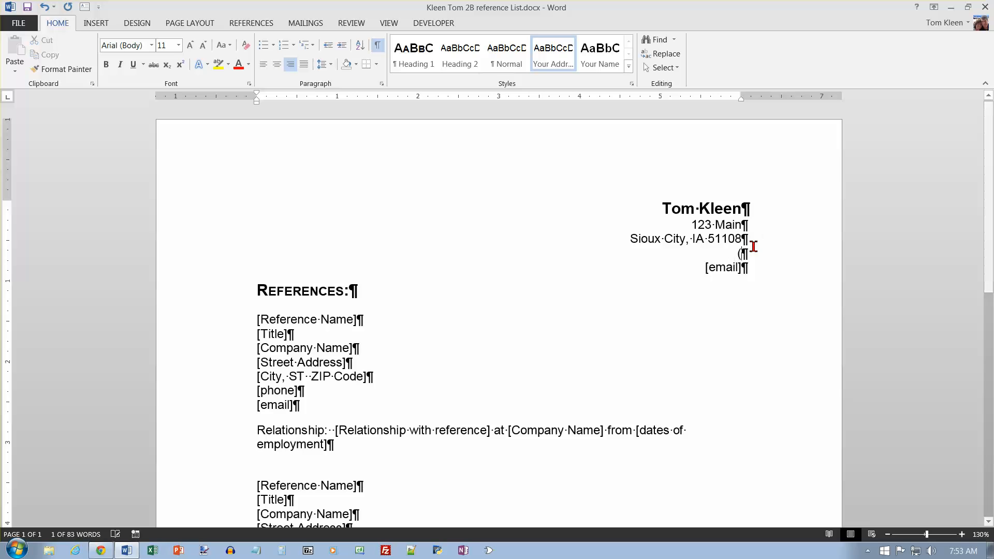
# Fill in the (712) phone number and the yahoo.com email address
pyautogui.write('(712)')
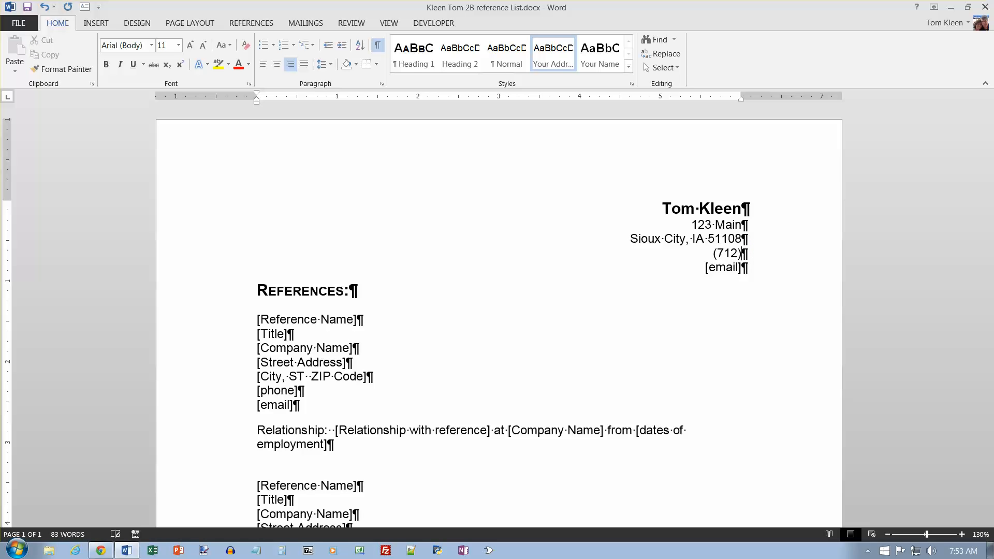
pyautogui.write('-555-1212')
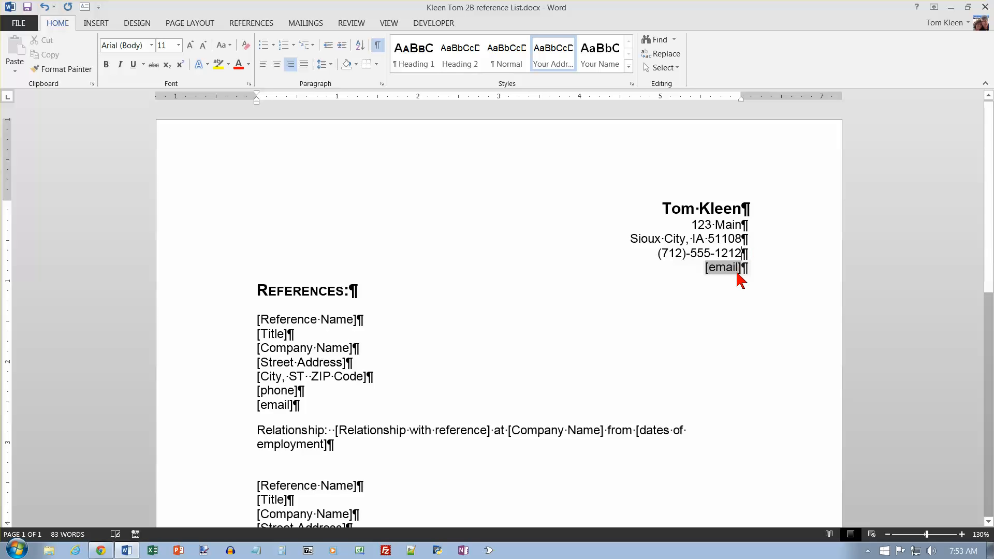
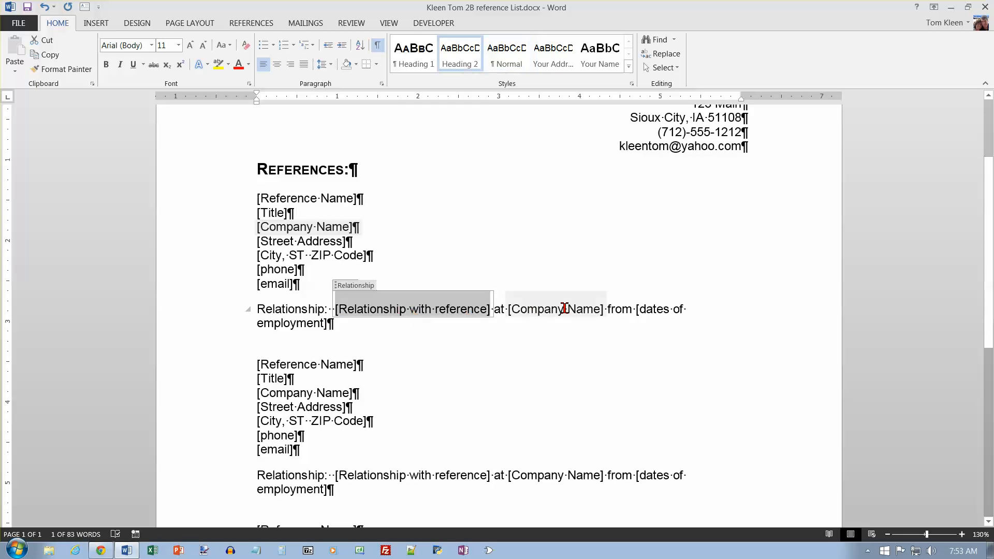
# Delete the third reference block and its leftover [Reference Name] placeholder
pyautogui.click(309, 364)
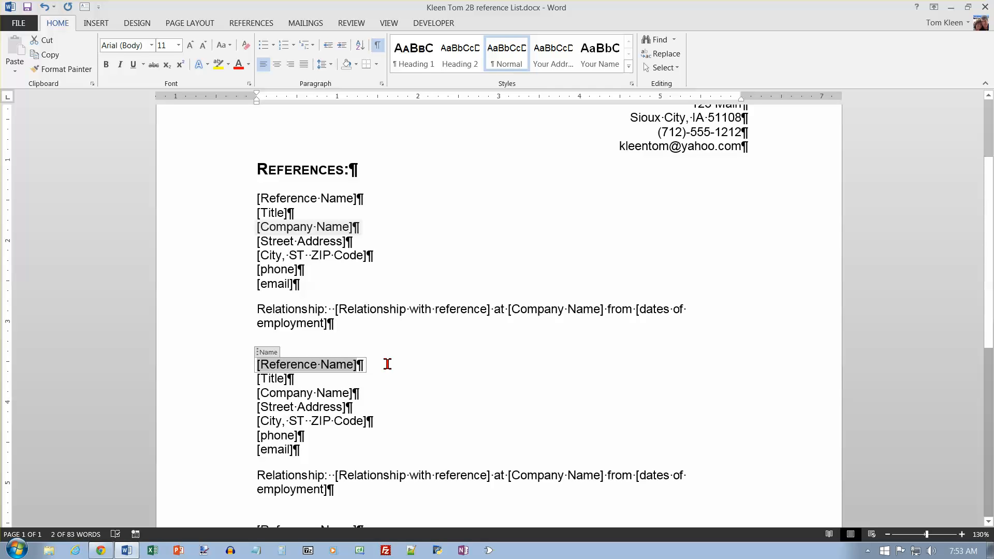
pyautogui.scroll(-3)
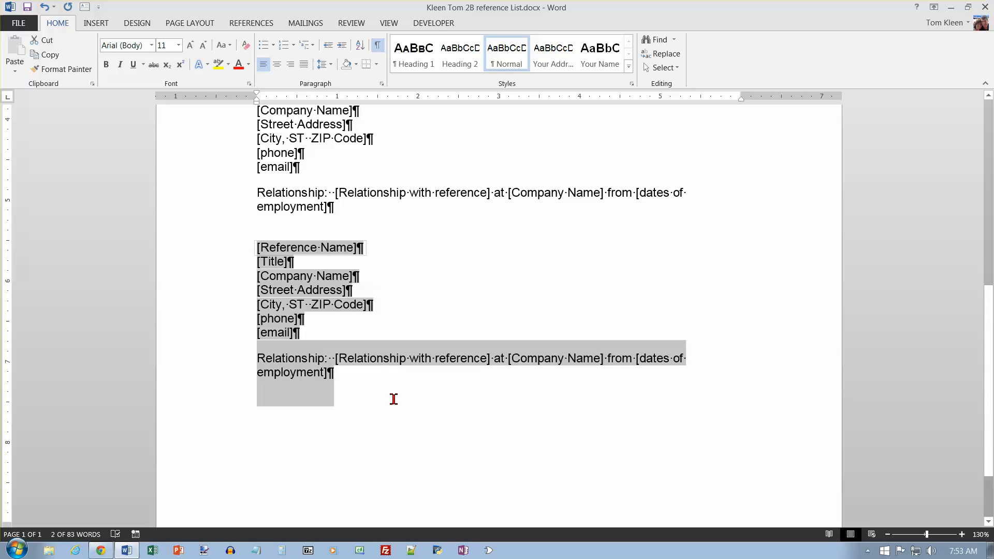
pyautogui.press('Delete')
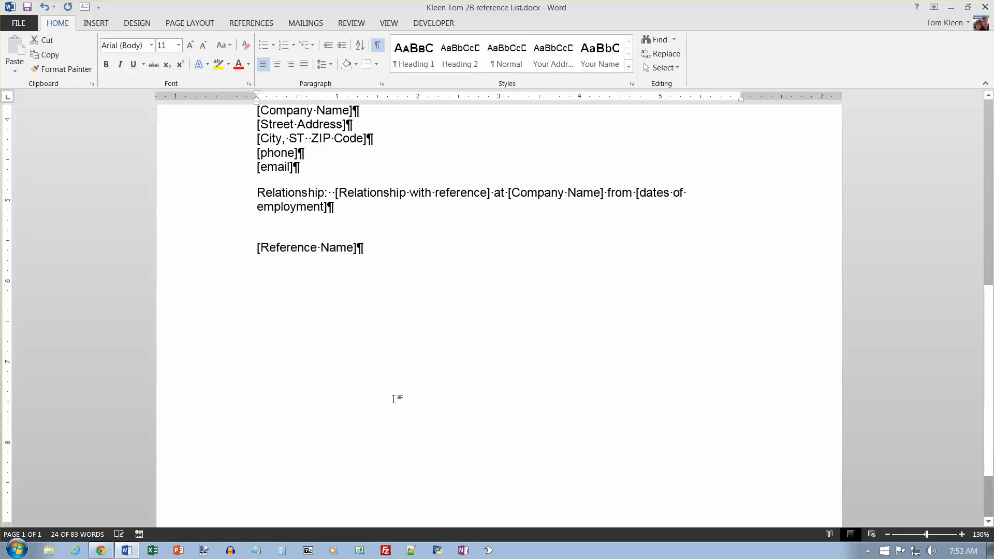
pyautogui.click(309, 248)
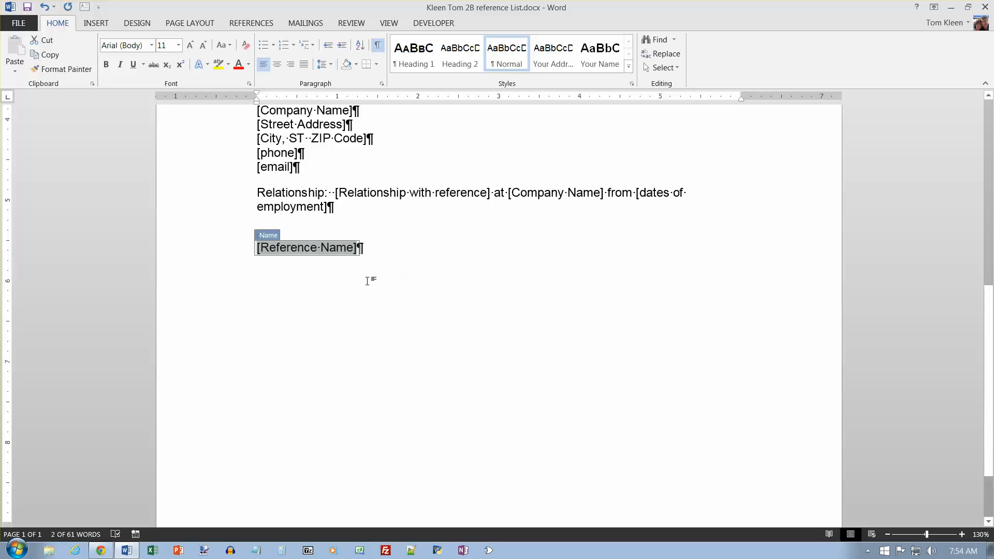
pyautogui.moveTo(403, 267)
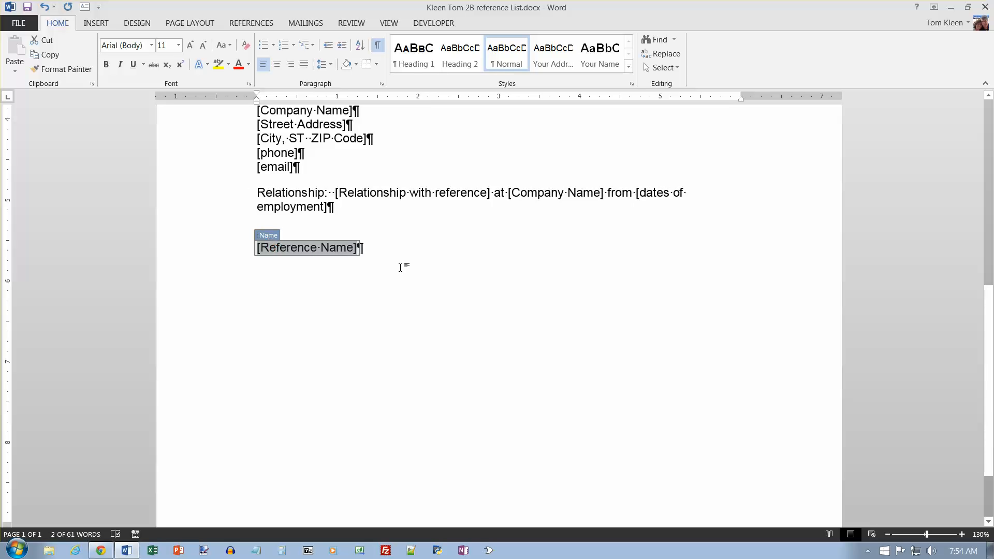
pyautogui.press('Delete')
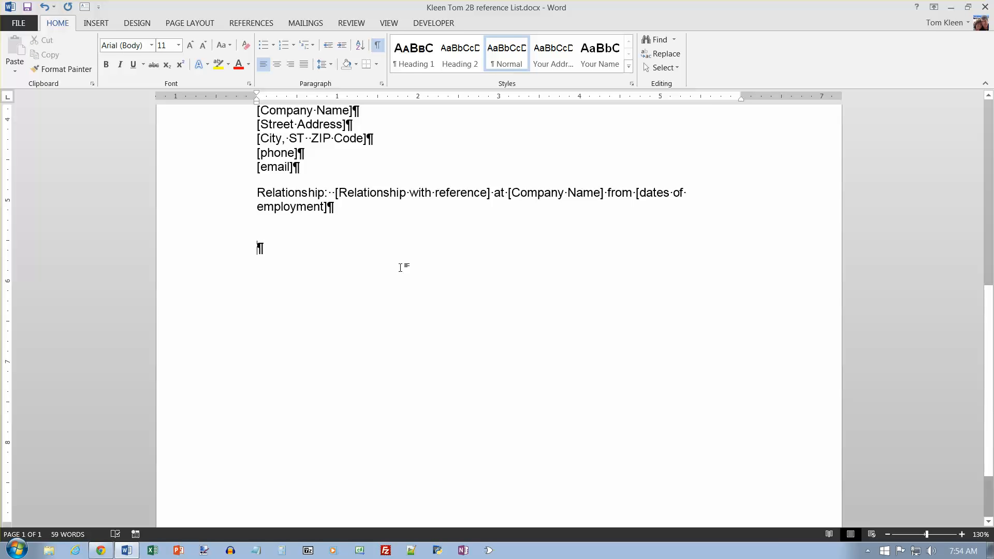